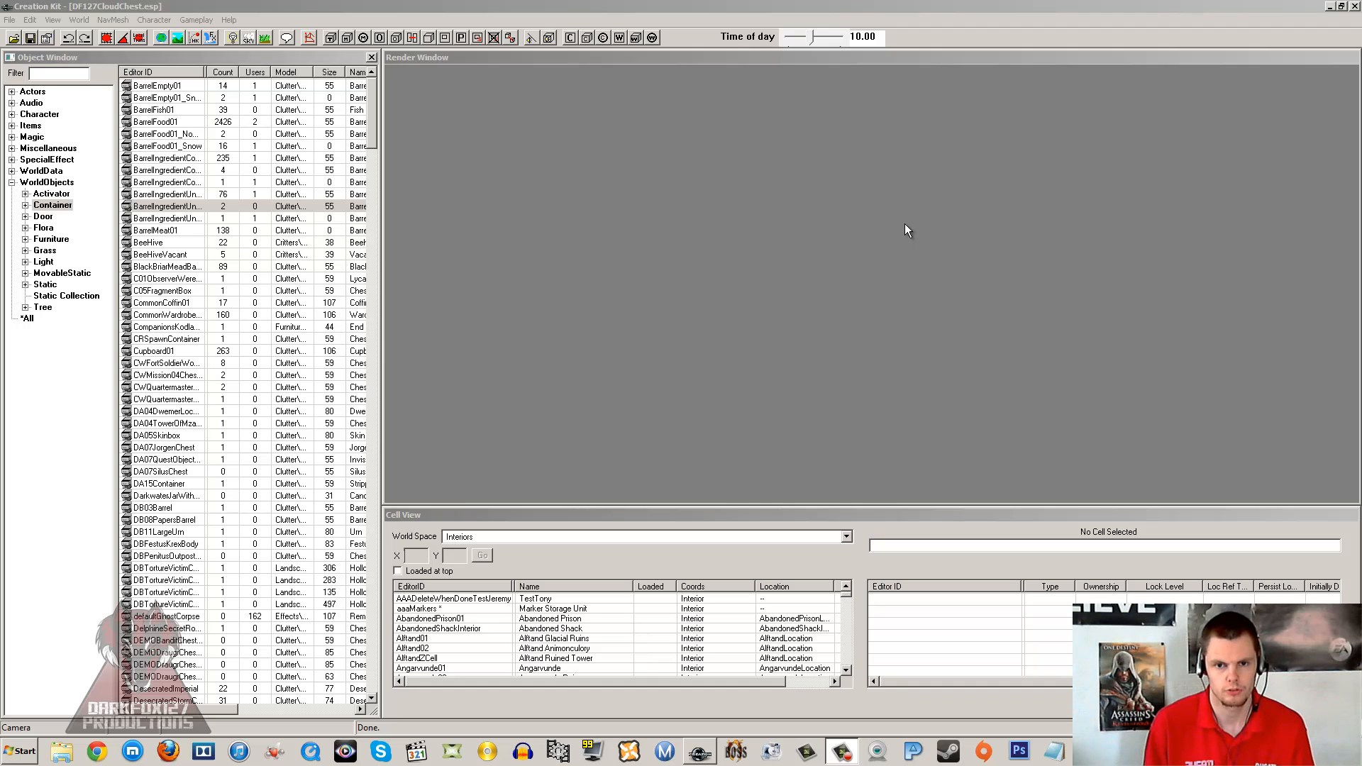
mouse_move(864, 222)
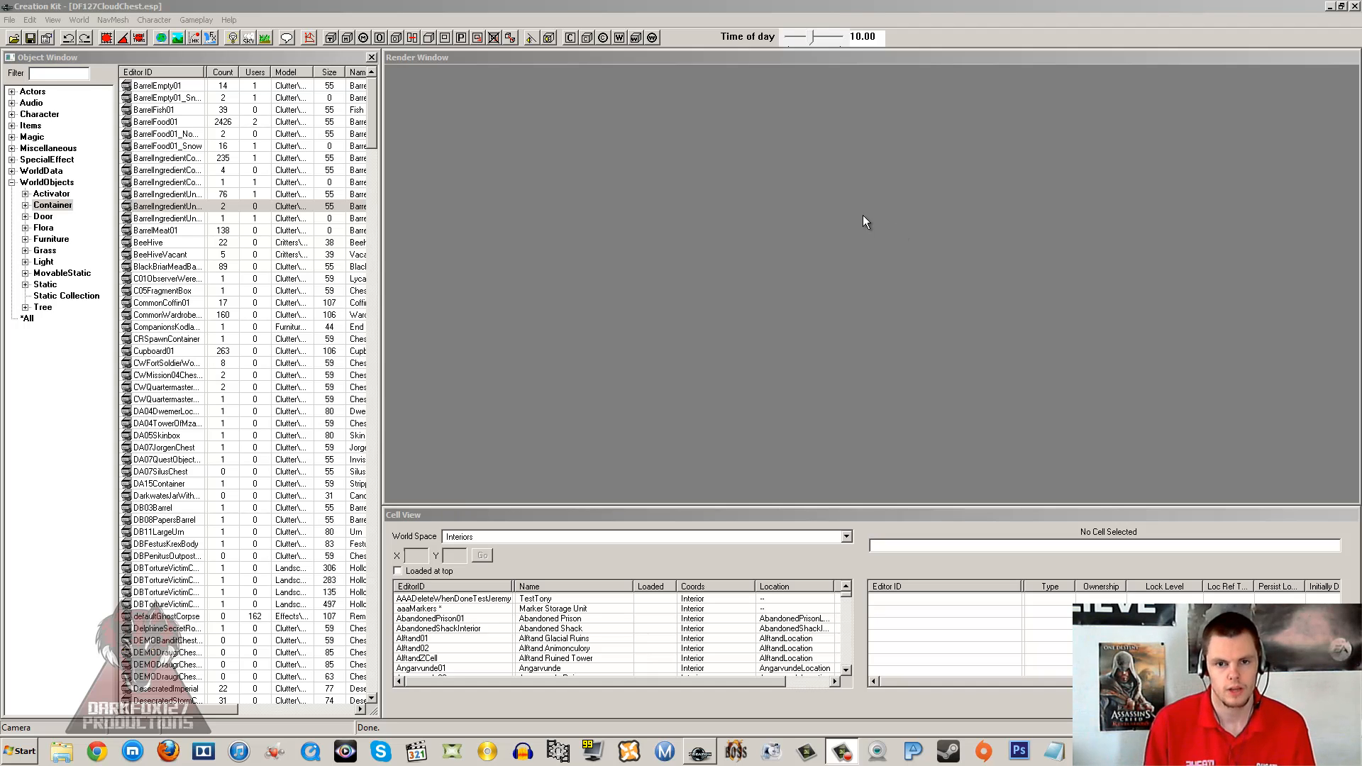
mouse_move(824, 232)
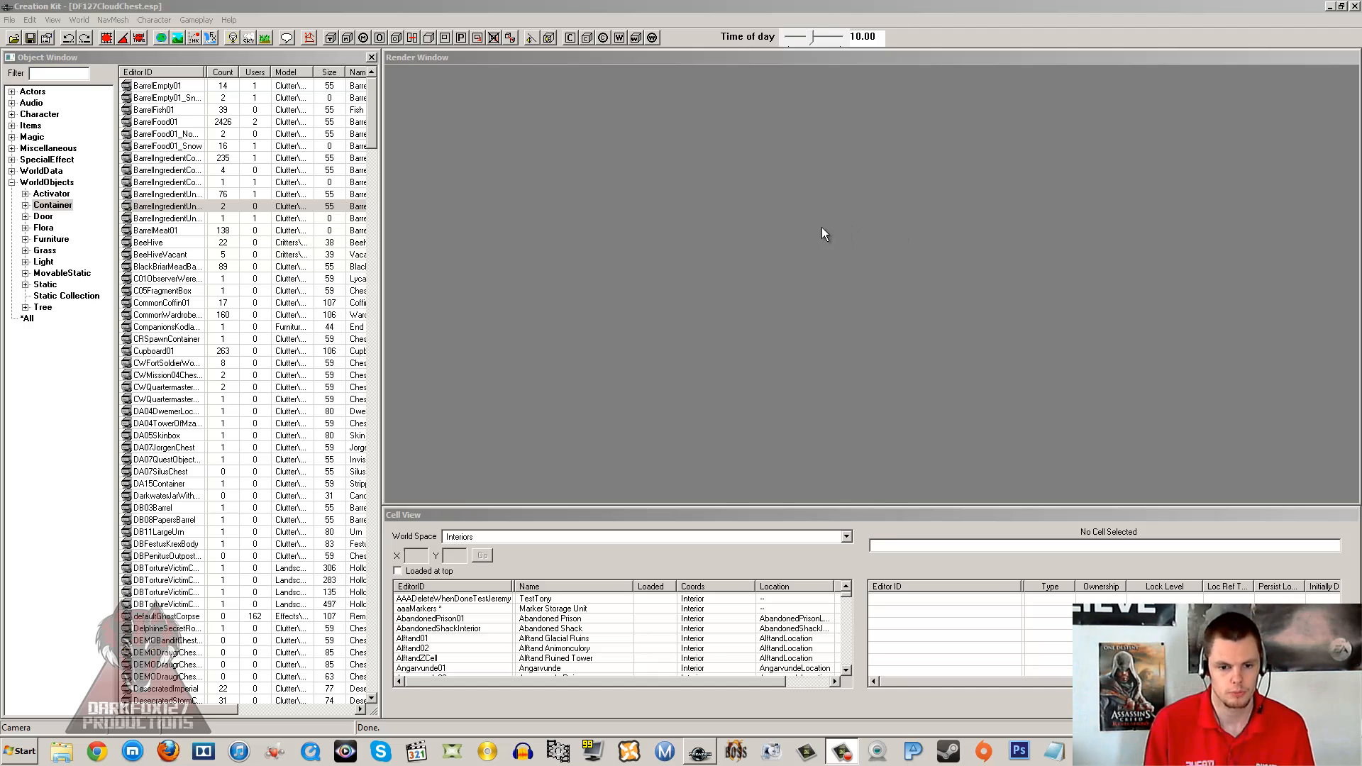
mouse_move(831, 227)
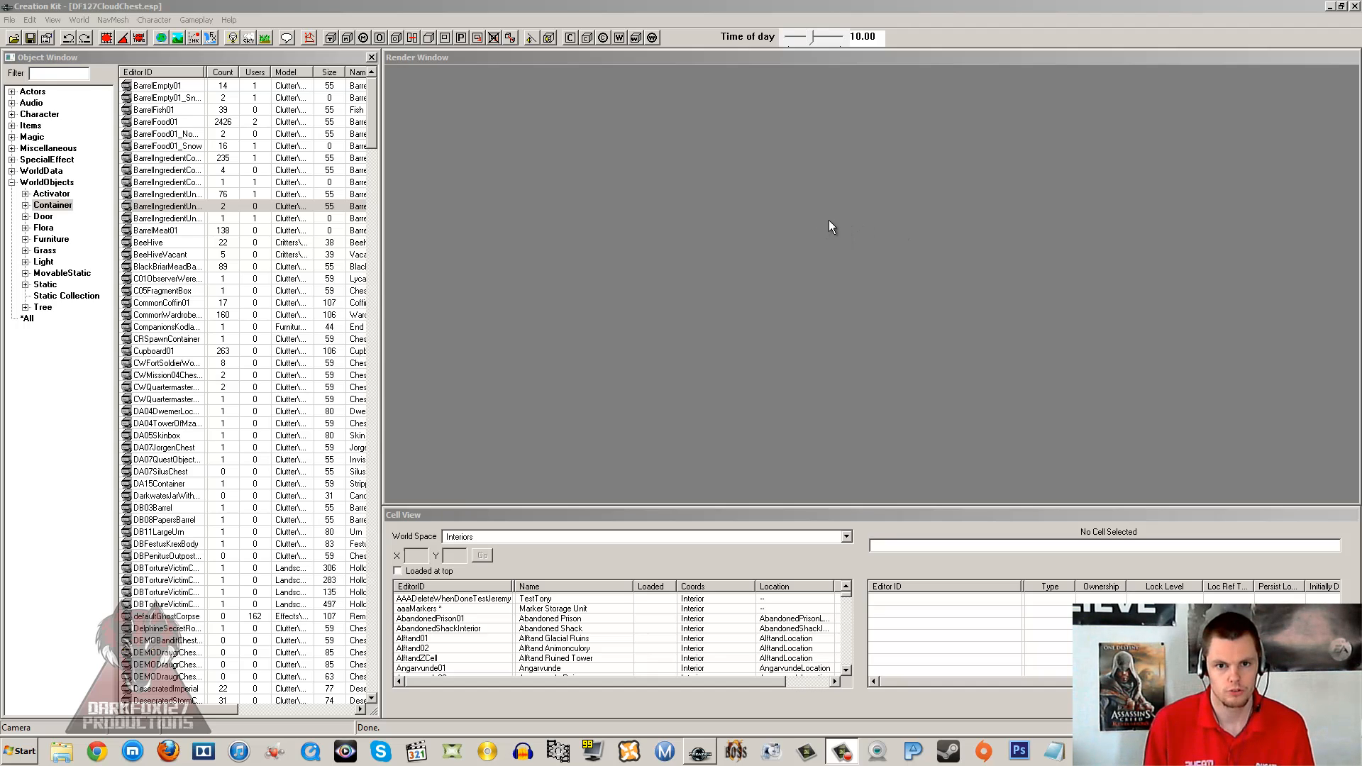
mouse_move(837, 220)
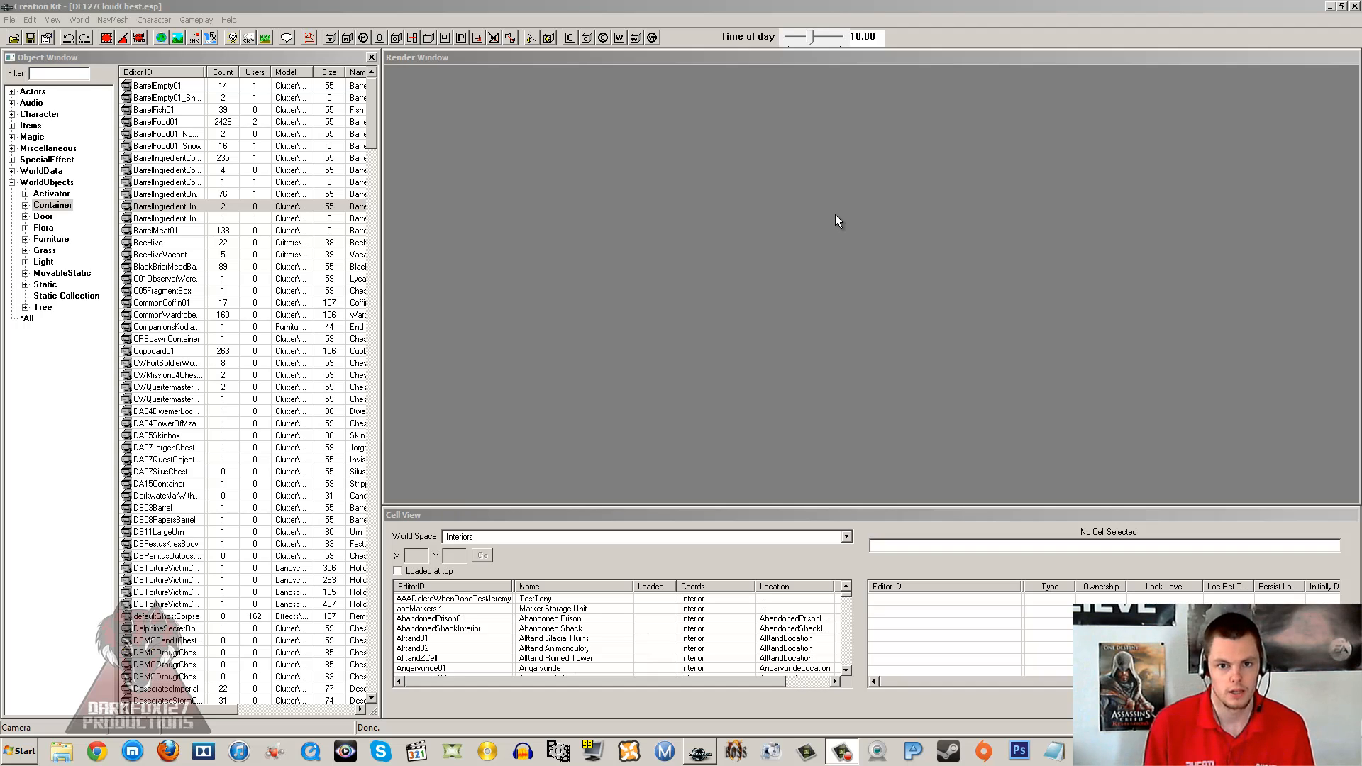
Browse the container list's barrel entries, then load the DF127CloudChest storage cell into the render view.
click(164, 266)
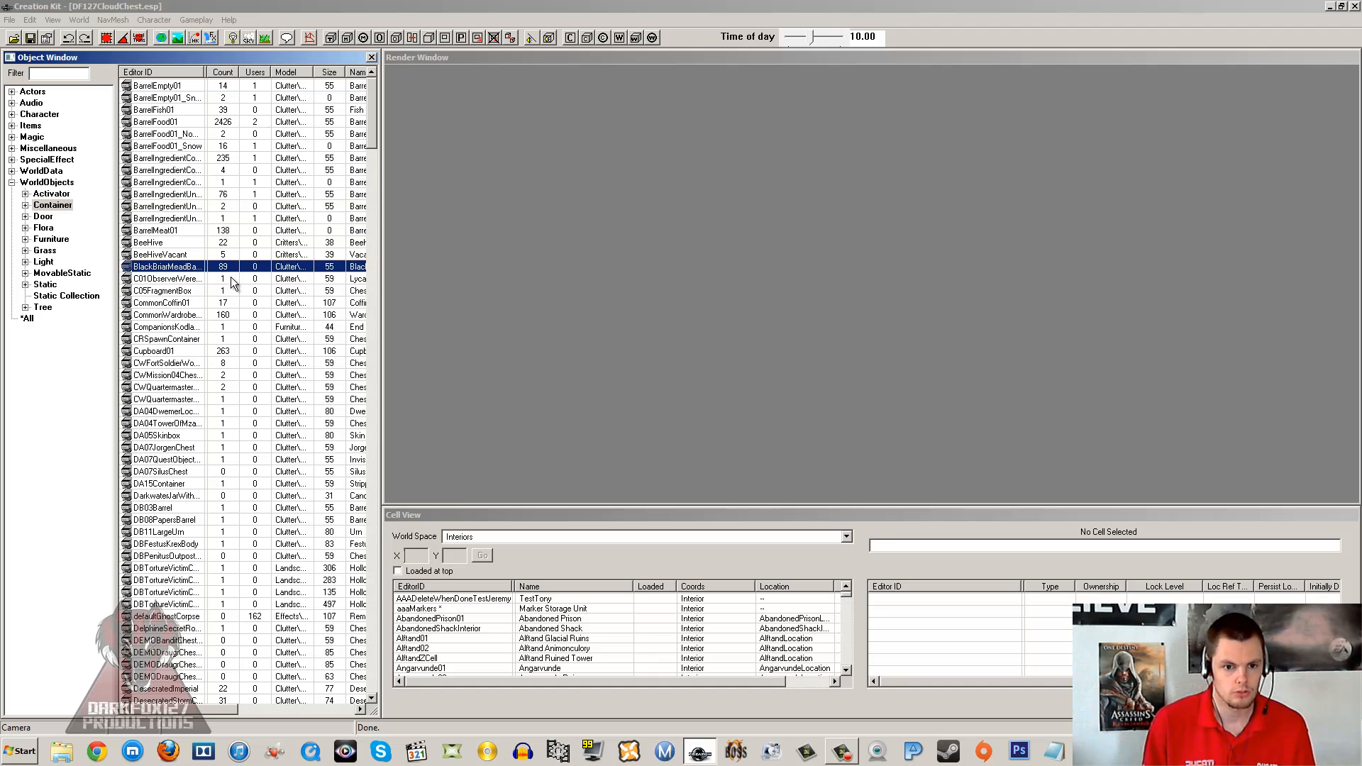
mouse_move(254, 278)
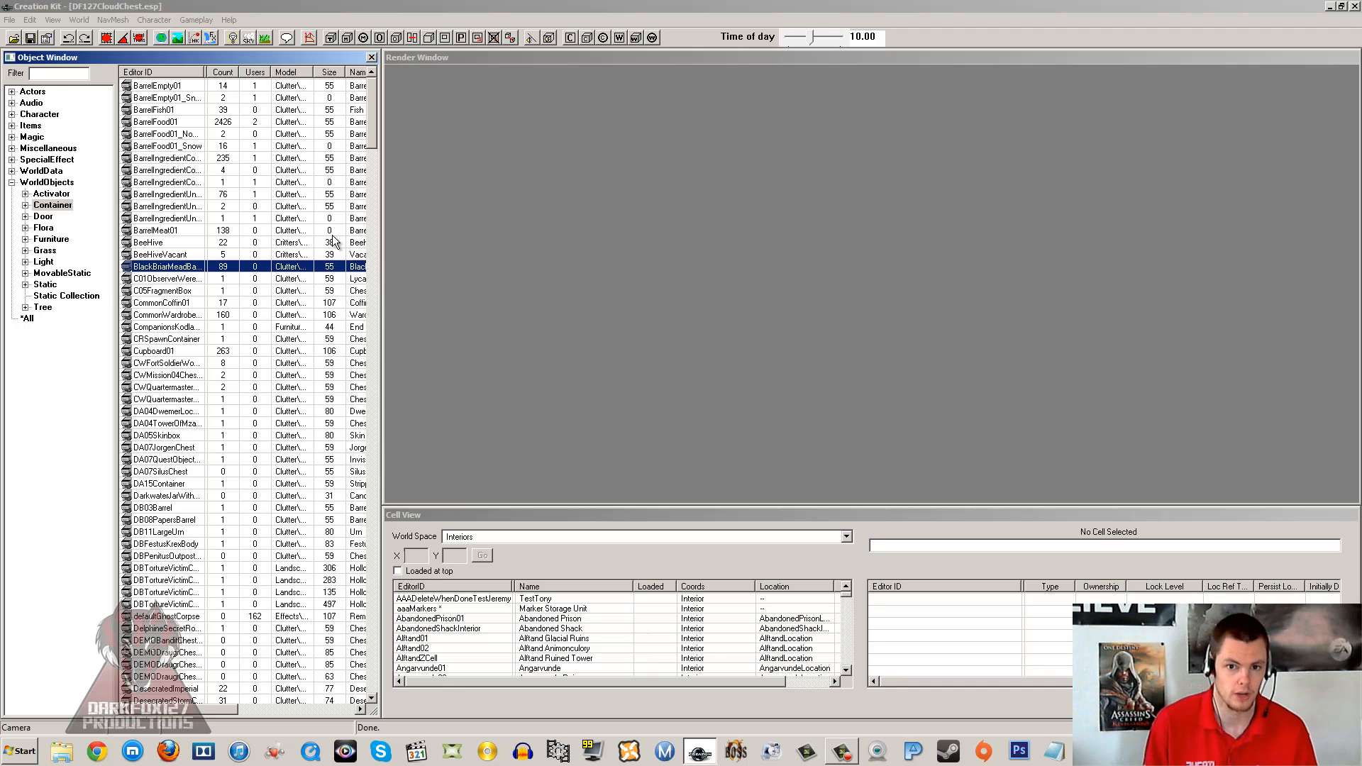
mouse_move(307, 219)
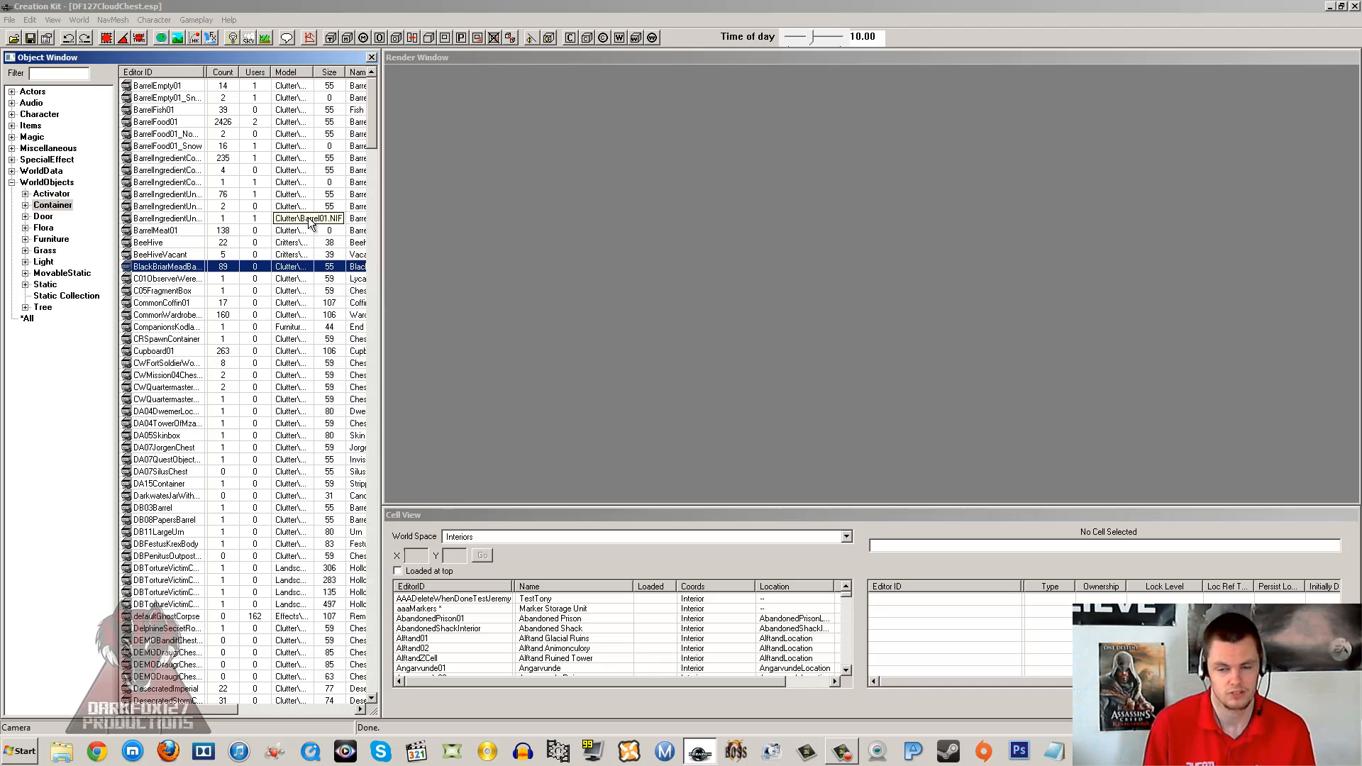
click(164, 157)
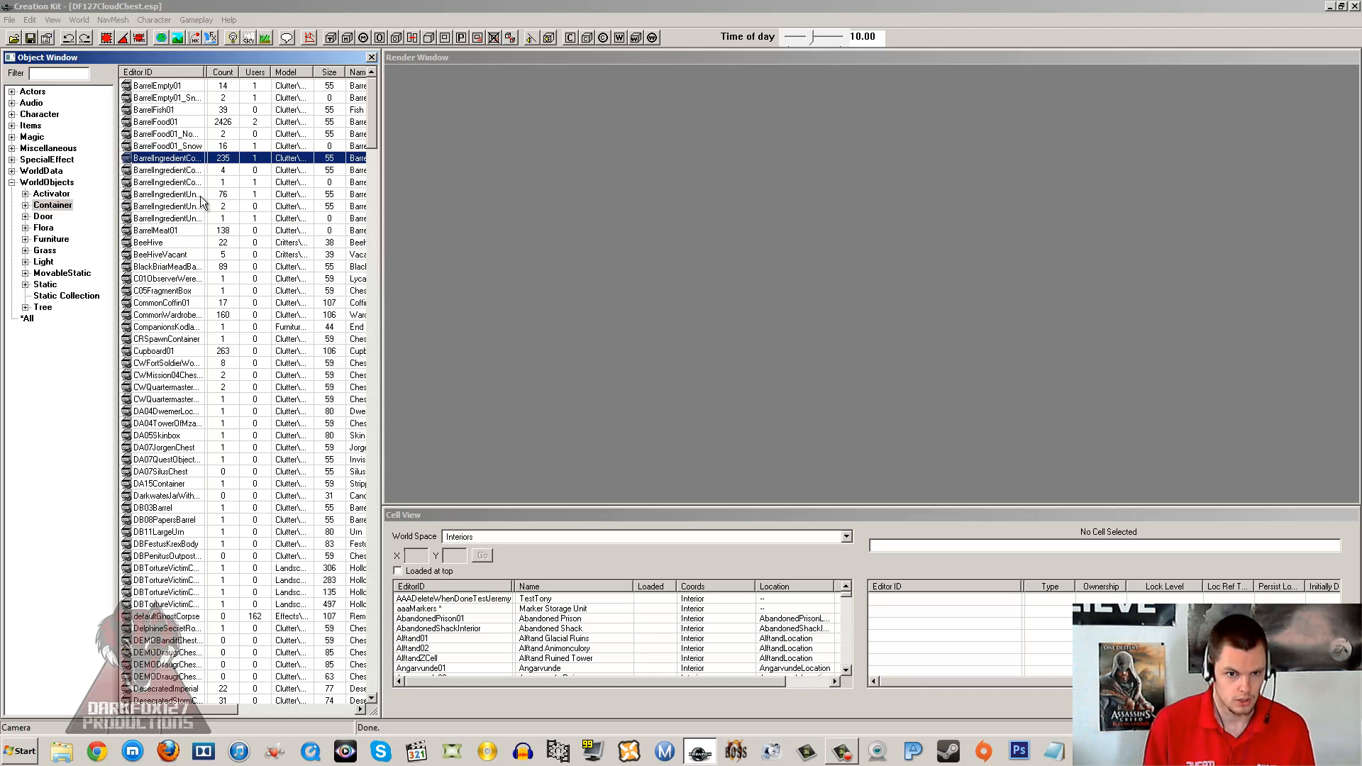
mouse_move(224, 200)
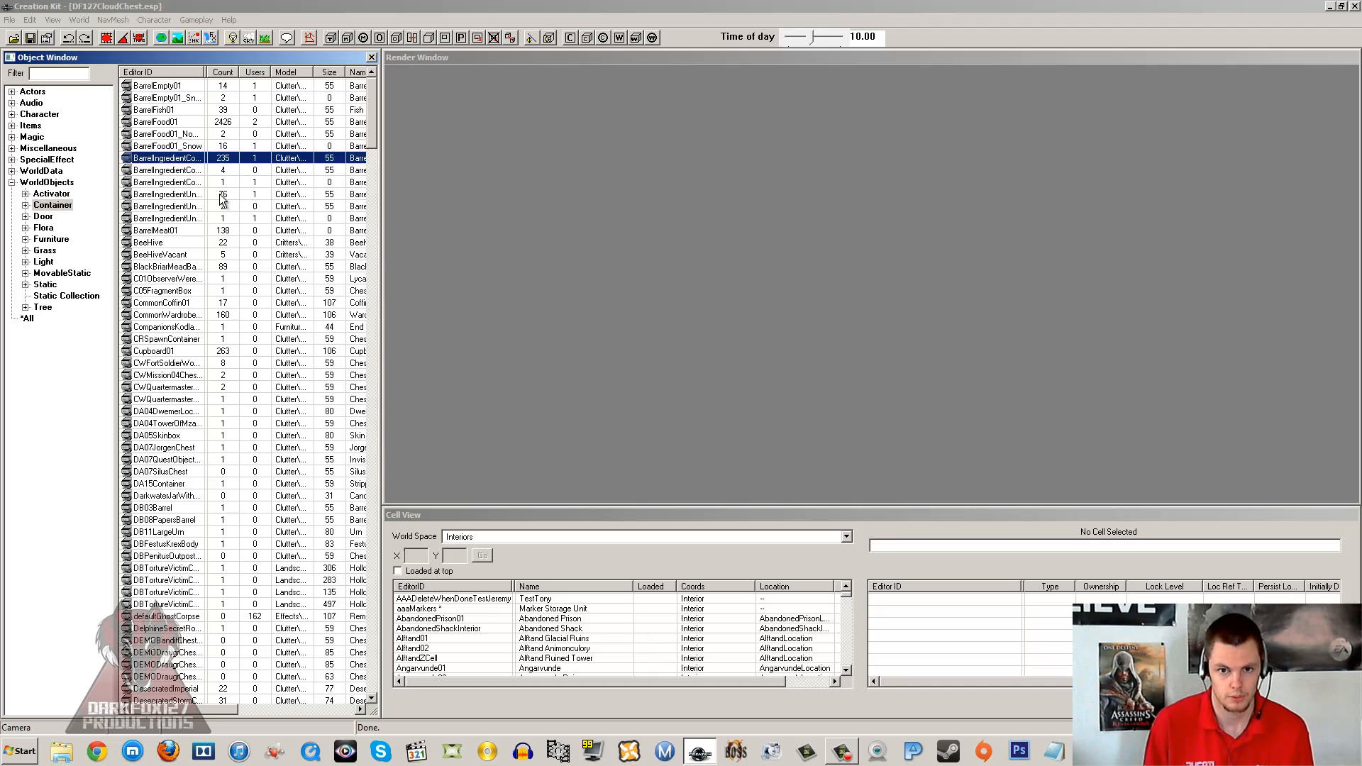
mouse_move(215, 192)
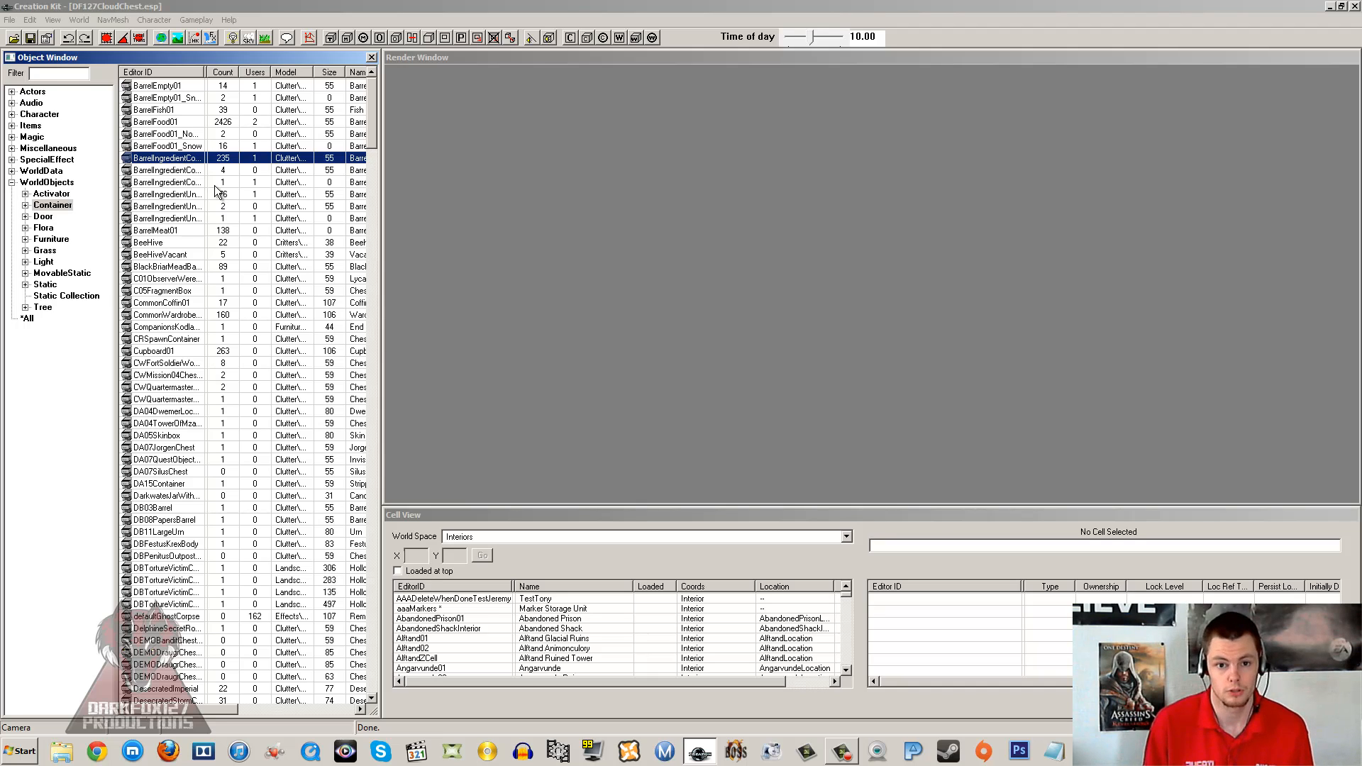
click(165, 144)
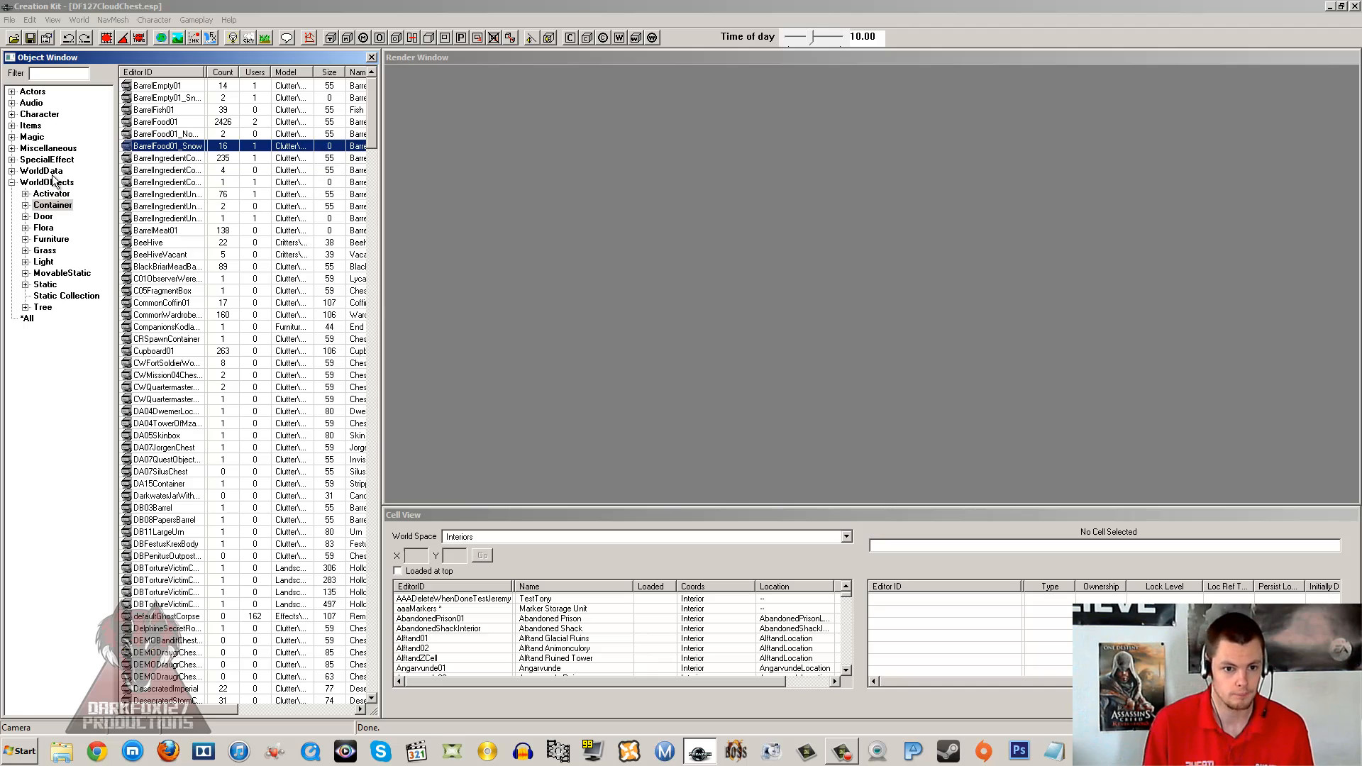
mouse_move(444, 485)
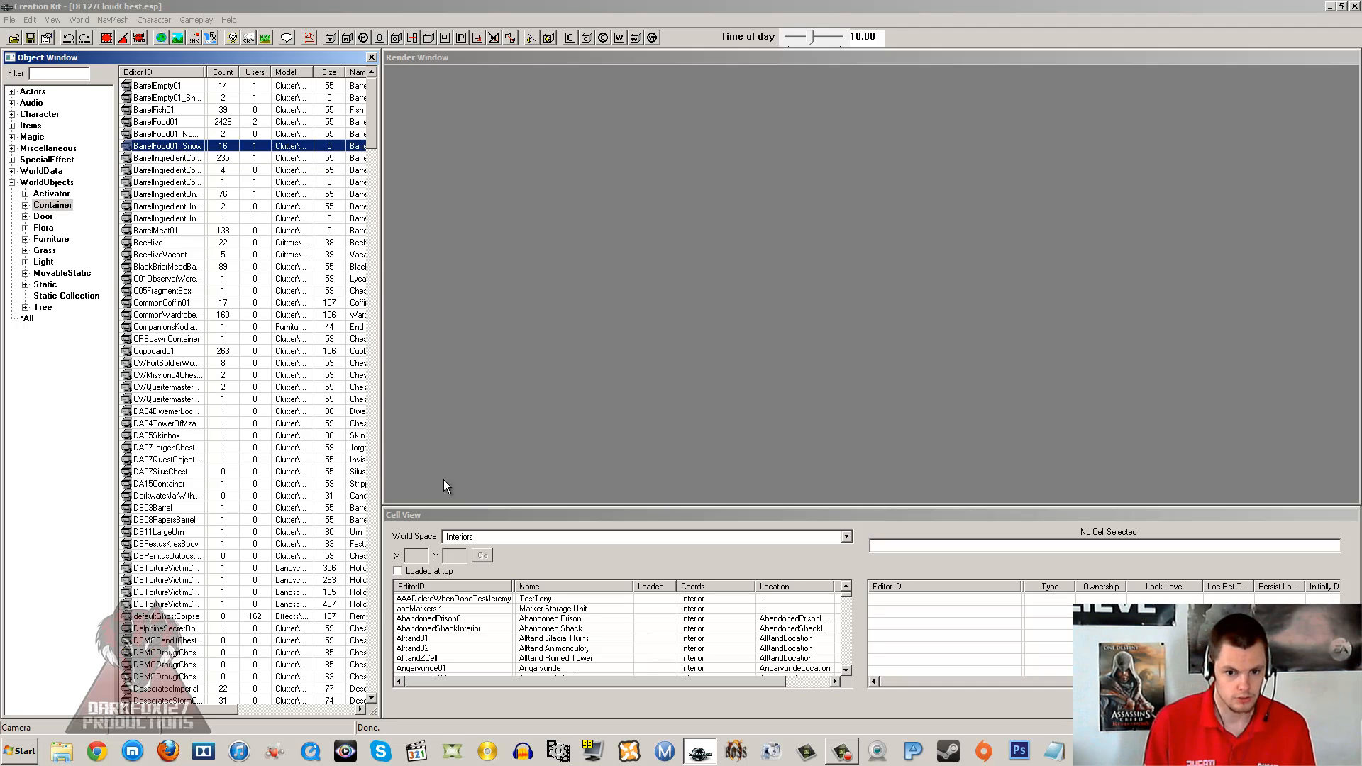
click(417, 668)
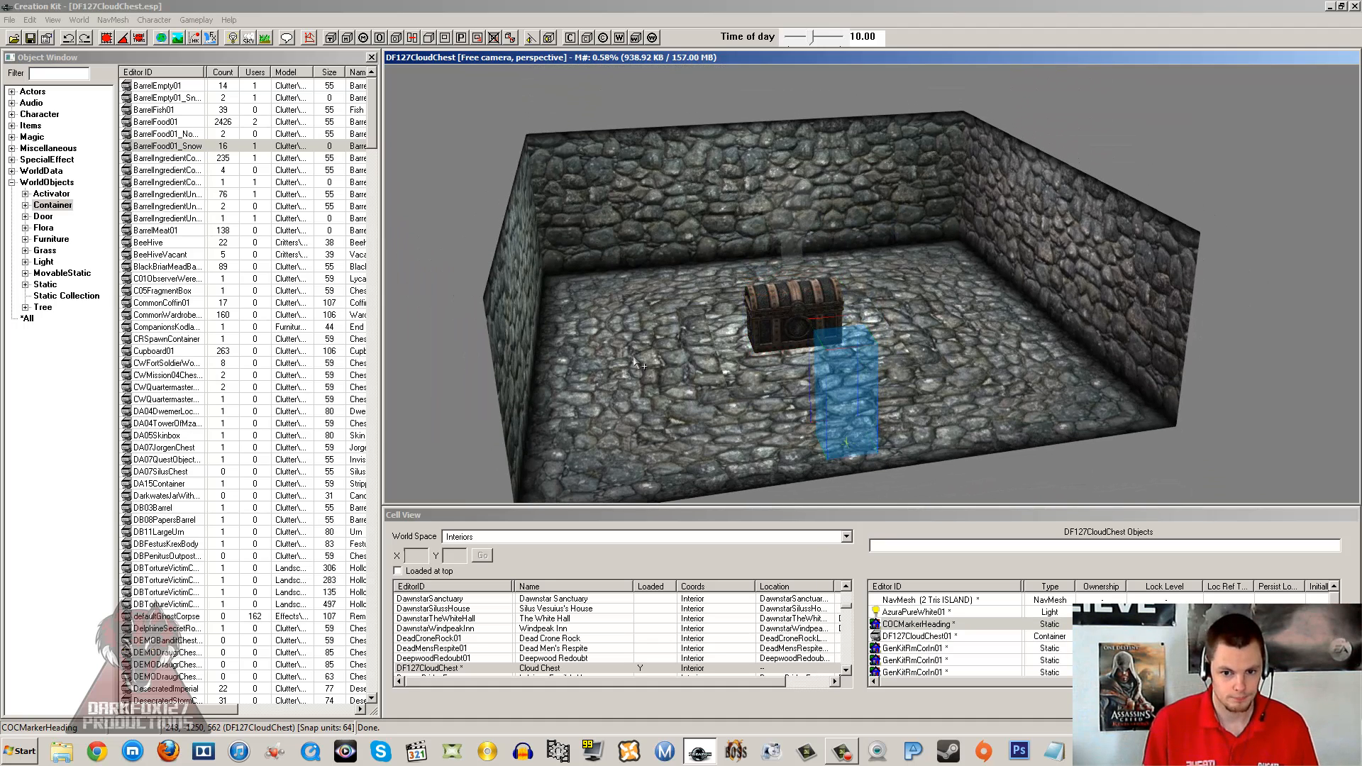
Review the Cloud Chest cell's Interior Data in World > Cells, then close the properties window.
click(79, 19)
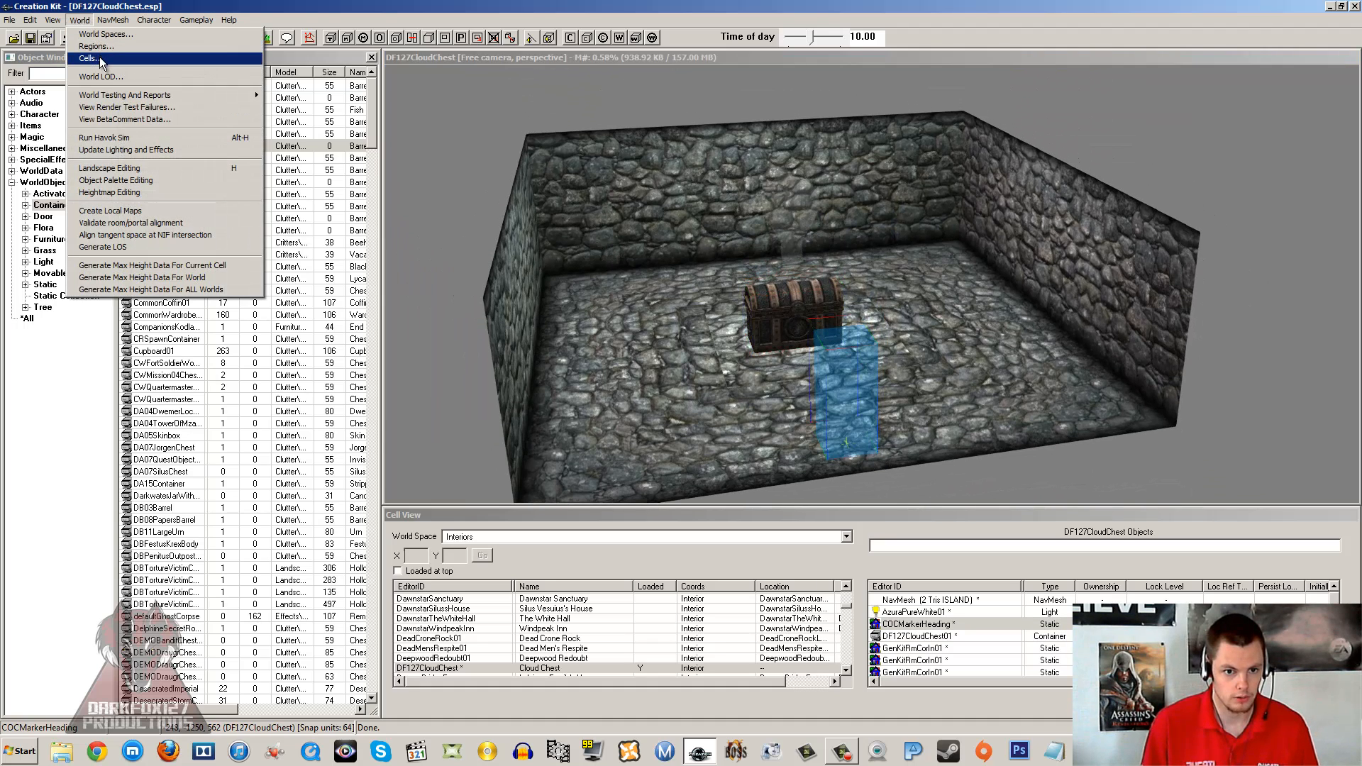
click(86, 57)
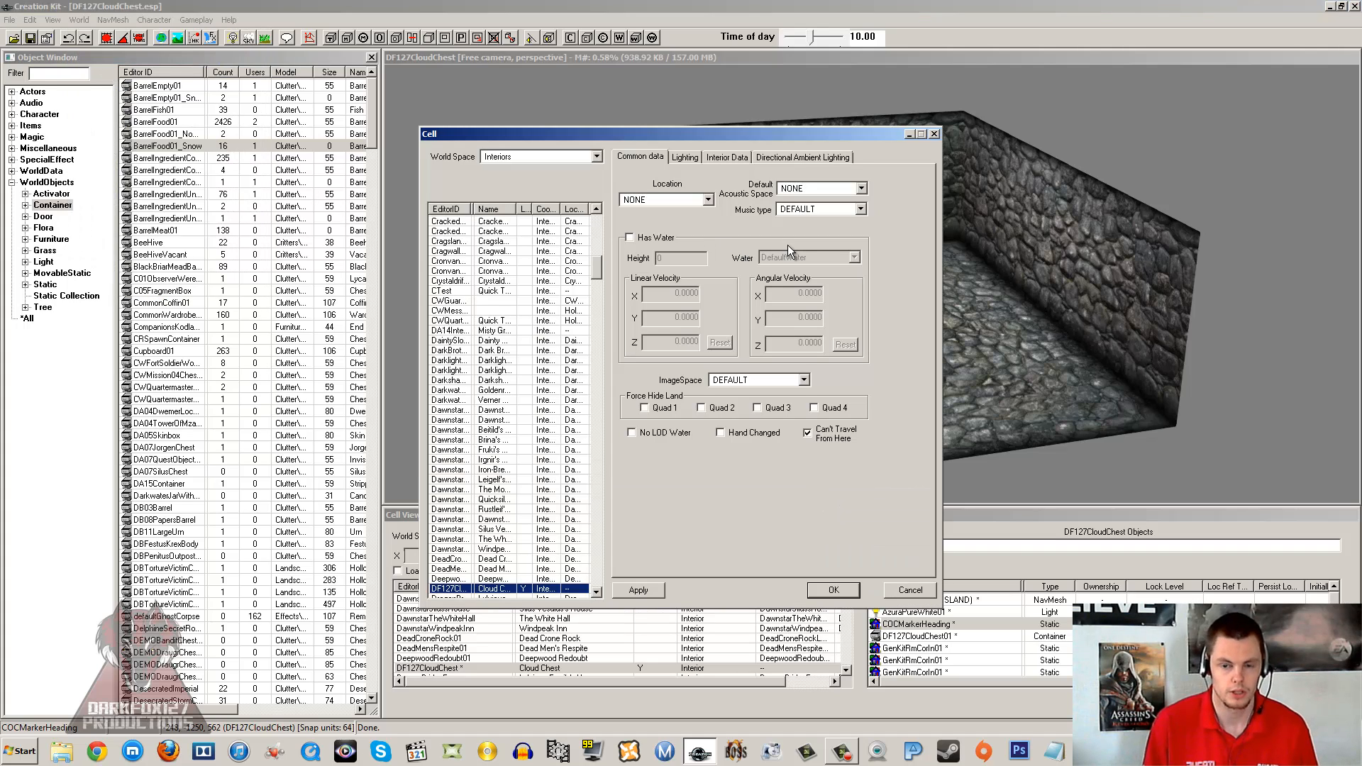
mouse_move(734, 164)
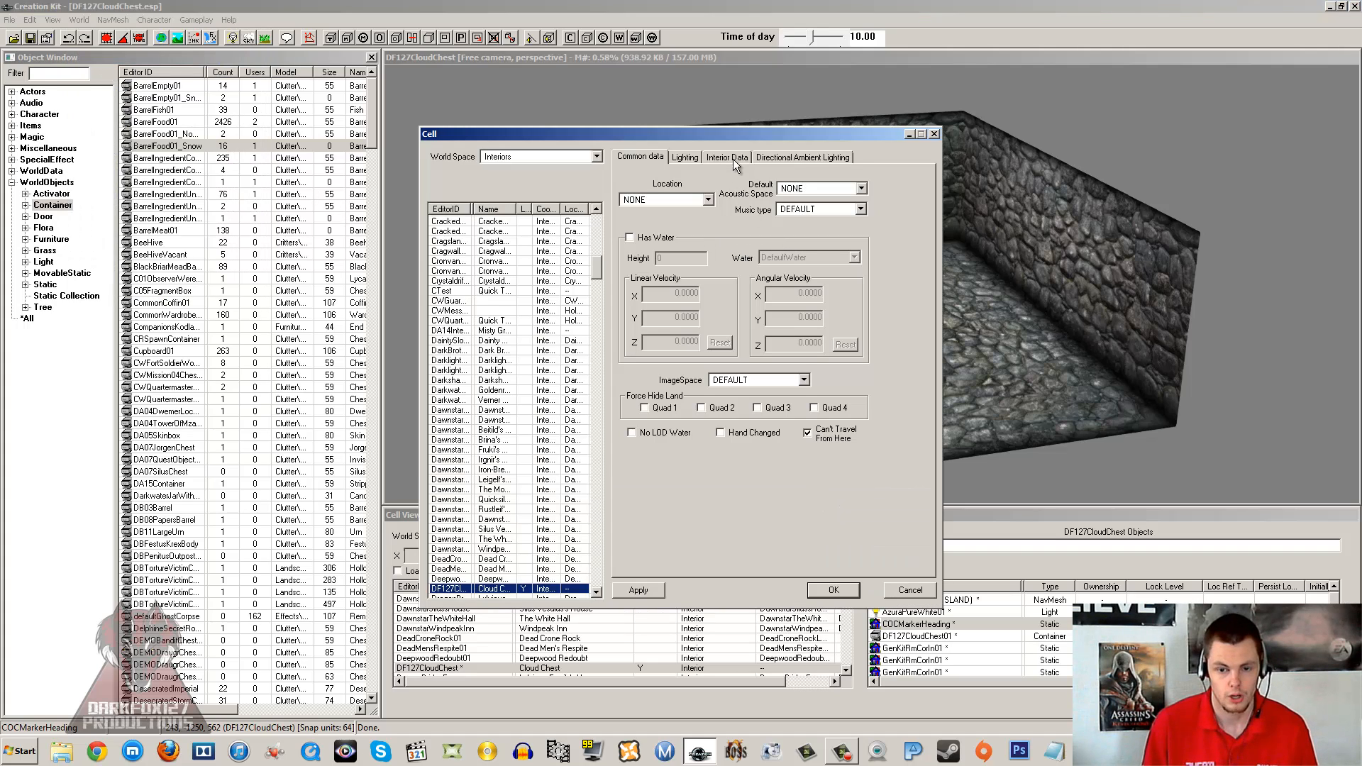
click(726, 158)
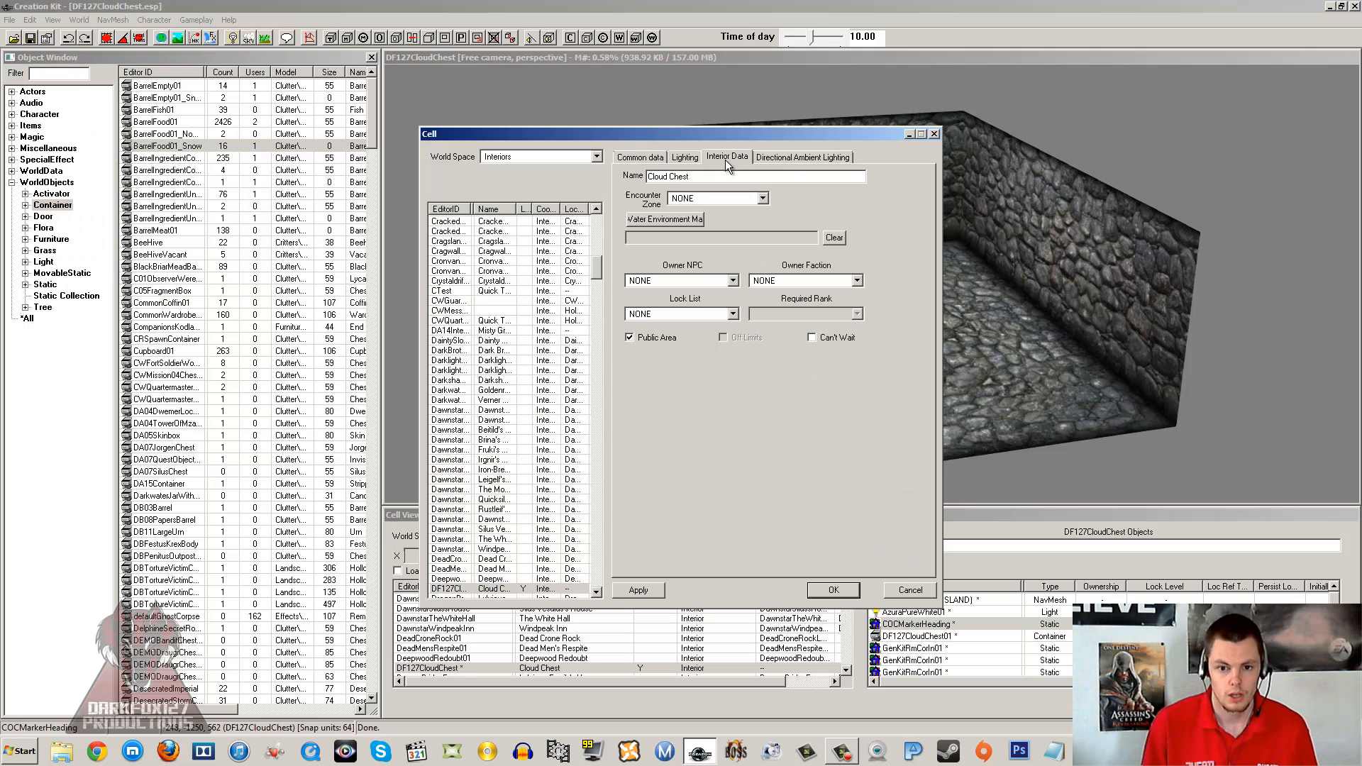
mouse_move(169, 59)
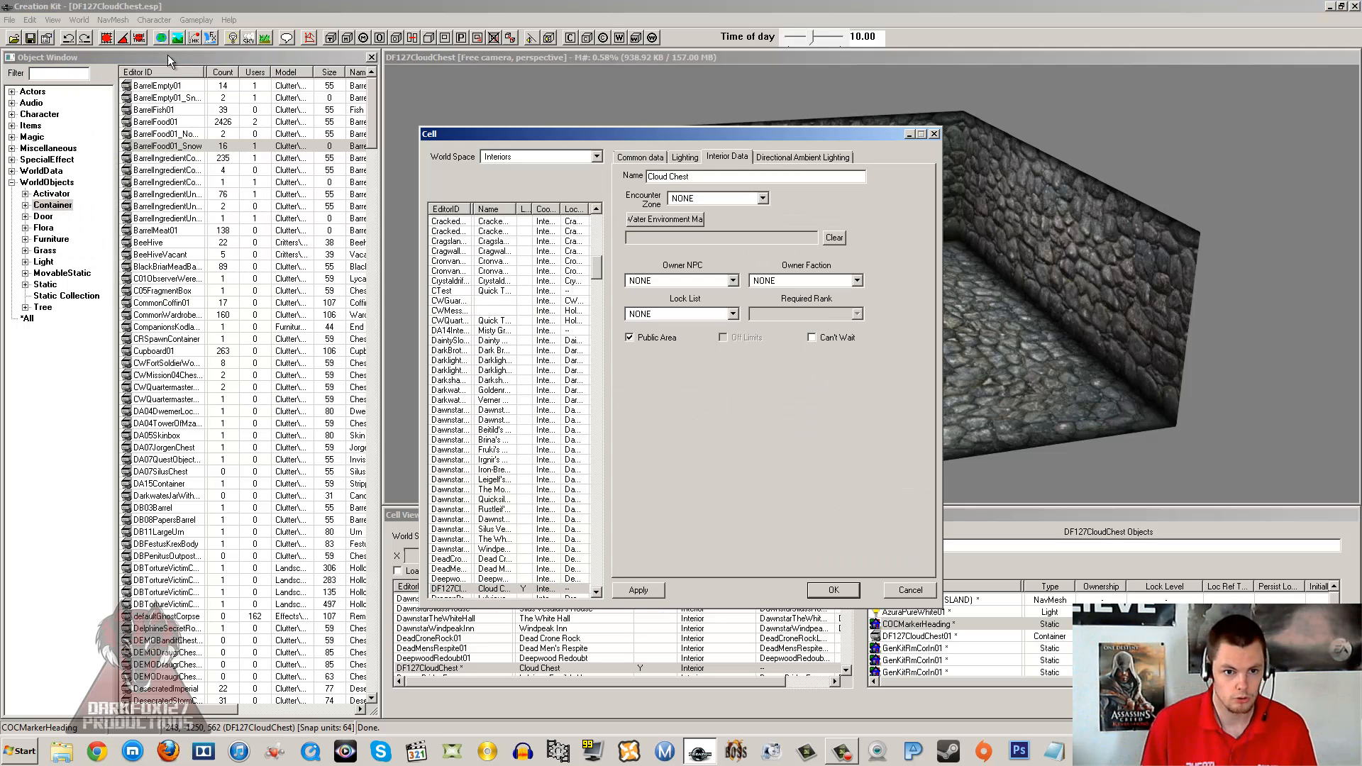
mouse_move(498, 264)
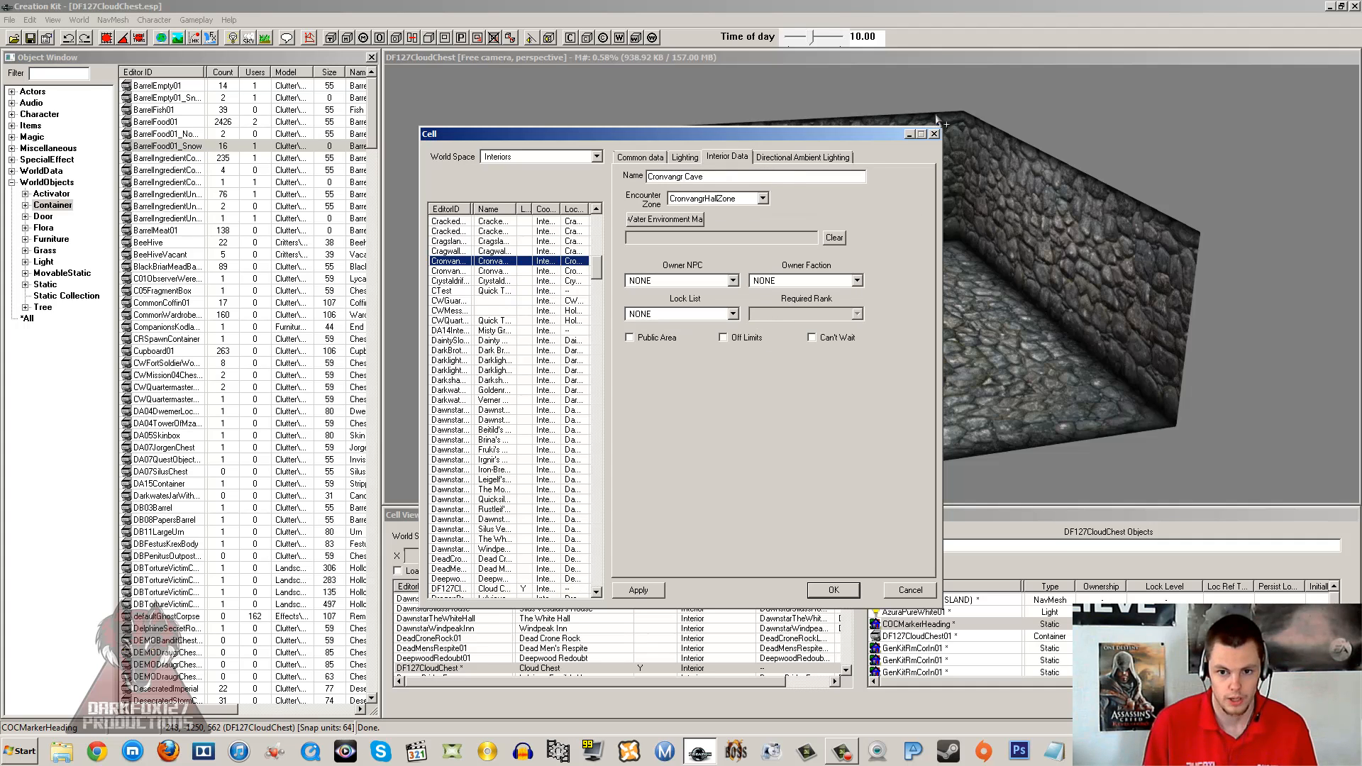
click(831, 590)
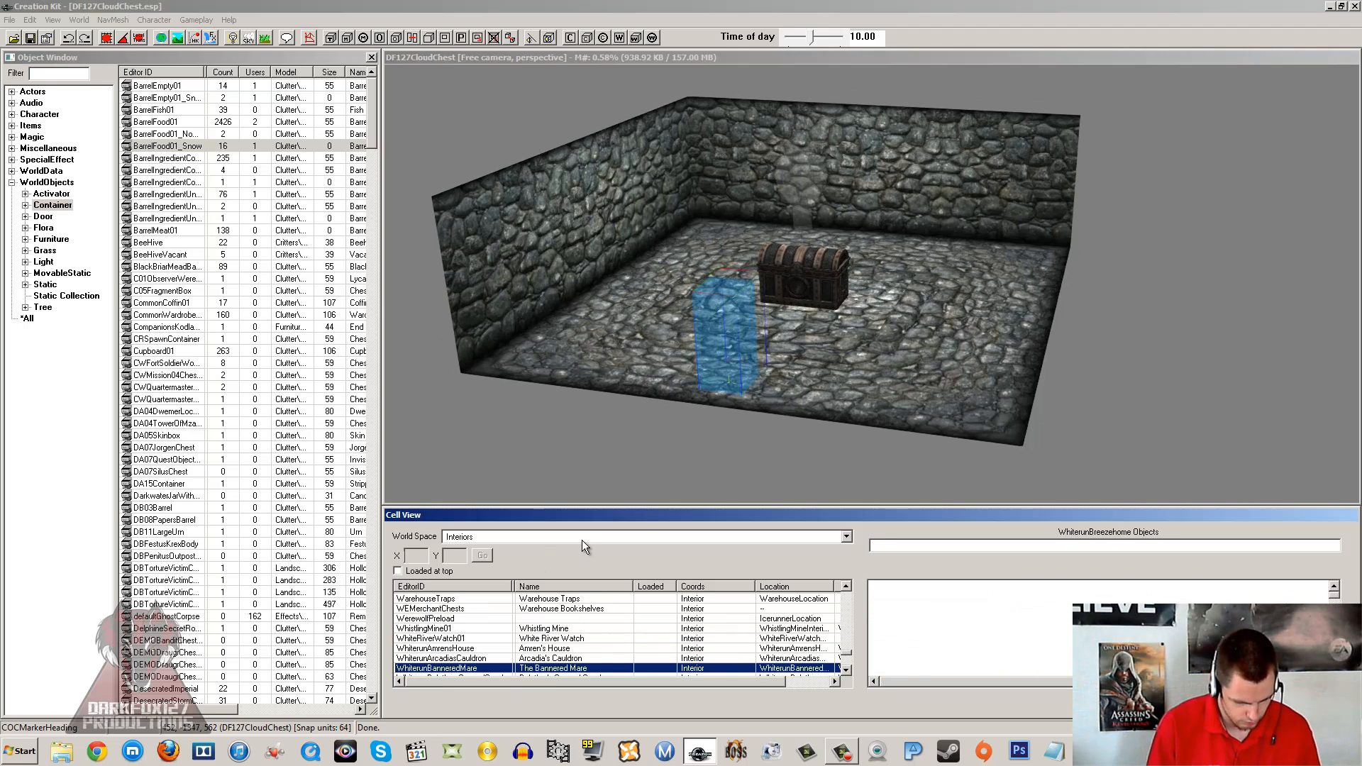
Load the WhiterunBreezehome interior, answering 'Yes to all' on the texture and animation warnings.
click(451, 668)
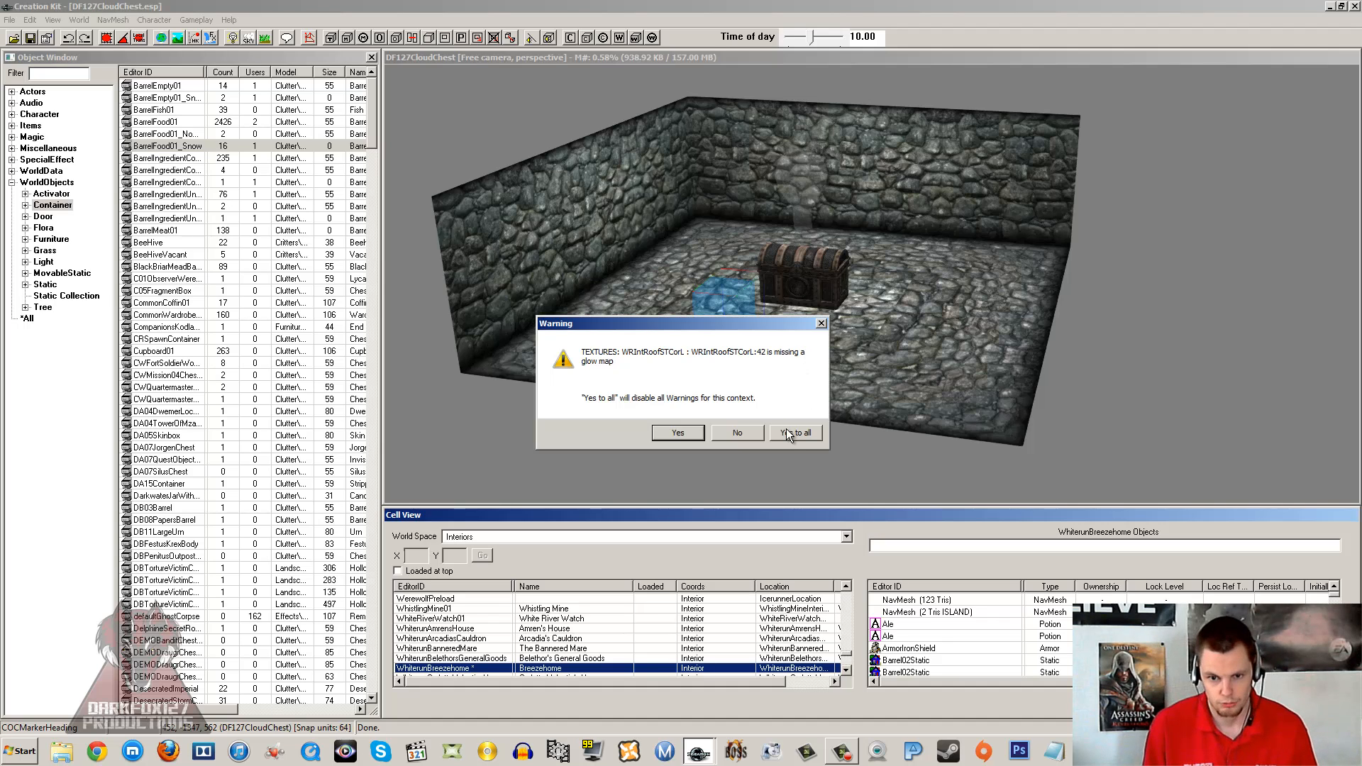
click(794, 433)
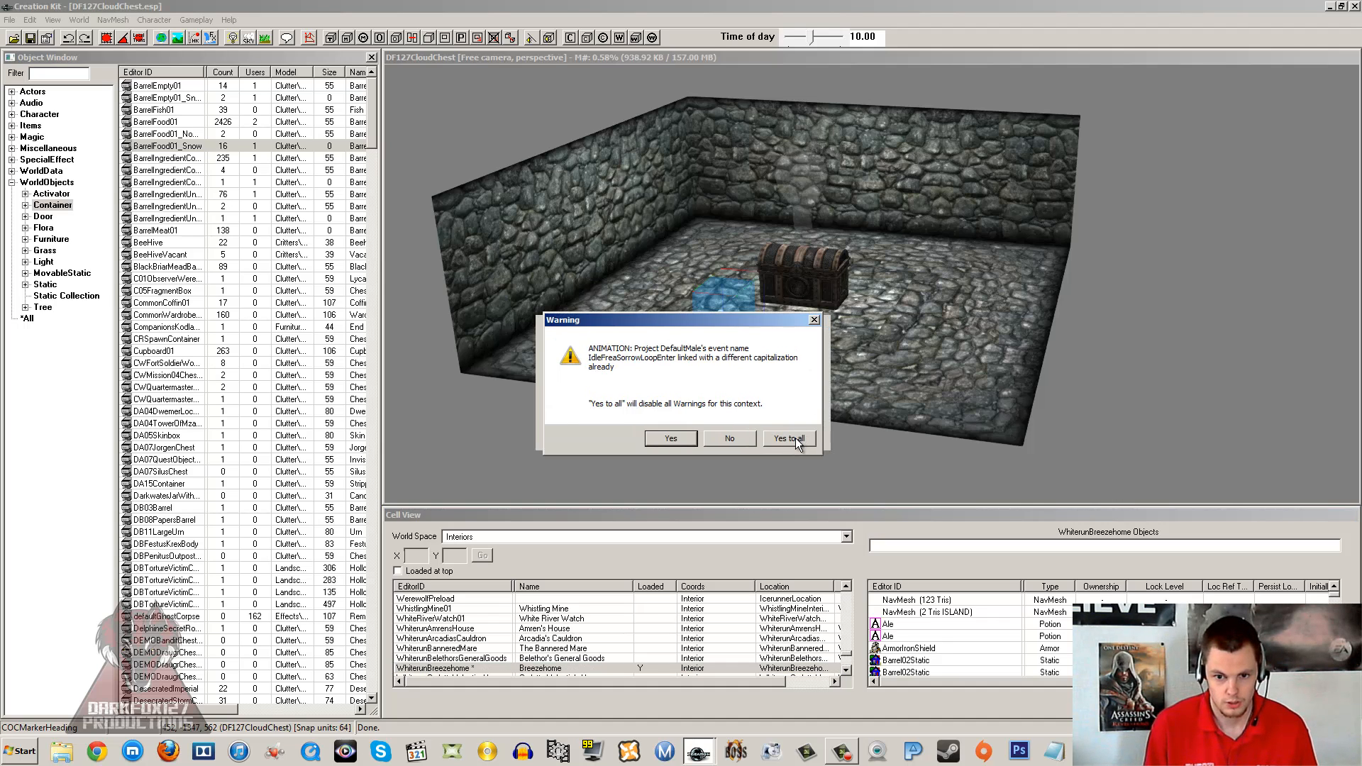
click(787, 438)
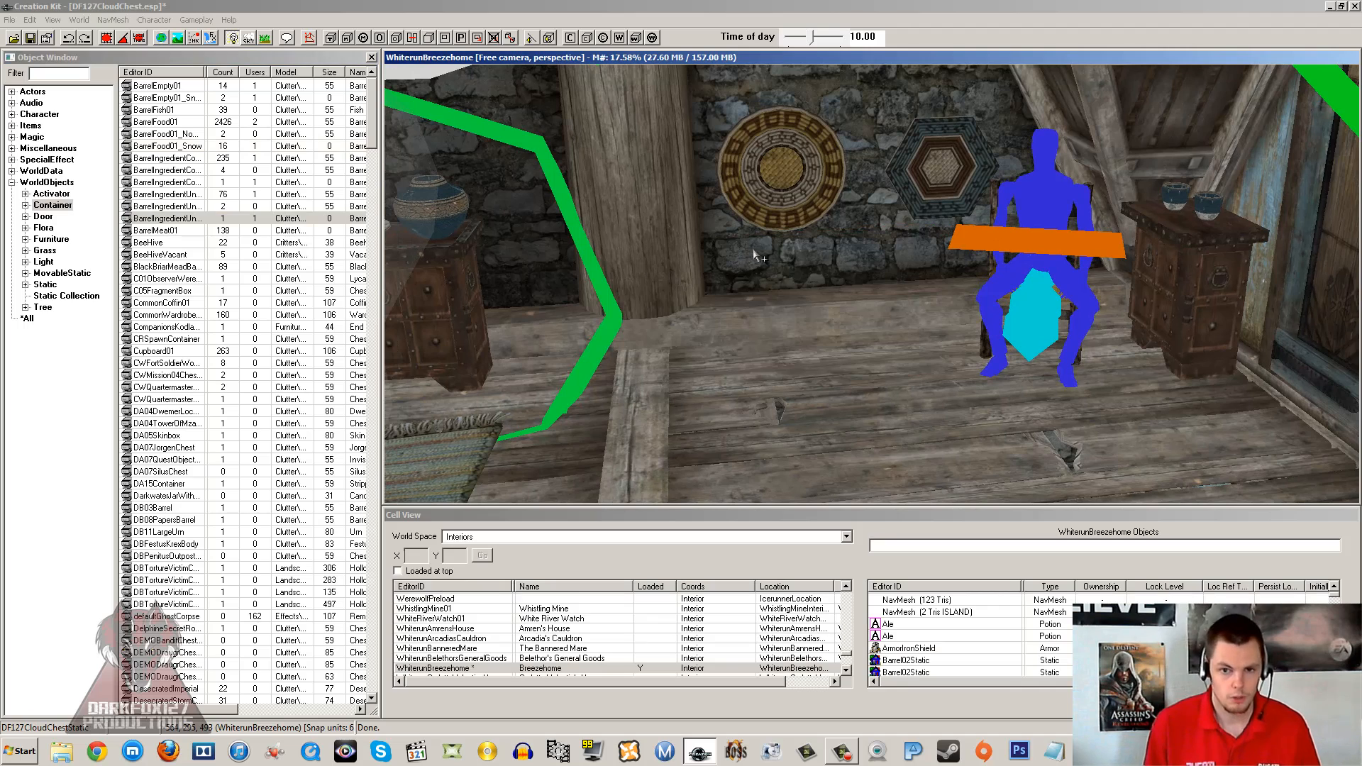
mouse_move(200, 208)
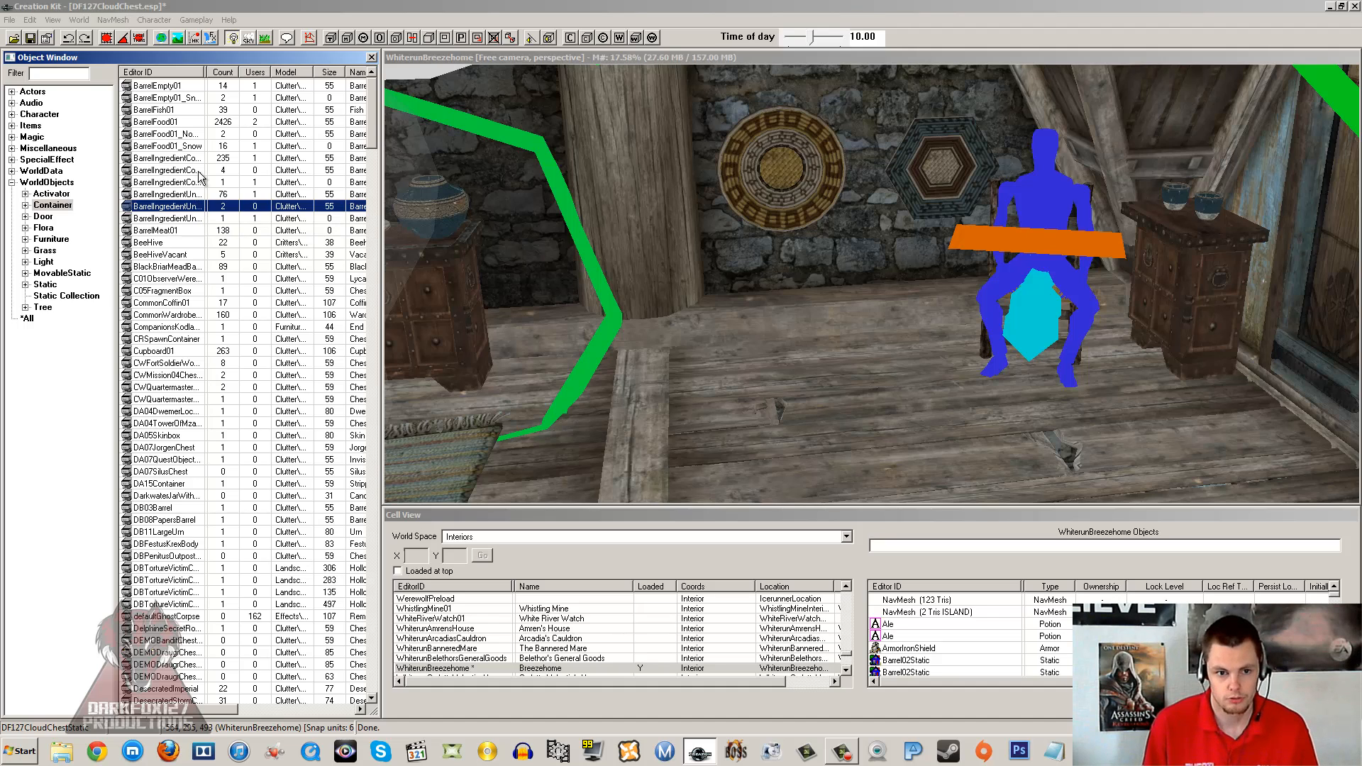
Browse the WorldObjects > Container entries looking for a suitable chest.
click(165, 157)
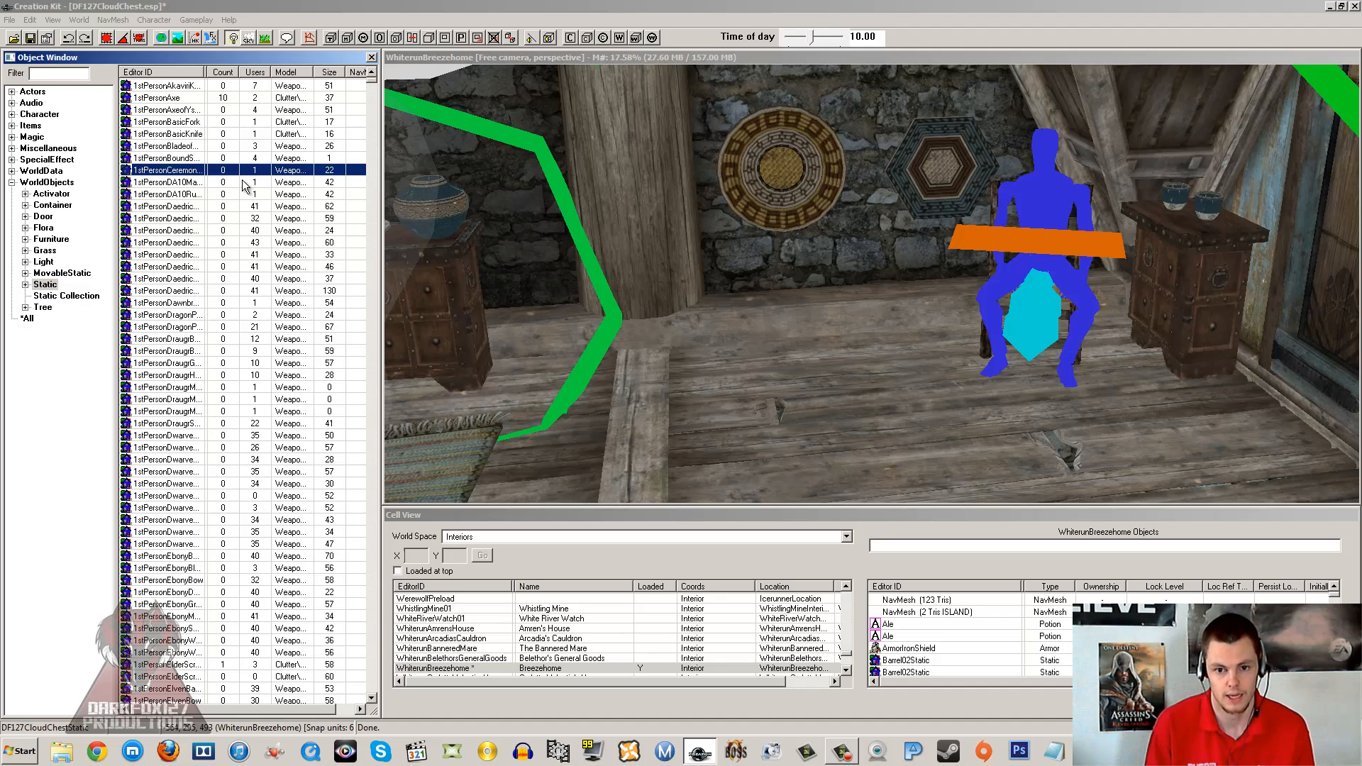
mouse_move(349, 229)
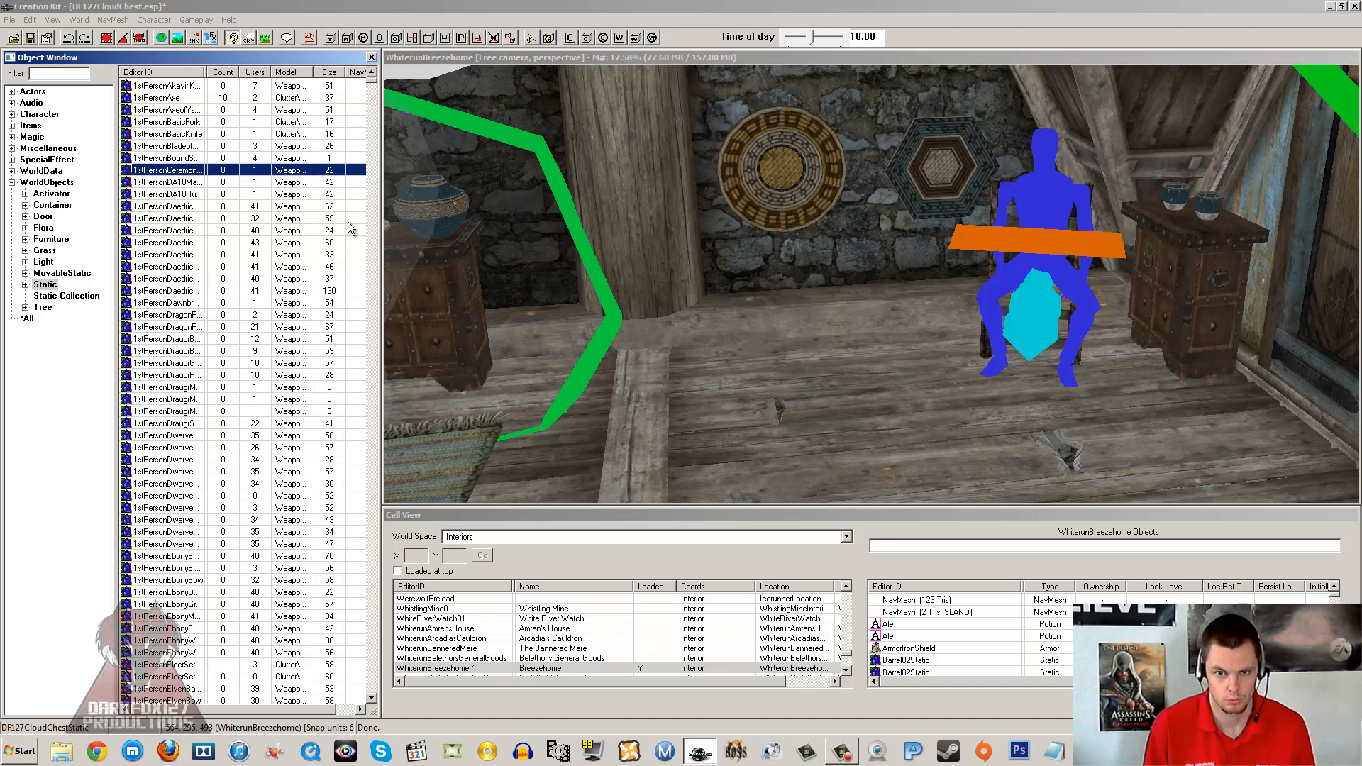
click(52, 204)
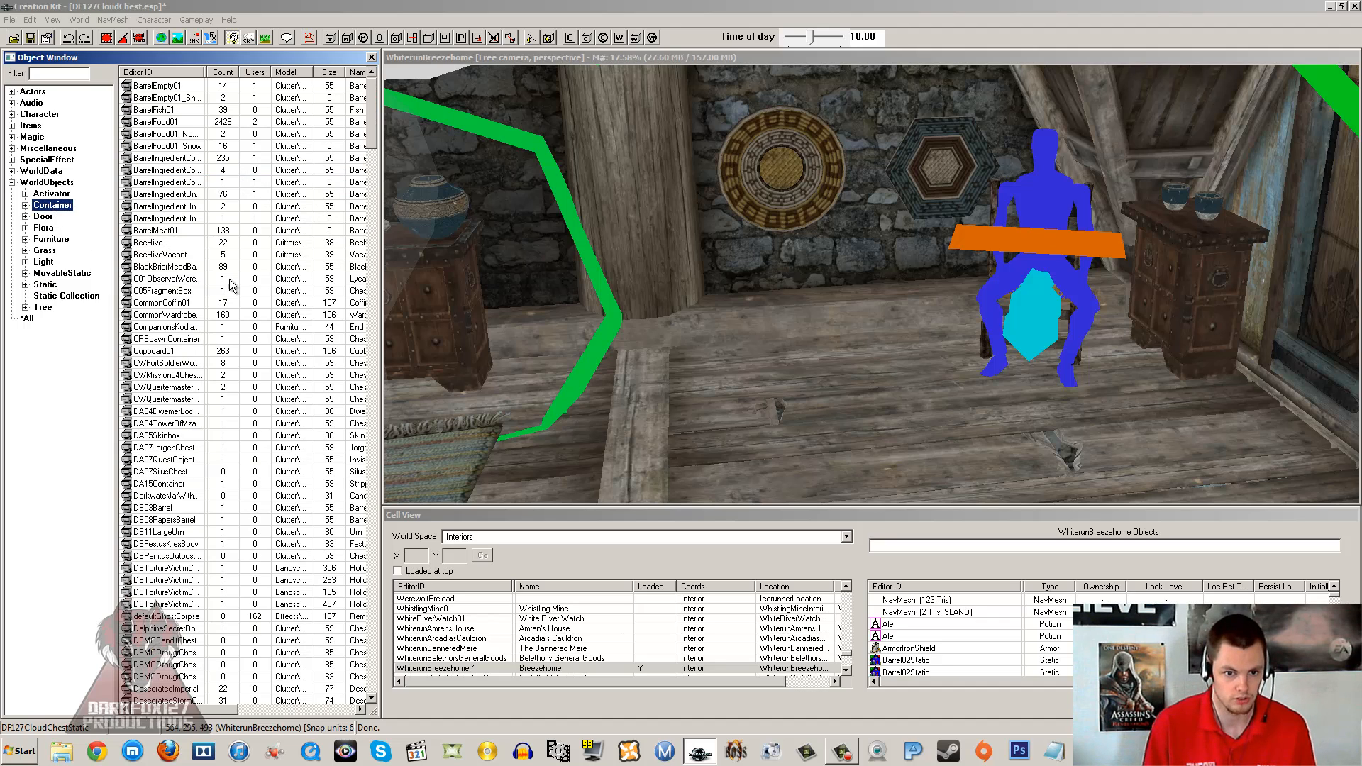
double_click(165, 253)
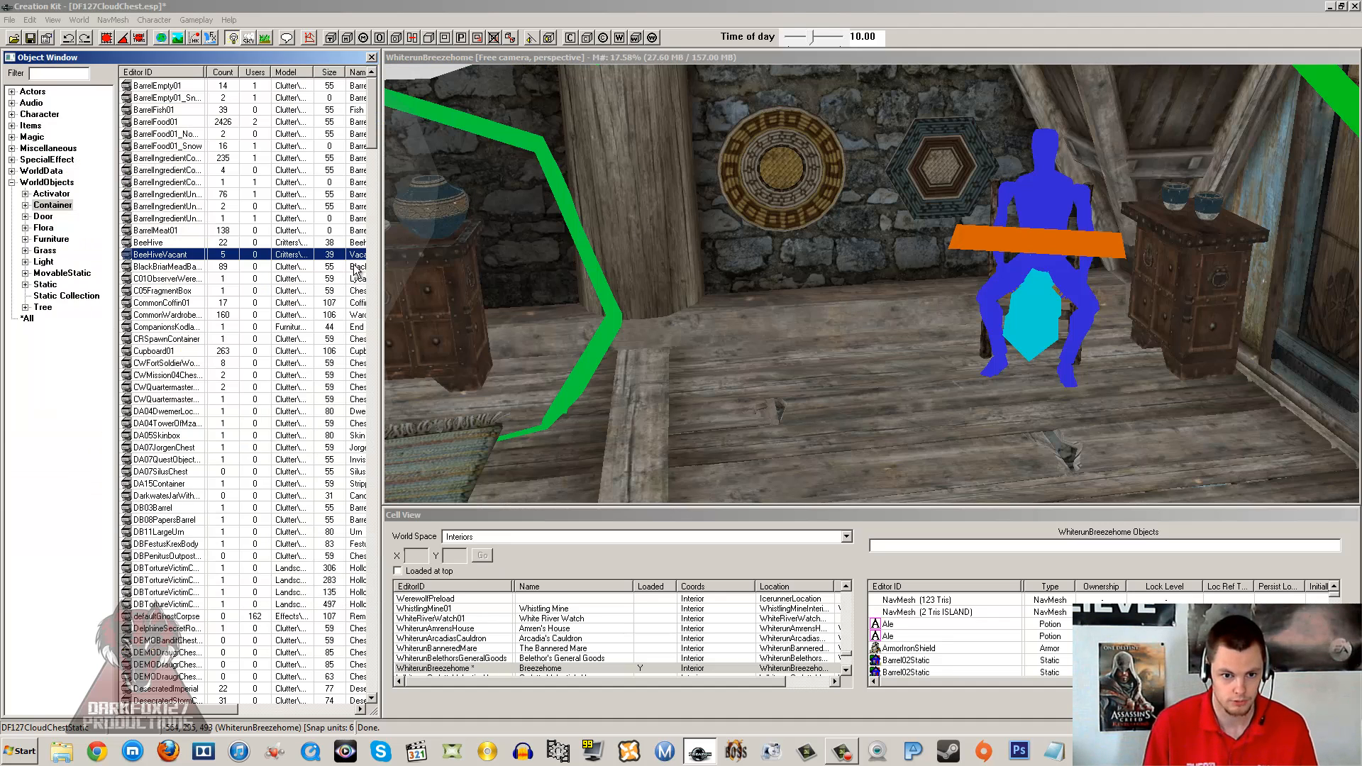
click(165, 265)
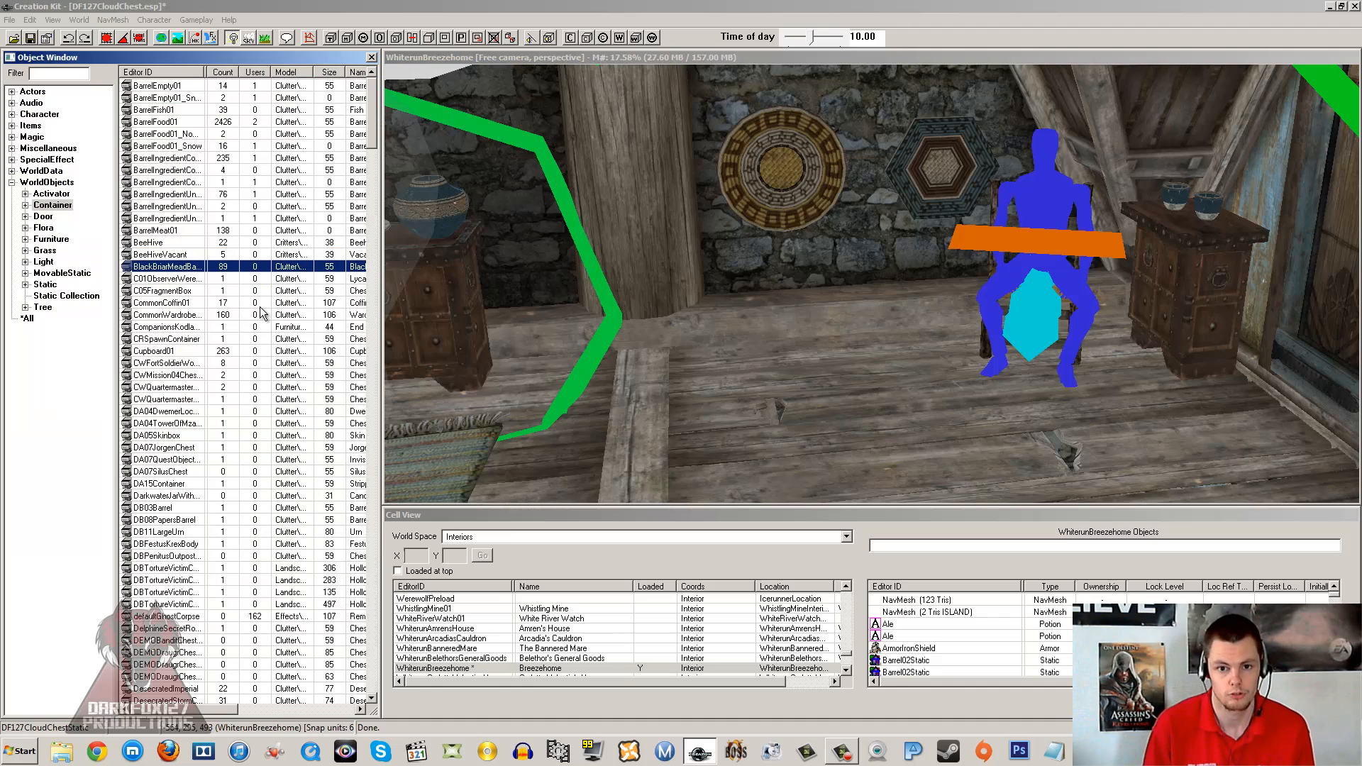
click(164, 218)
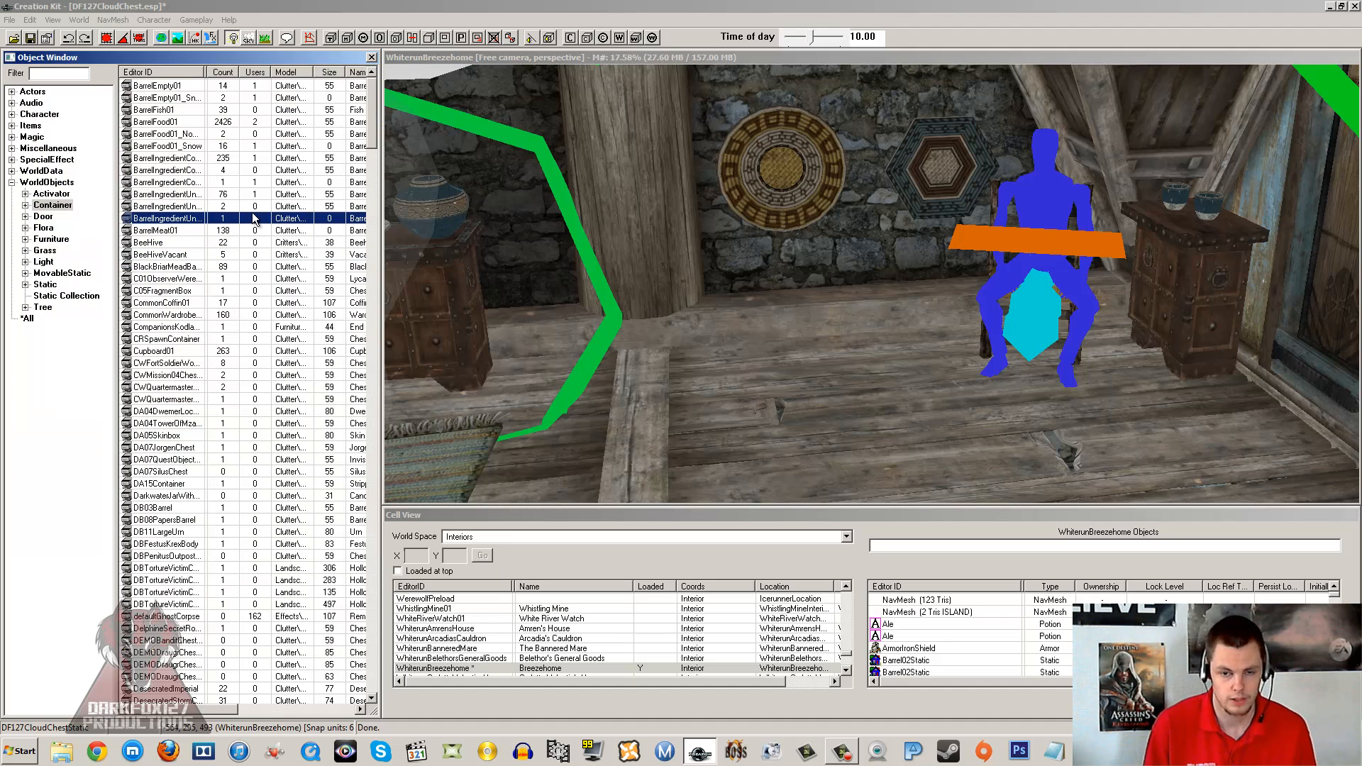
mouse_move(278, 193)
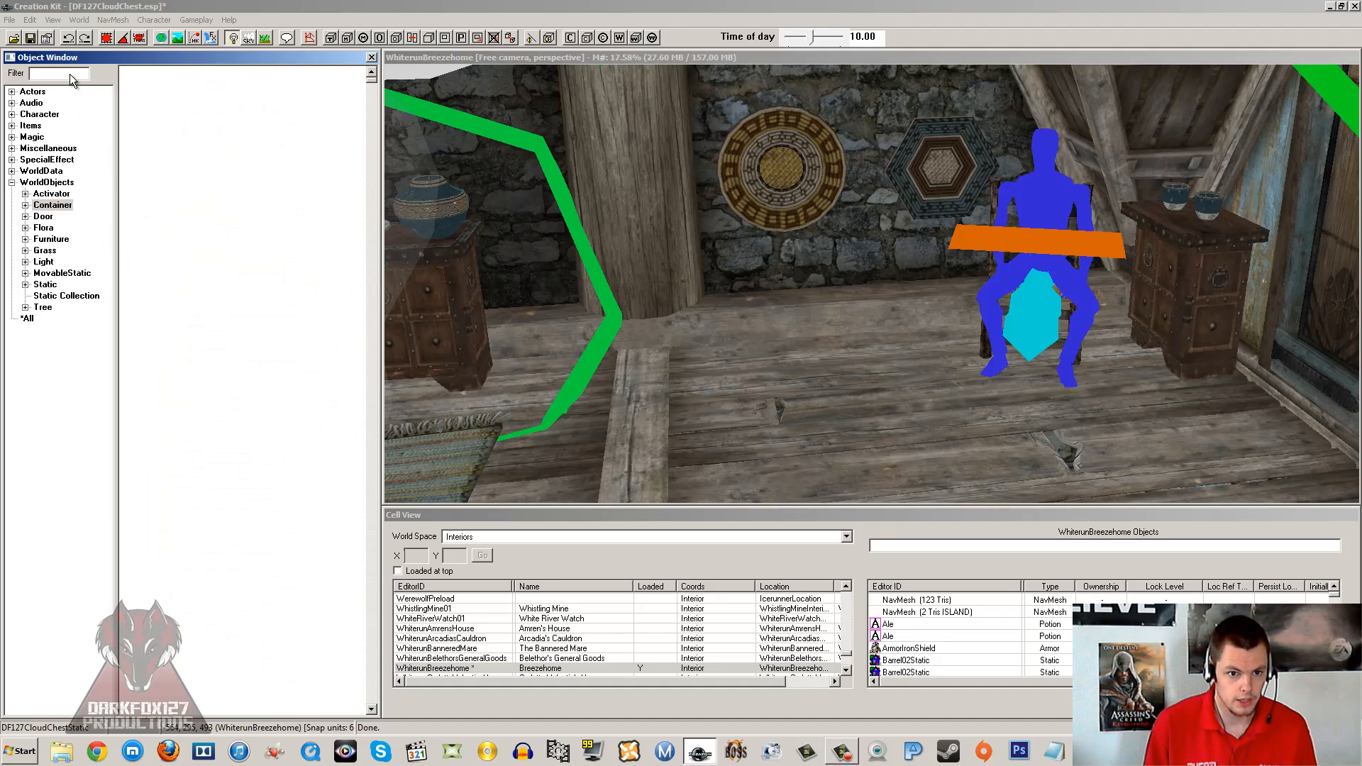
Filter objects to 'chest', edit the quartermaster chest container and copy its model file path.
text(chest)
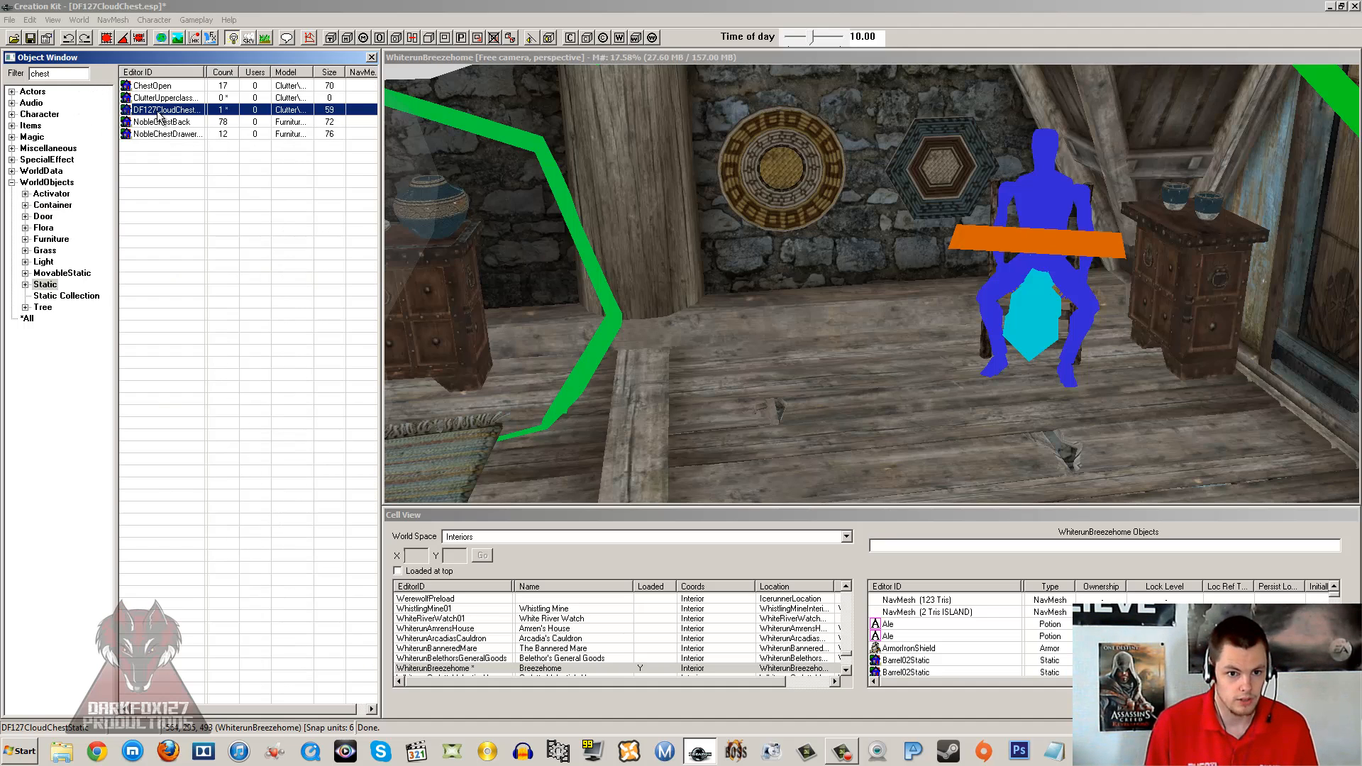
right_click(160, 109)
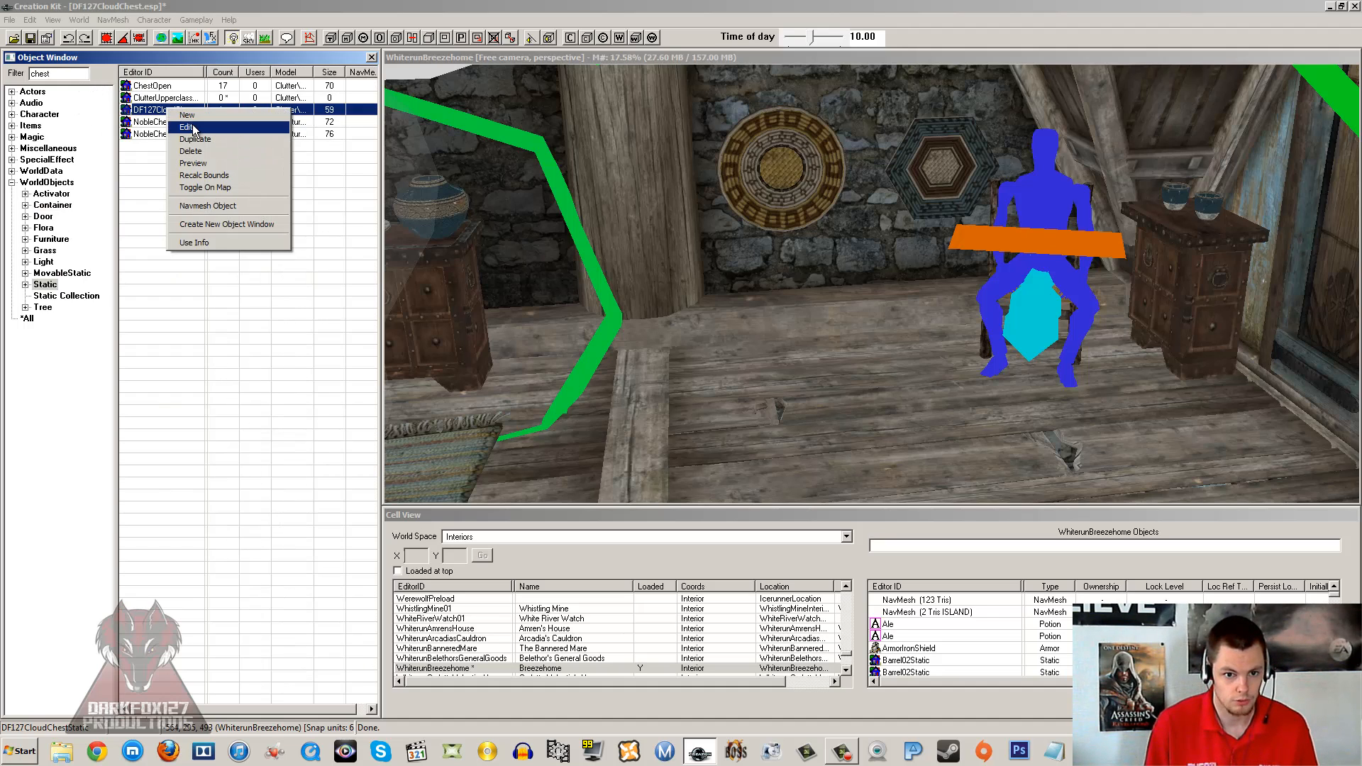
click(188, 126)
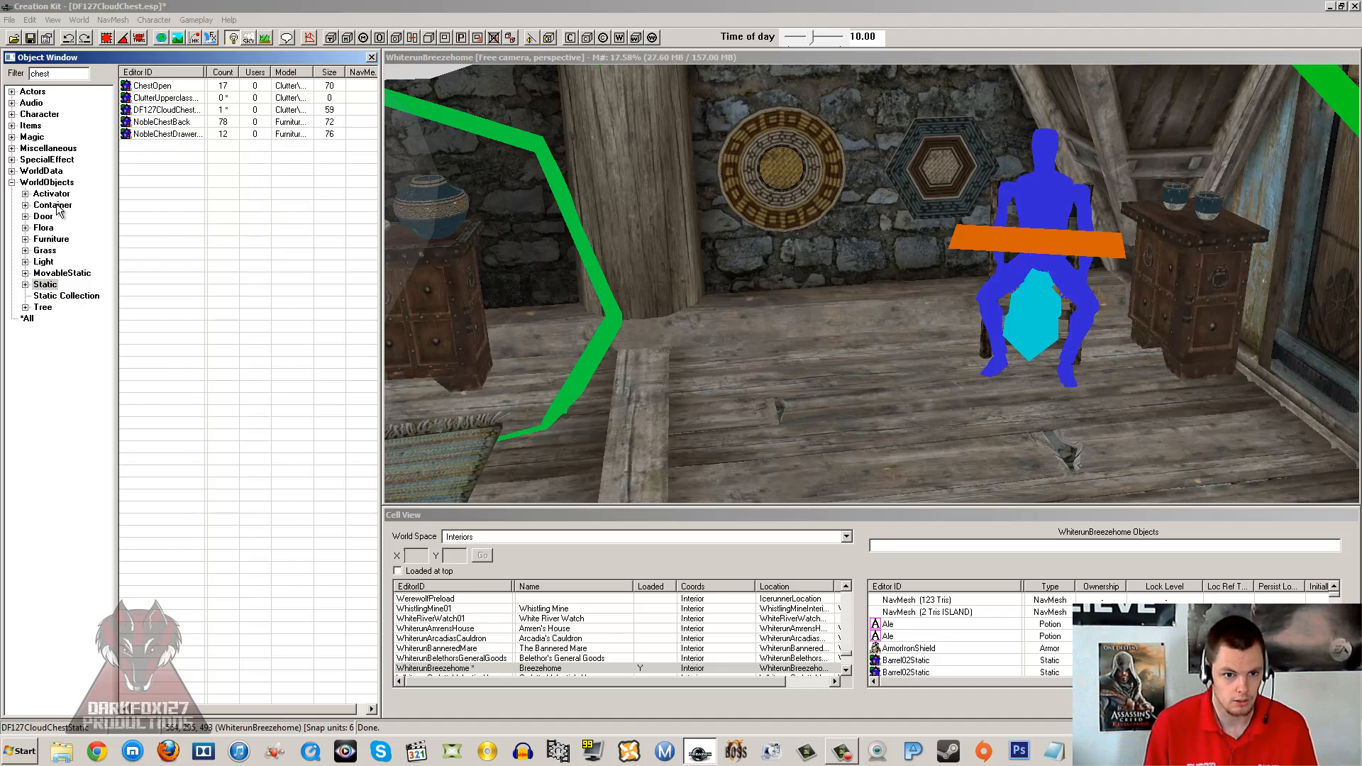
right_click(165, 122)
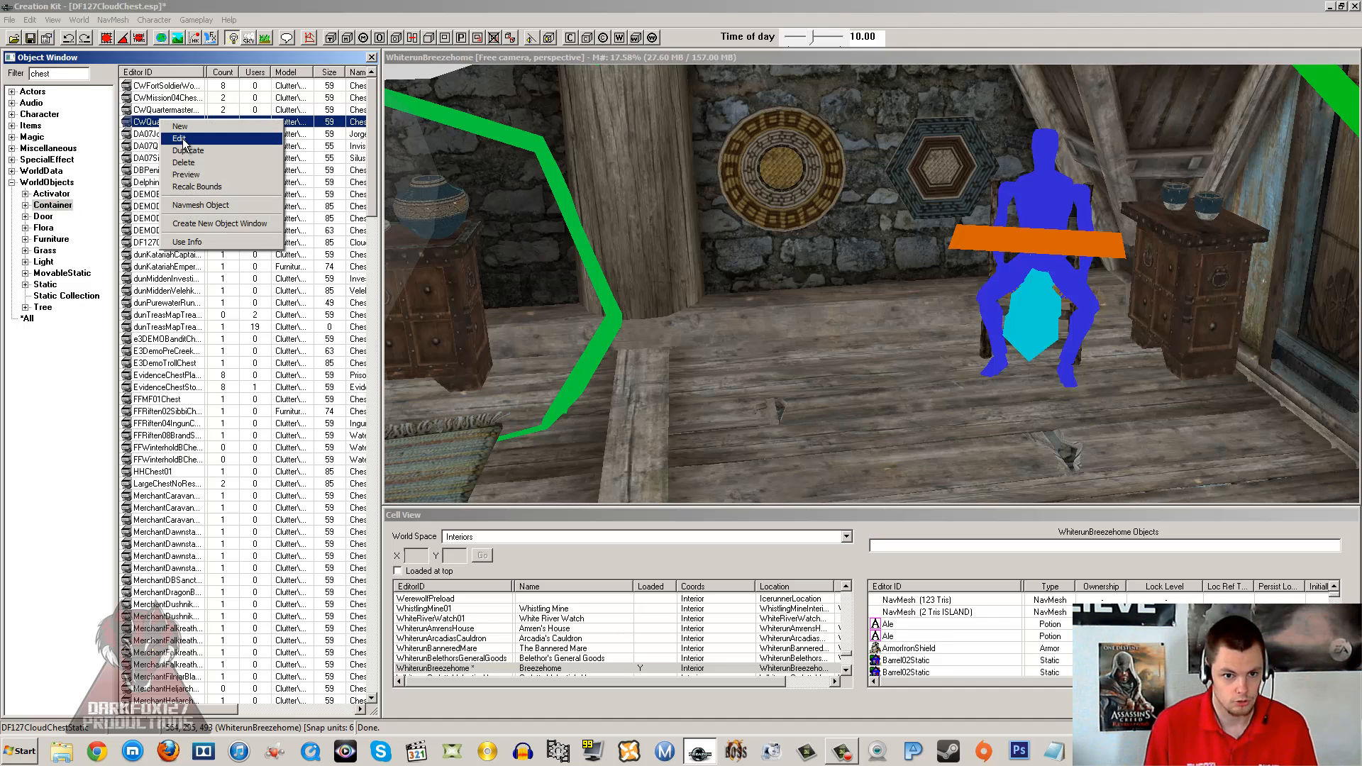
click(179, 138)
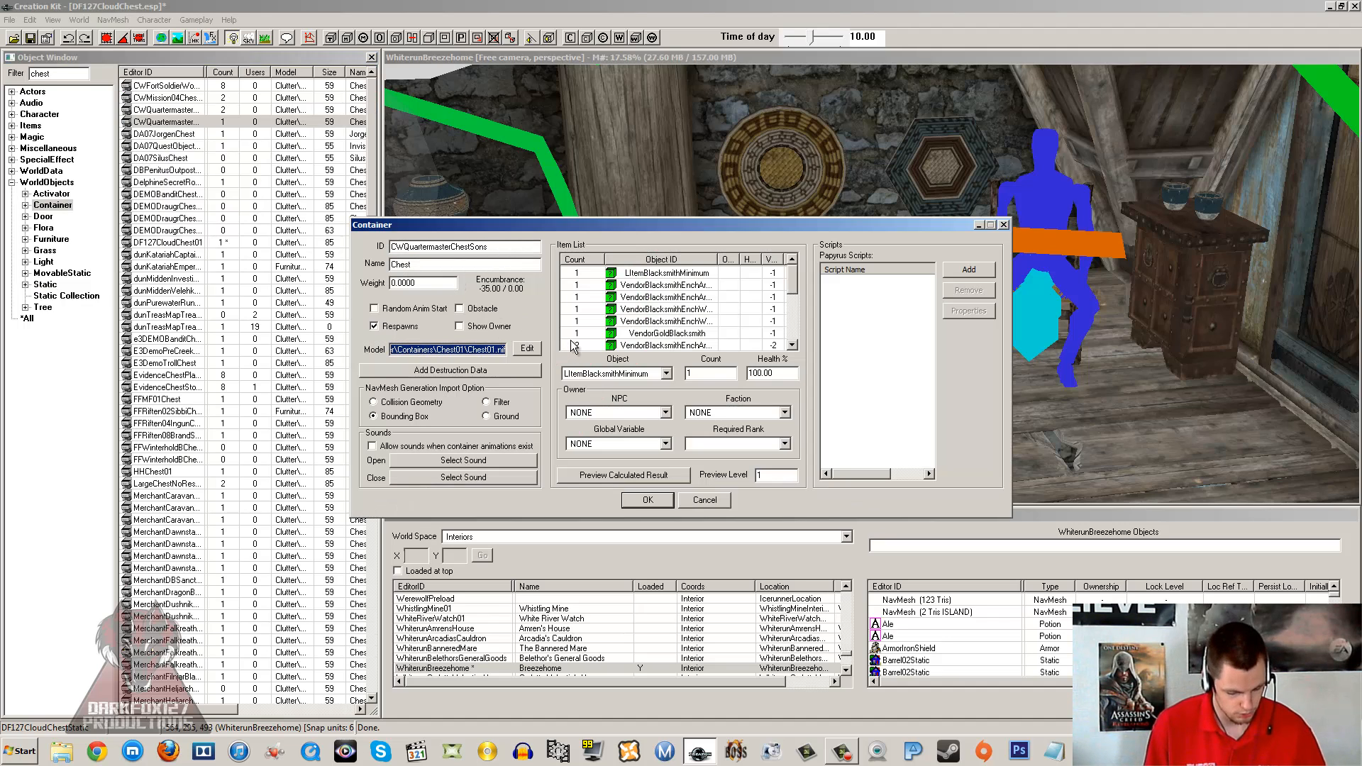
right_click(451, 349)
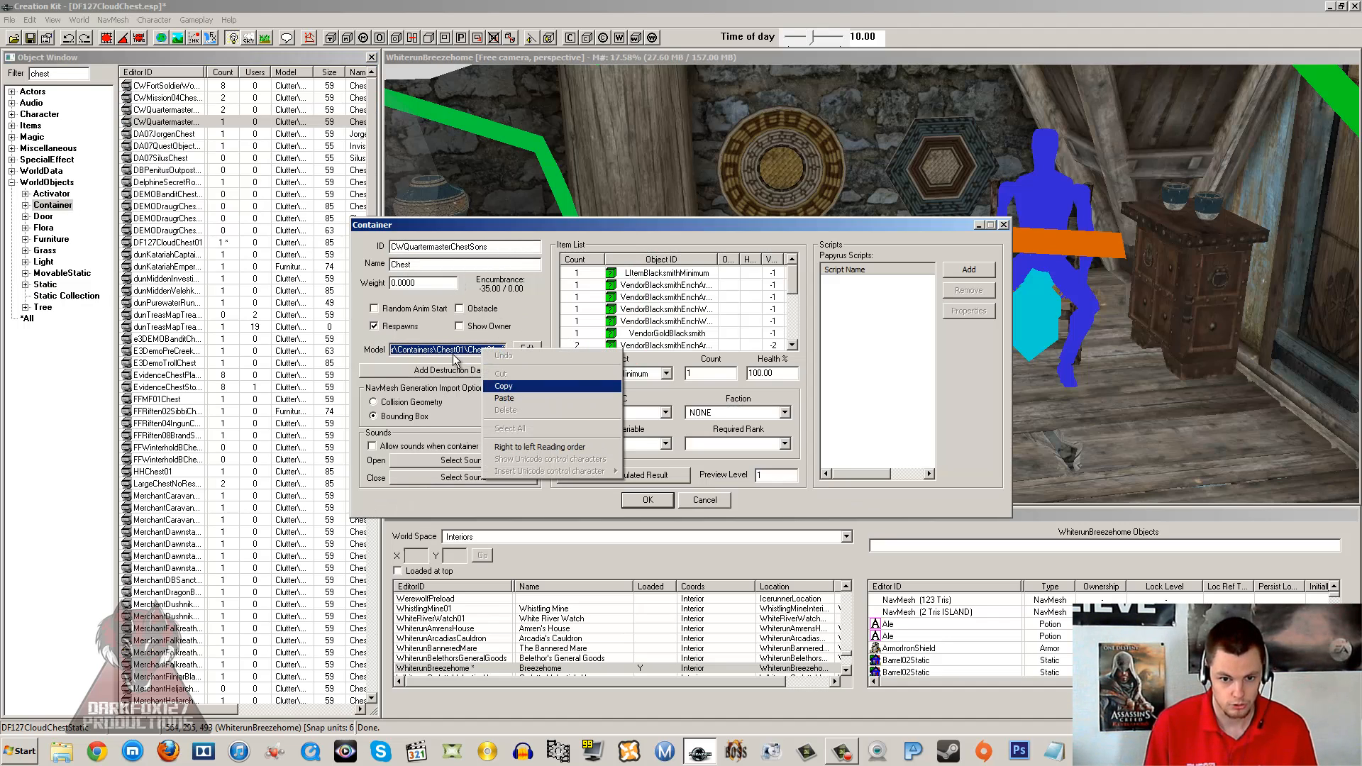
click(704, 499)
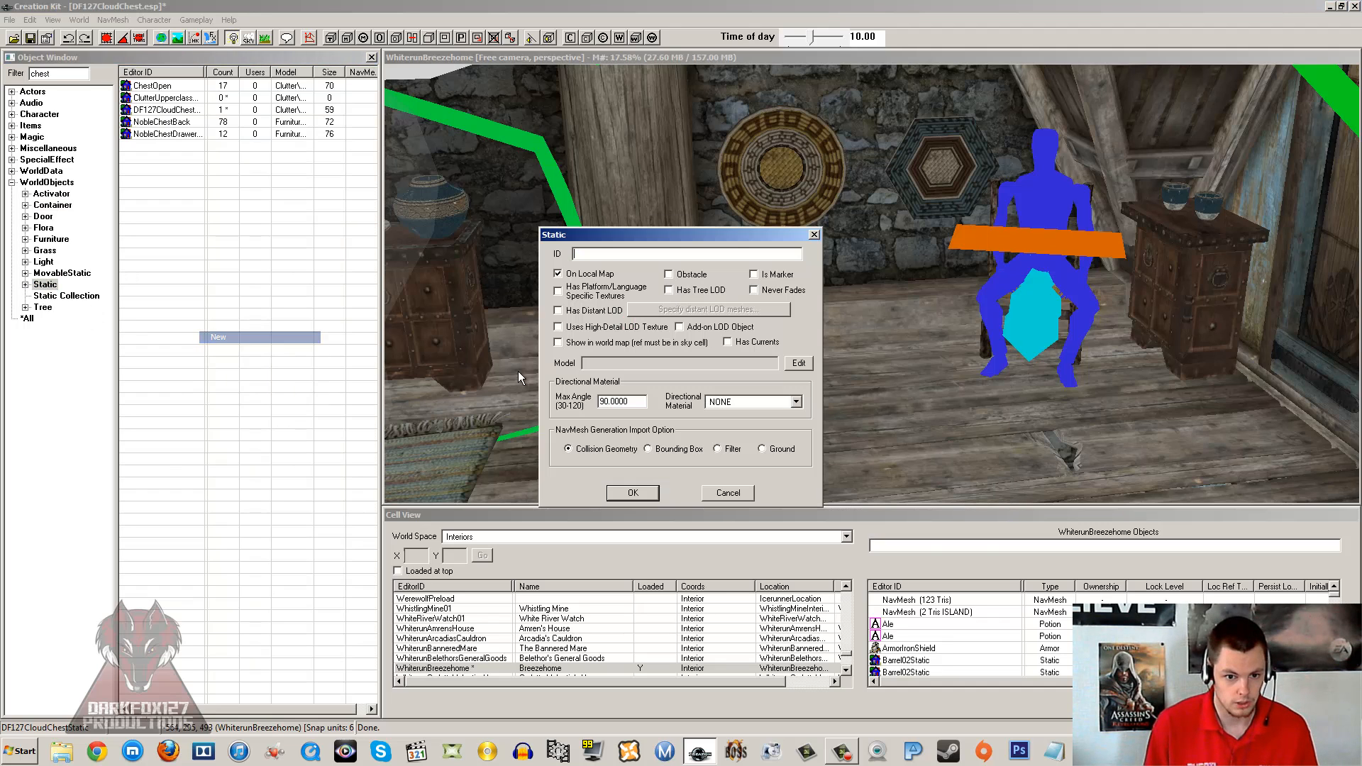
Assign the pasted Chest01.nif wooden chest model to the new DF127CloudChestStatic static.
click(796, 362)
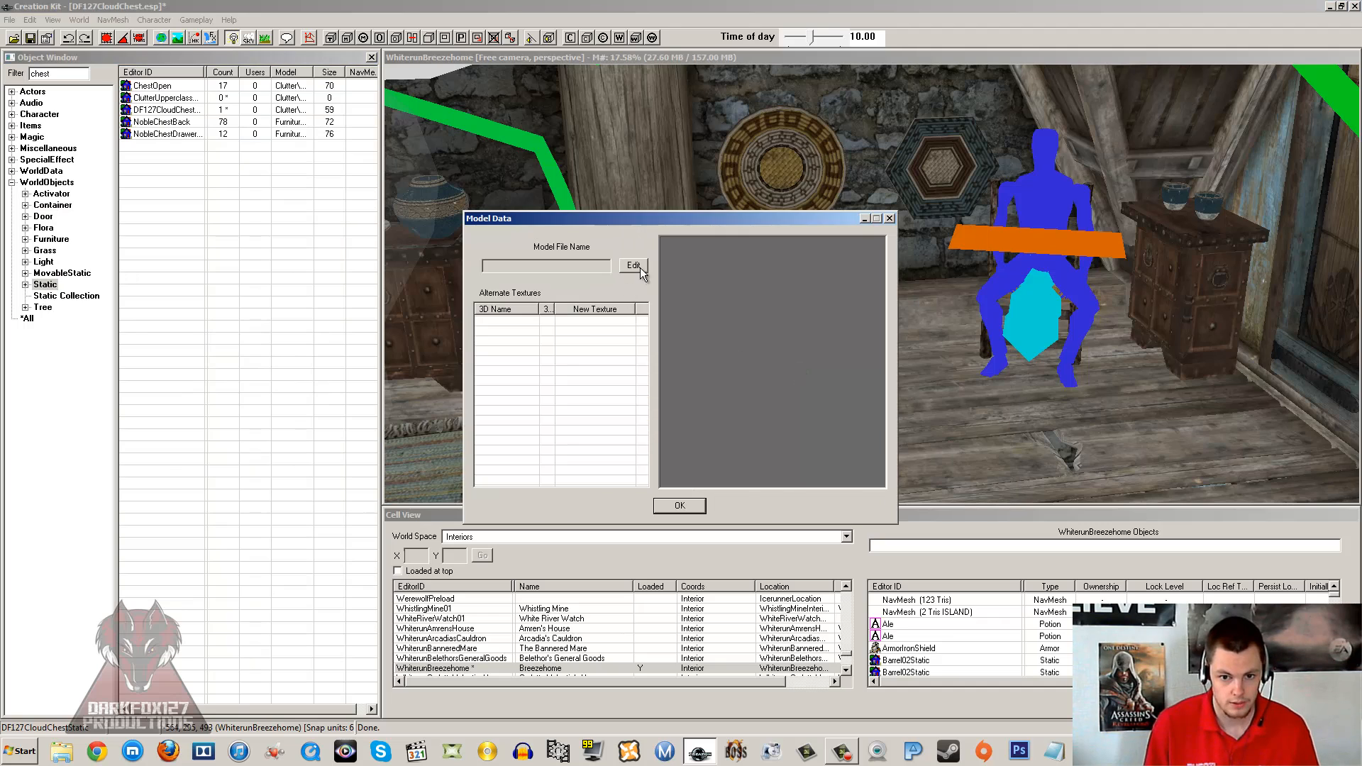
click(632, 265)
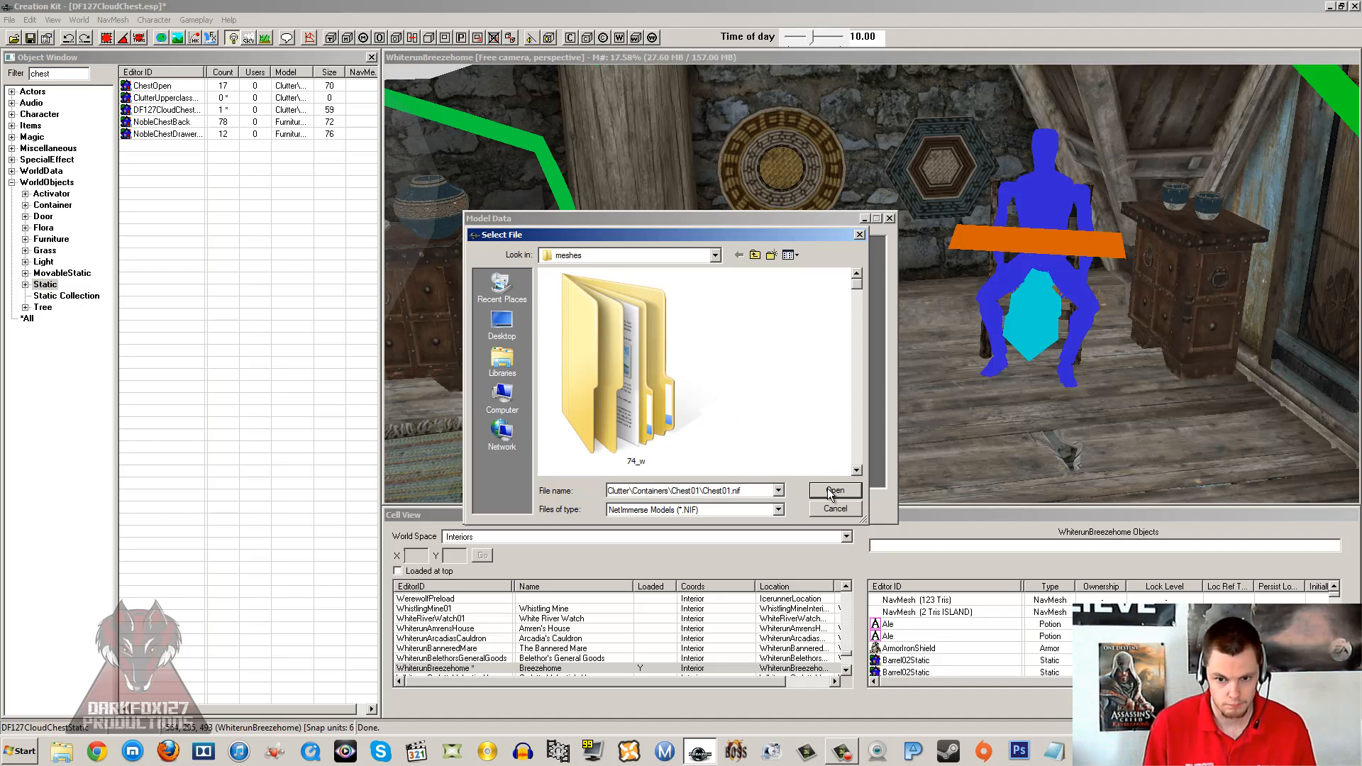
click(832, 489)
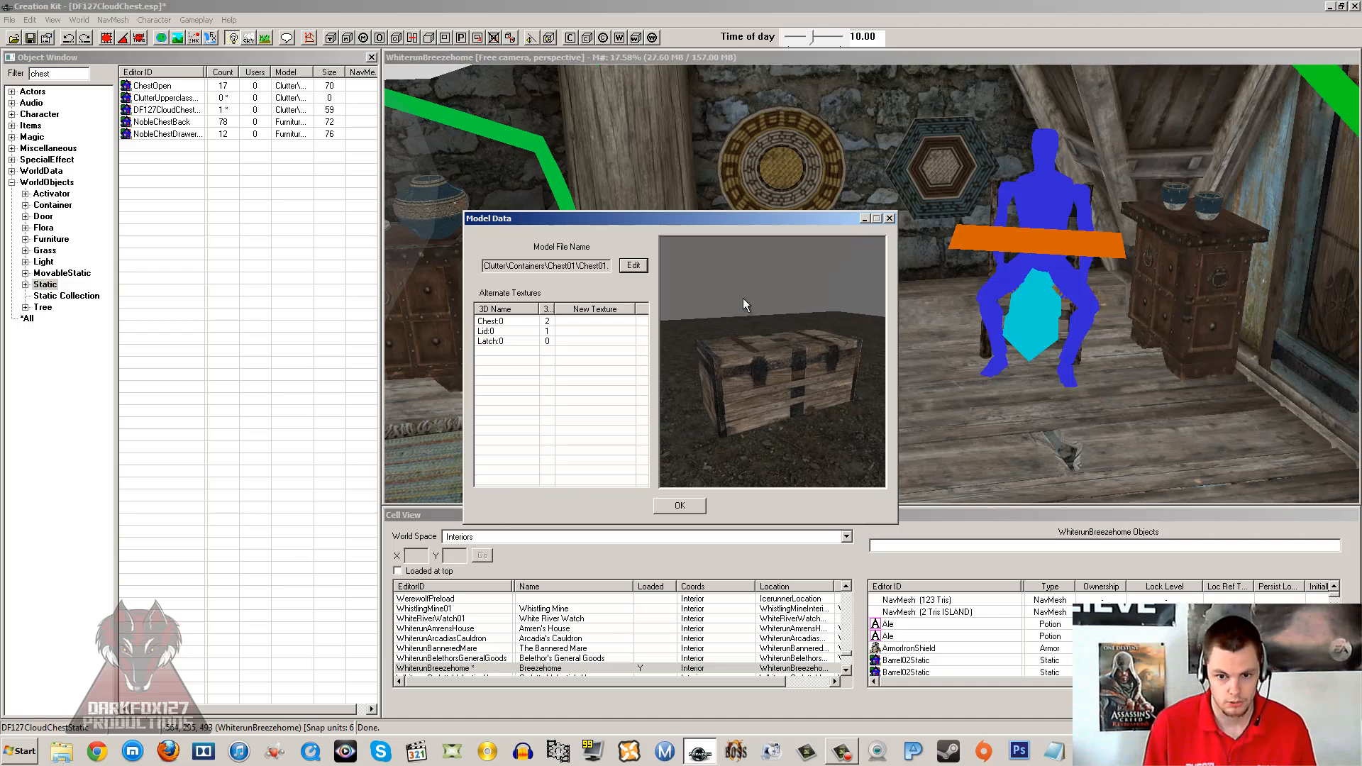
click(679, 505)
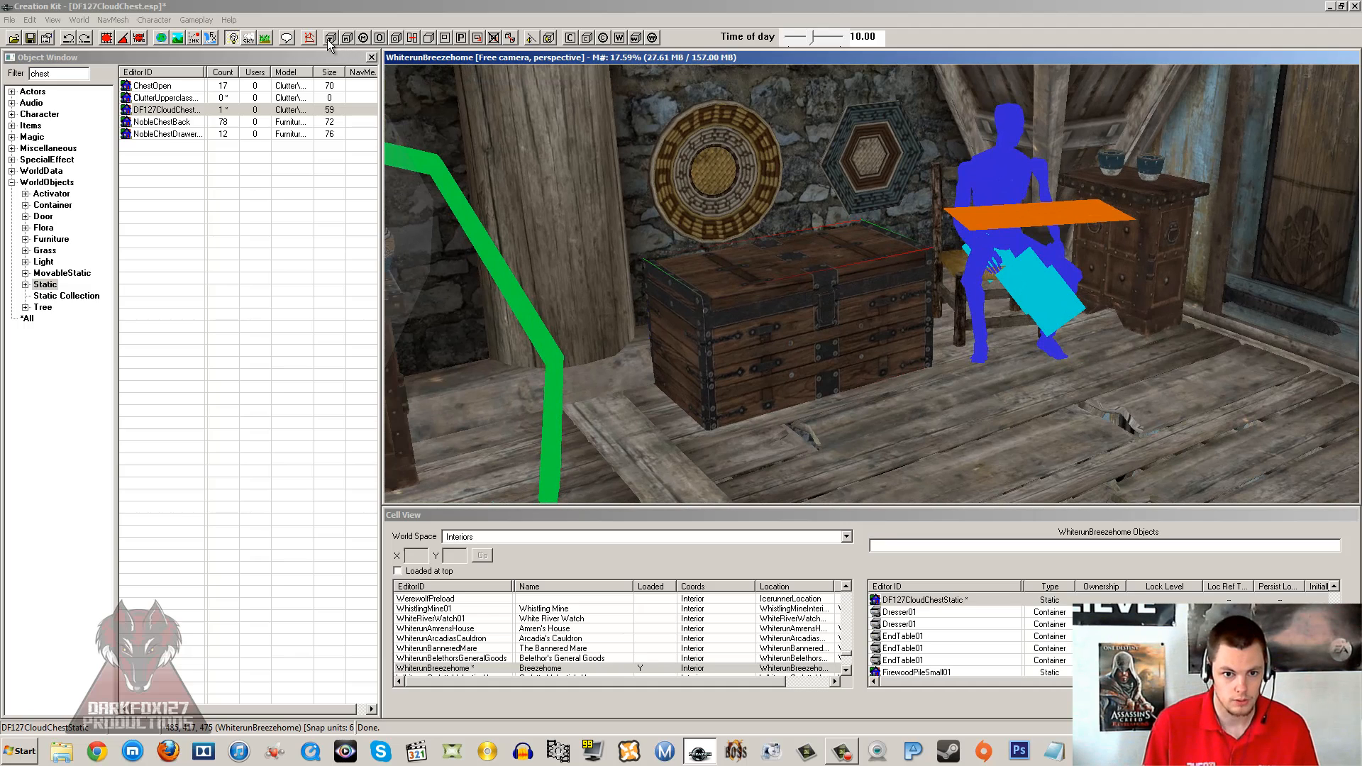
Create a new activator form with the ID DF127Blah.
click(328, 37)
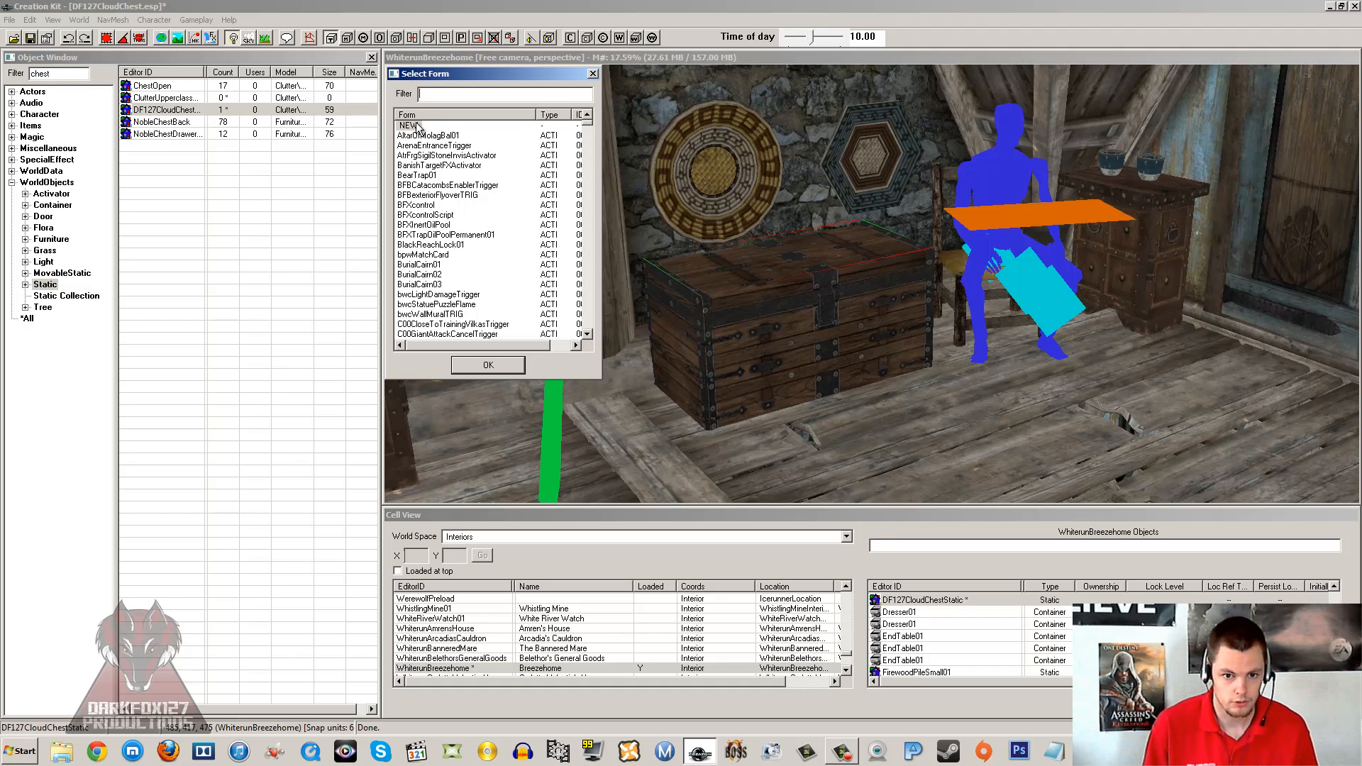
click(409, 124)
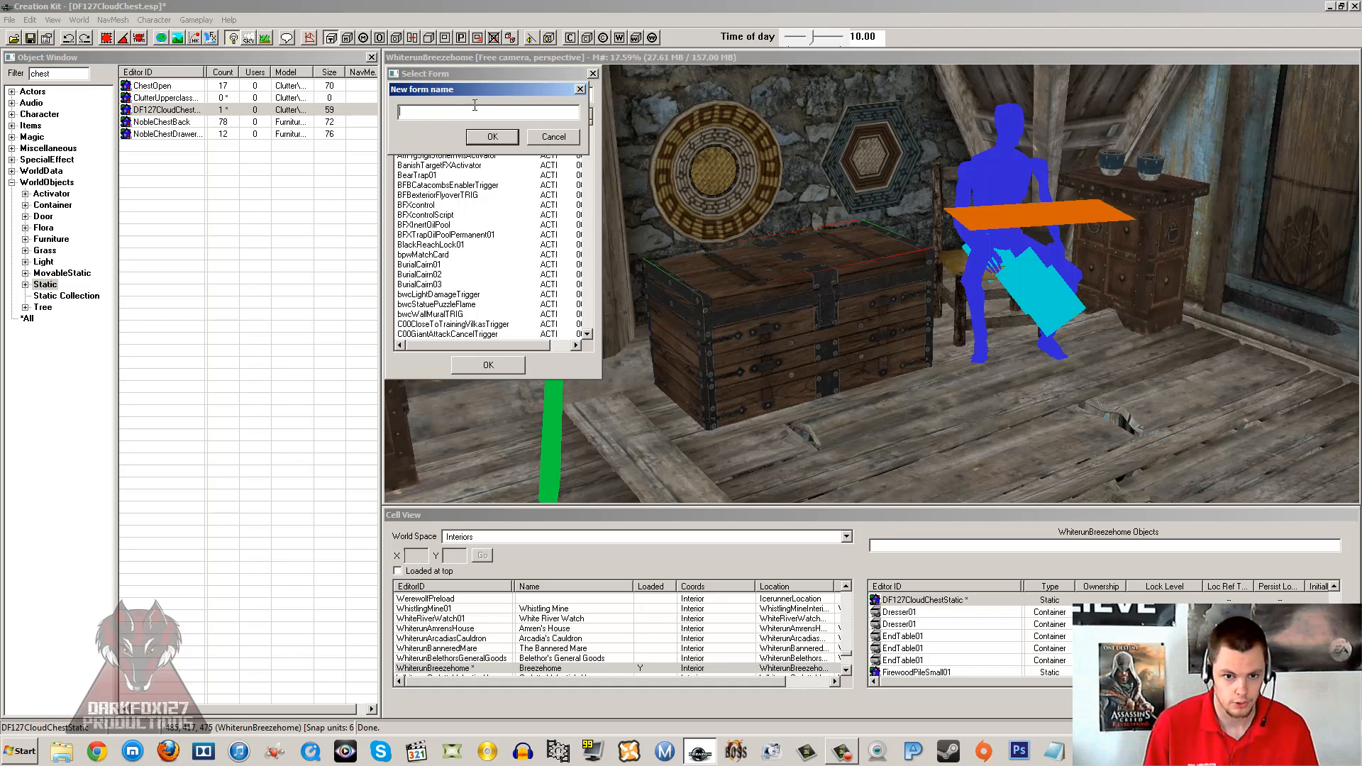
text(DF127)
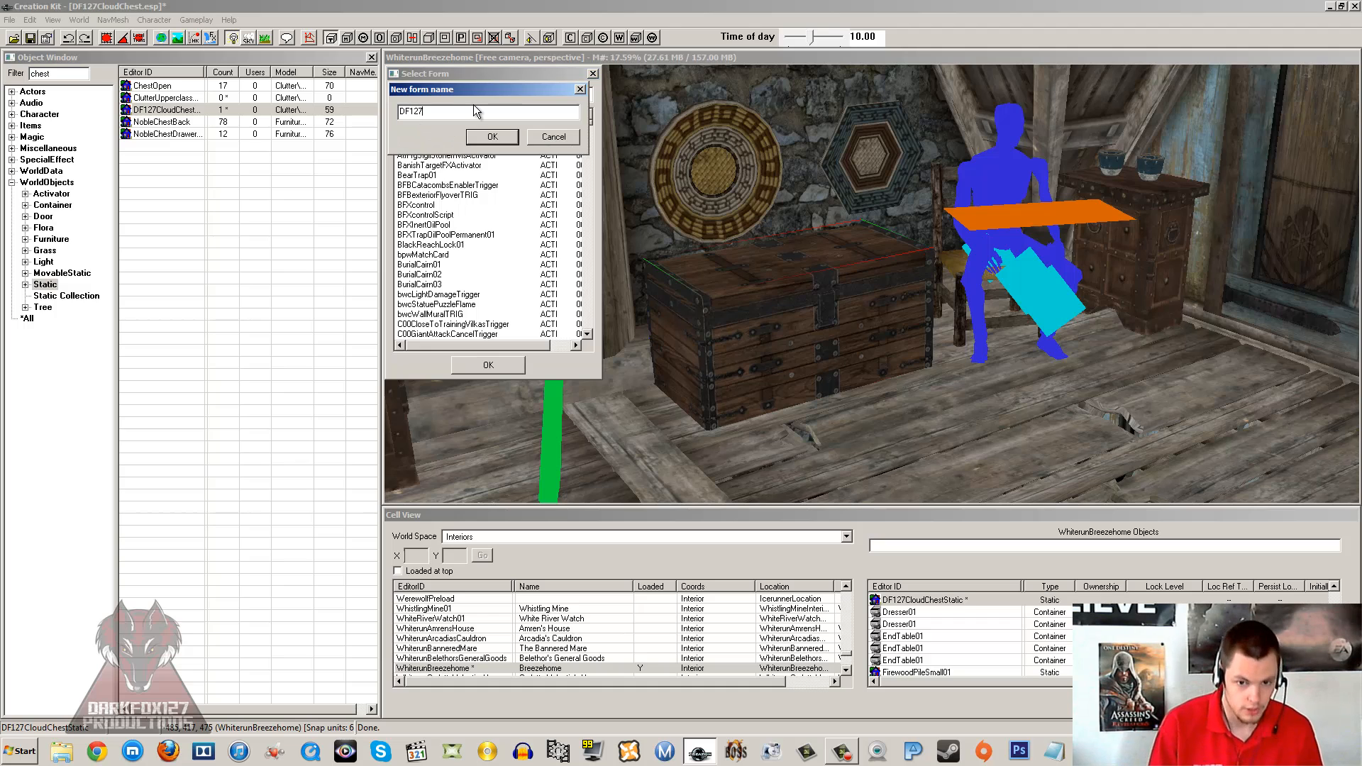
text(B)
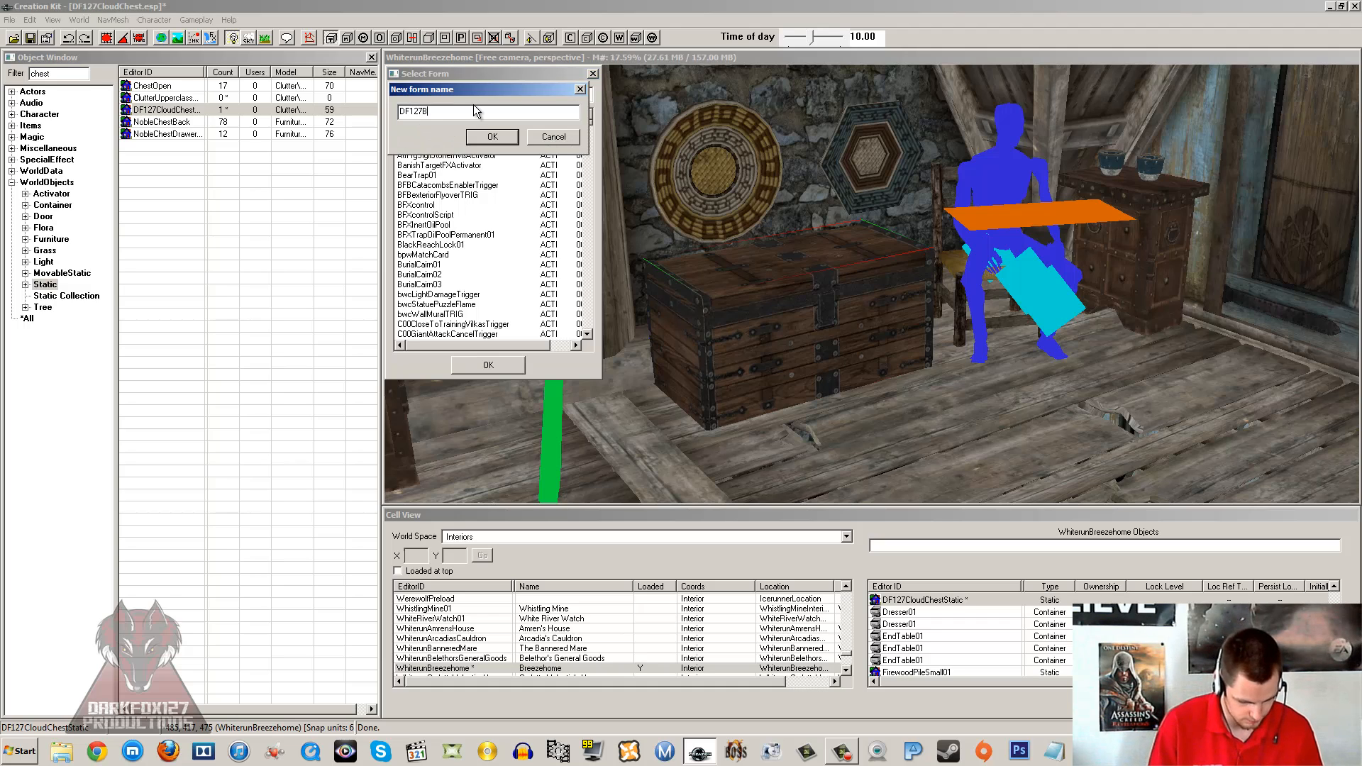
click(492, 136)
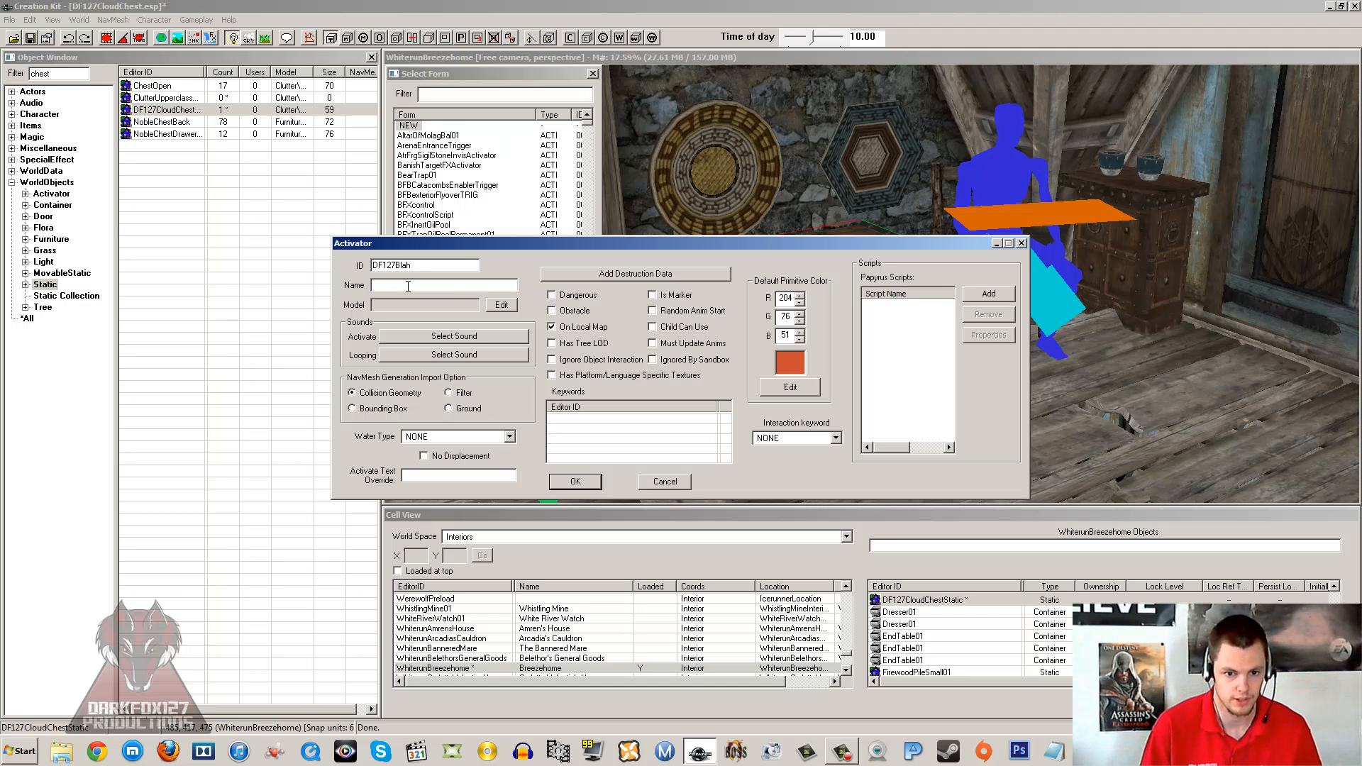
Name the activator 'Cloud Chest' and set its Activate Text Override to 'Open'.
text(Cloud Chest)
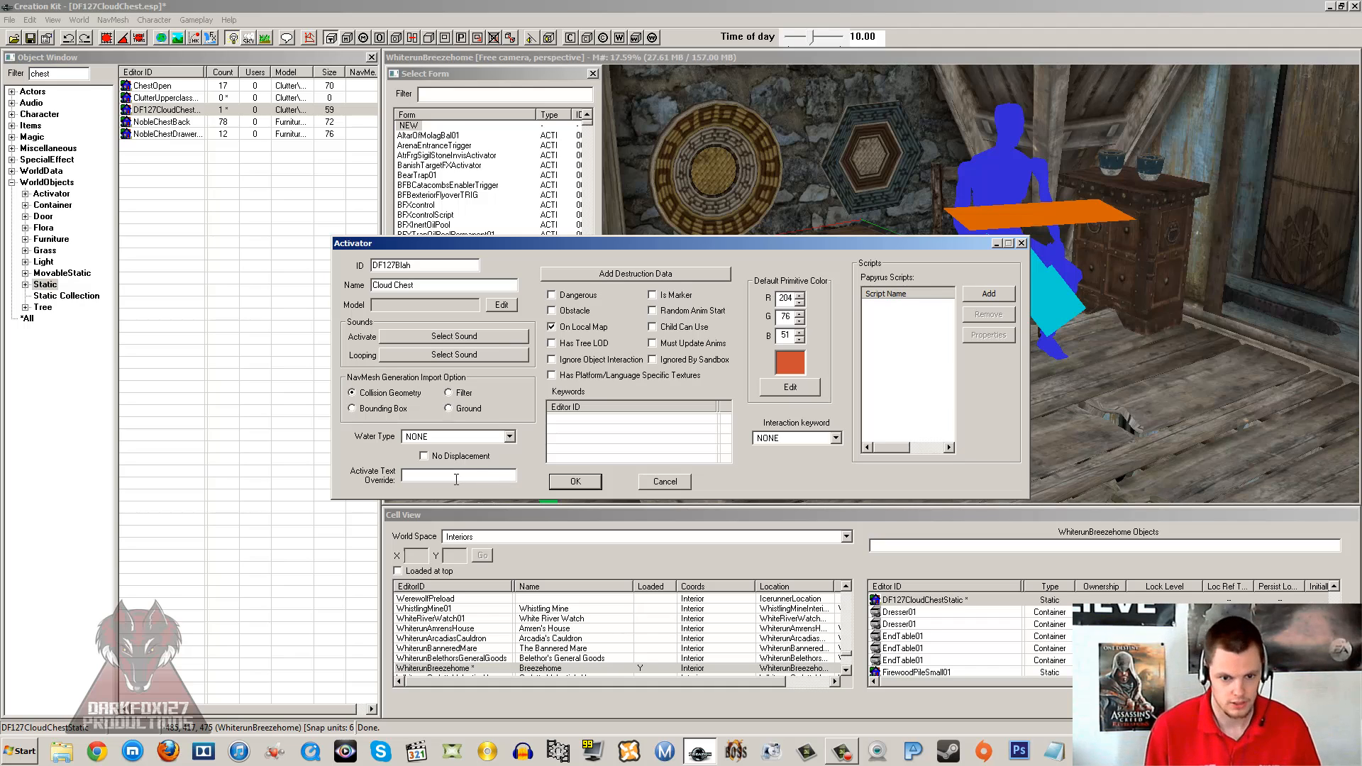
mouse_move(398, 492)
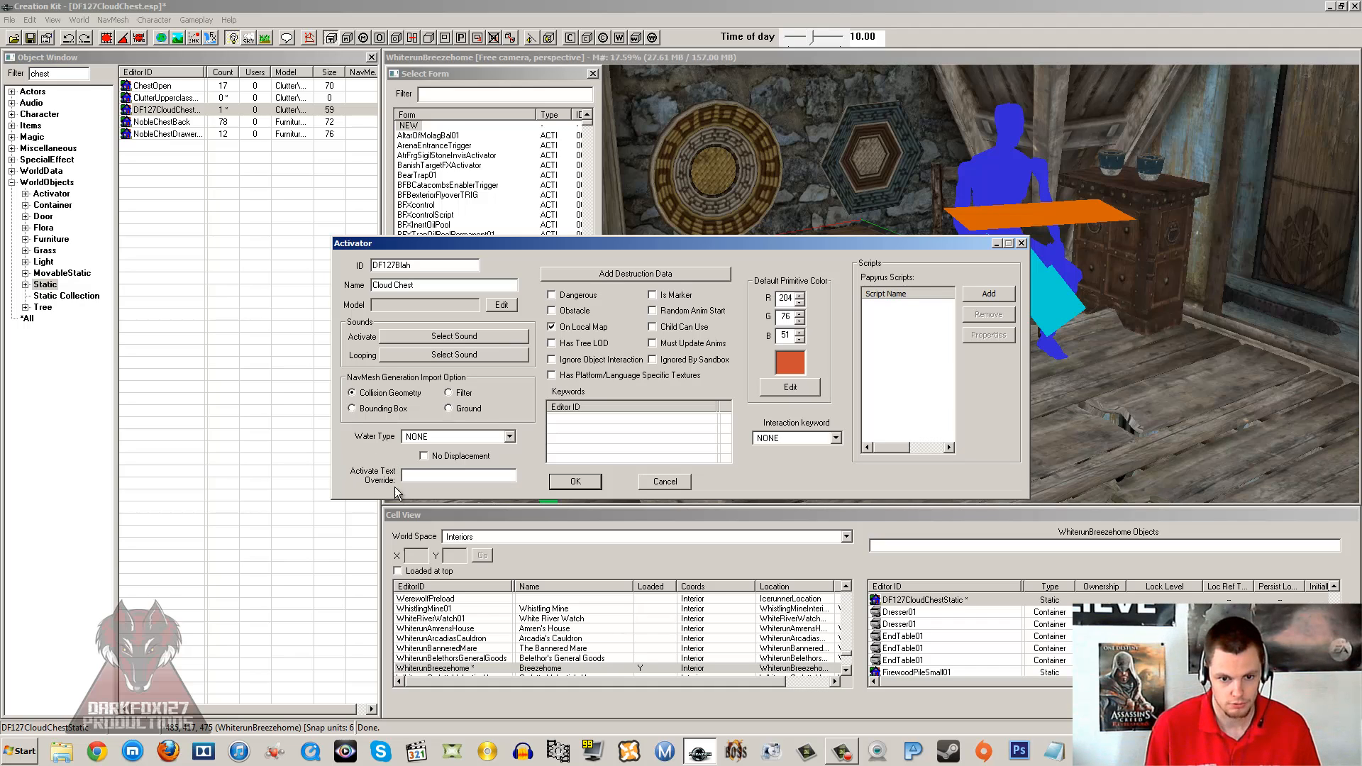
text(Open)
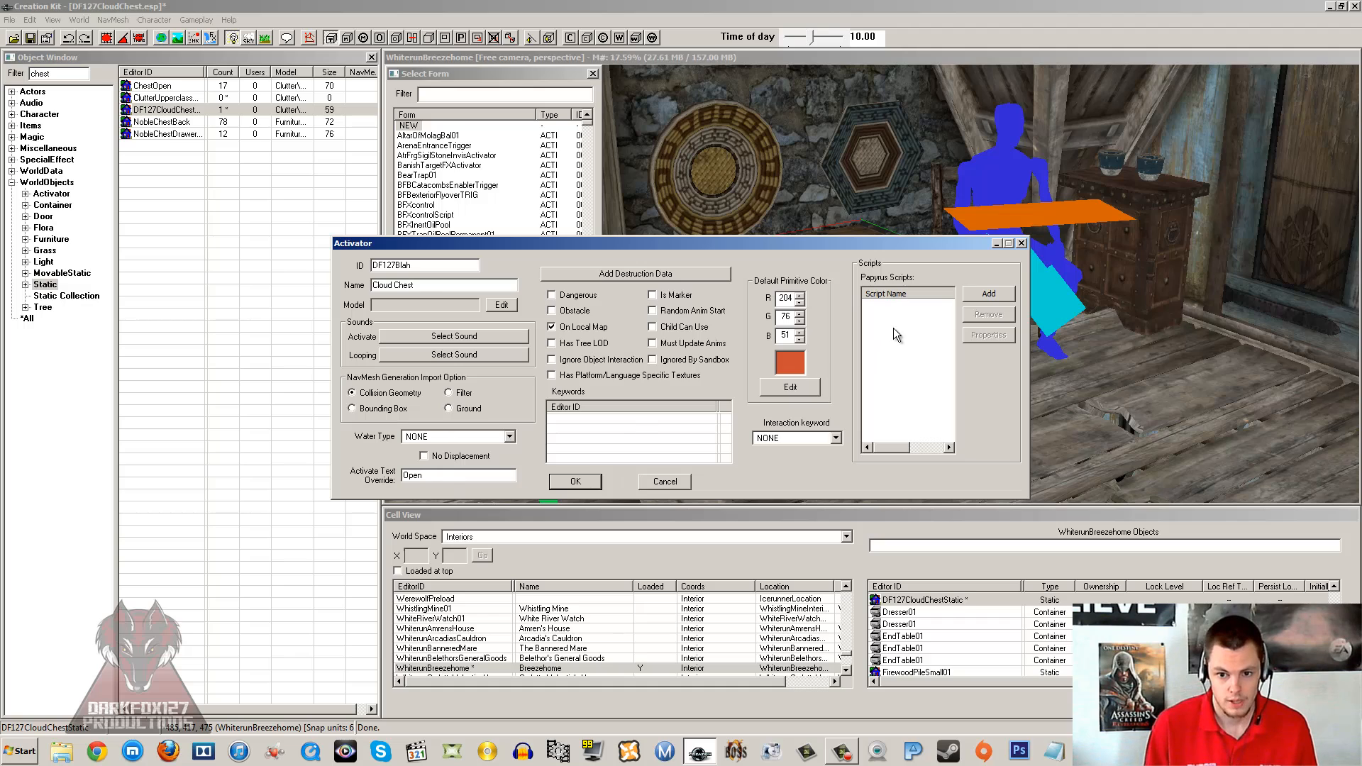
mouse_move(917, 326)
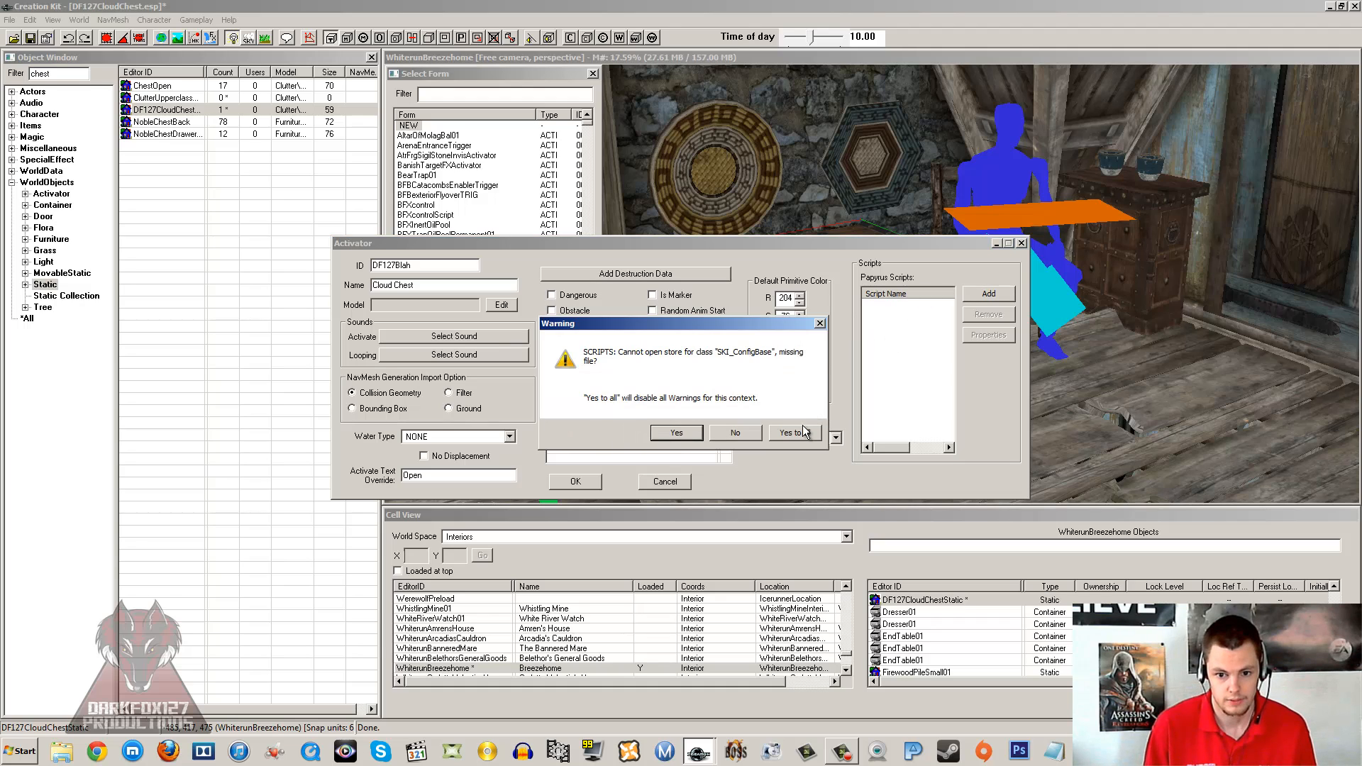
Dismiss the script warnings, filter for 'dummy' and add ActivateLinkedChestDummyScript to the activator.
click(792, 433)
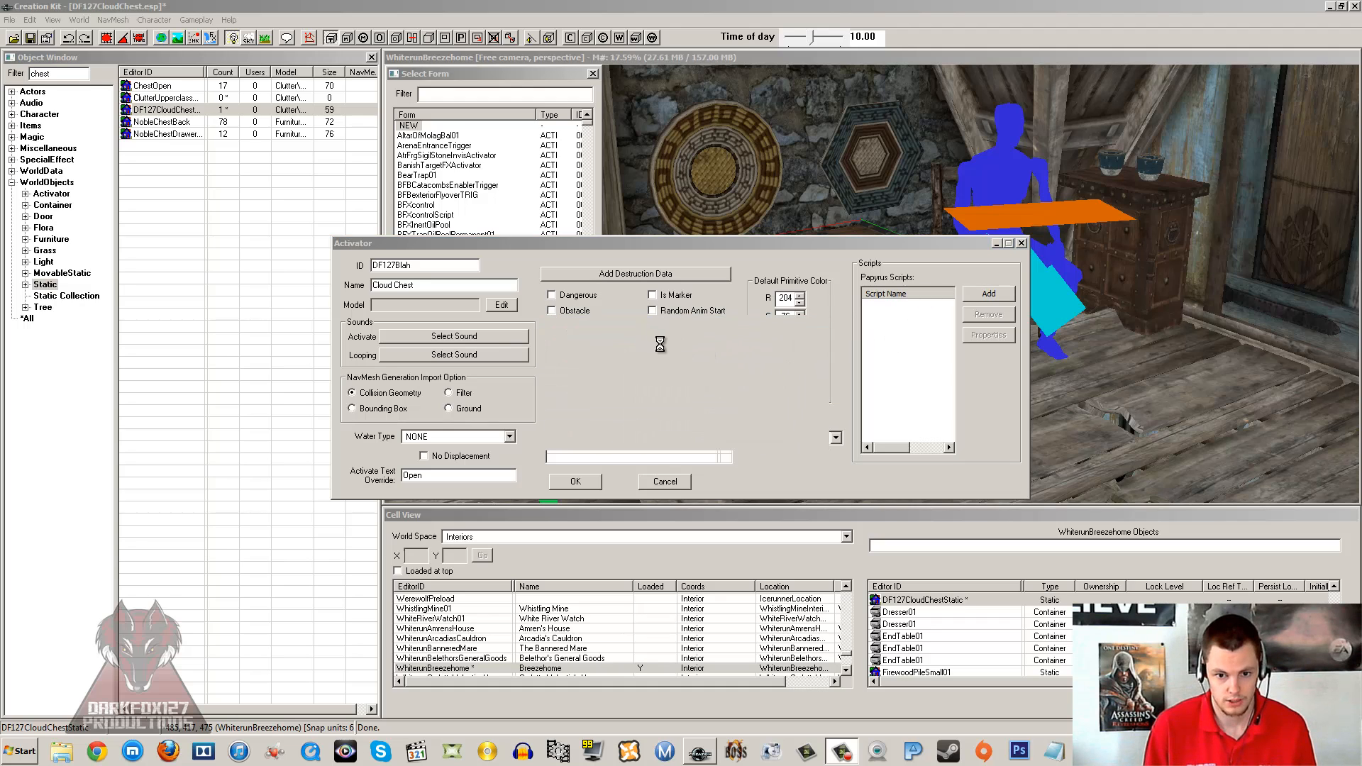
click(987, 294)
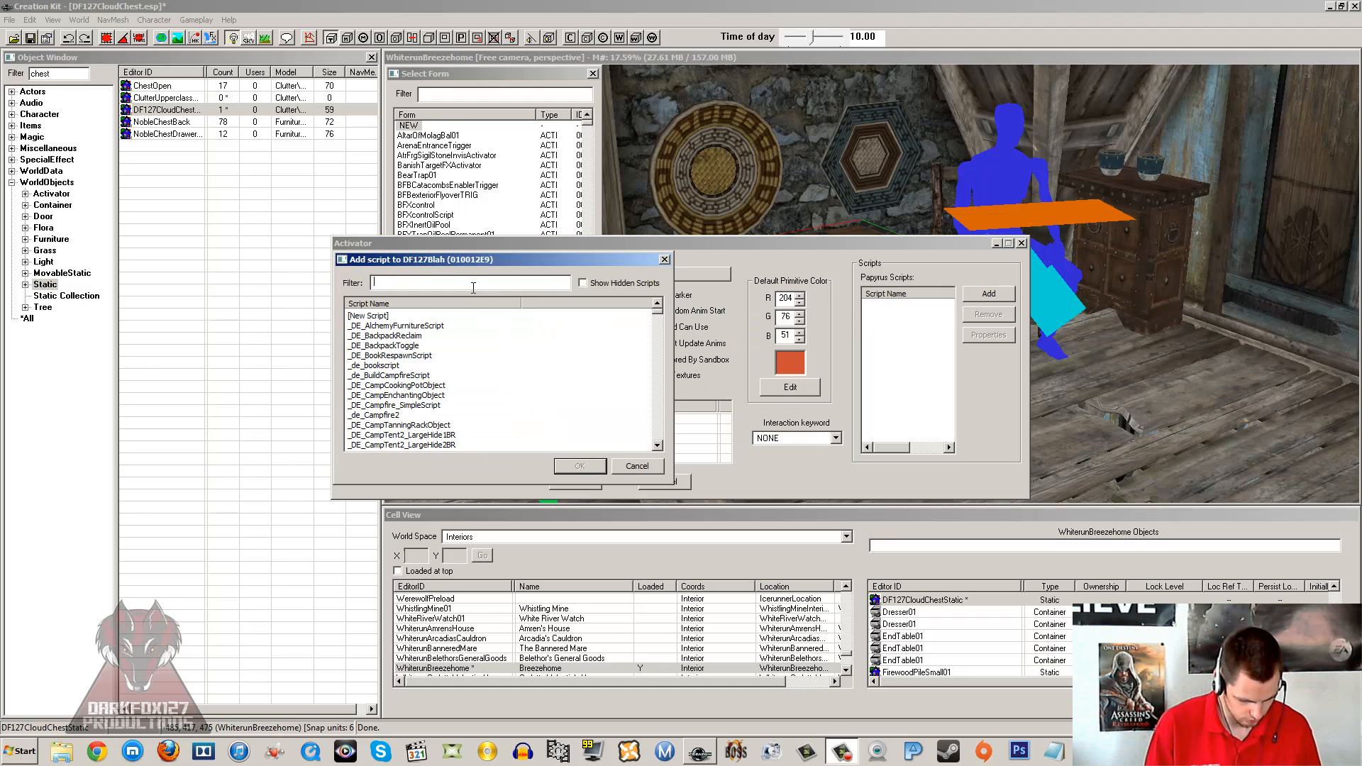
text(dummy)
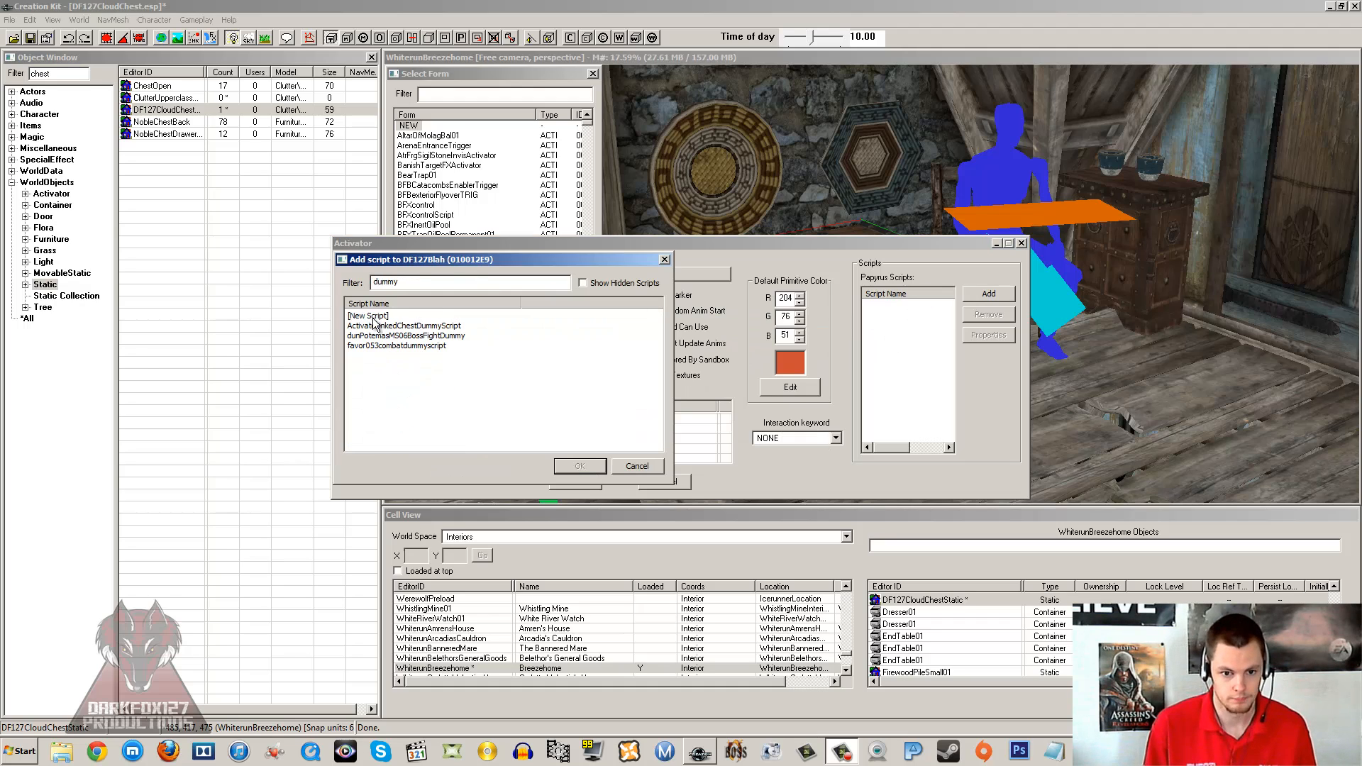
click(405, 326)
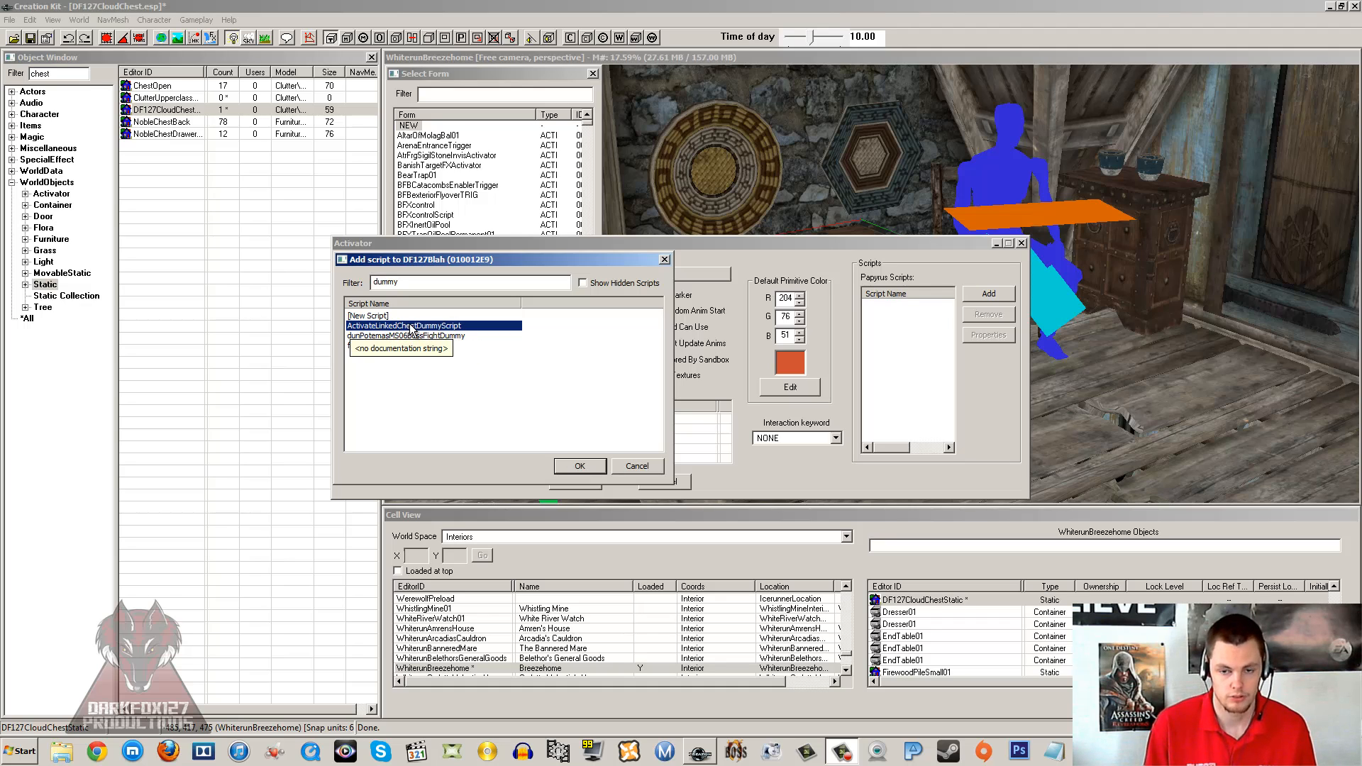
click(579, 466)
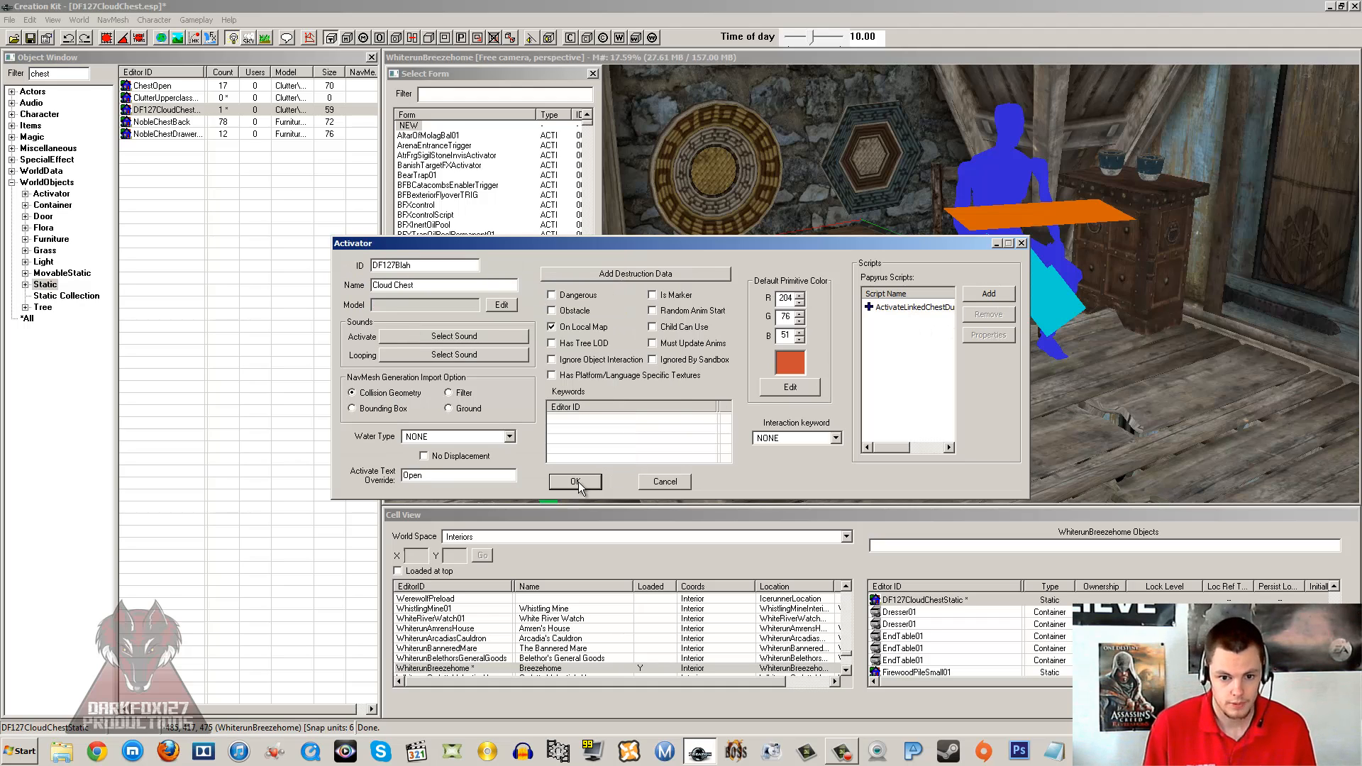
mouse_move(664, 481)
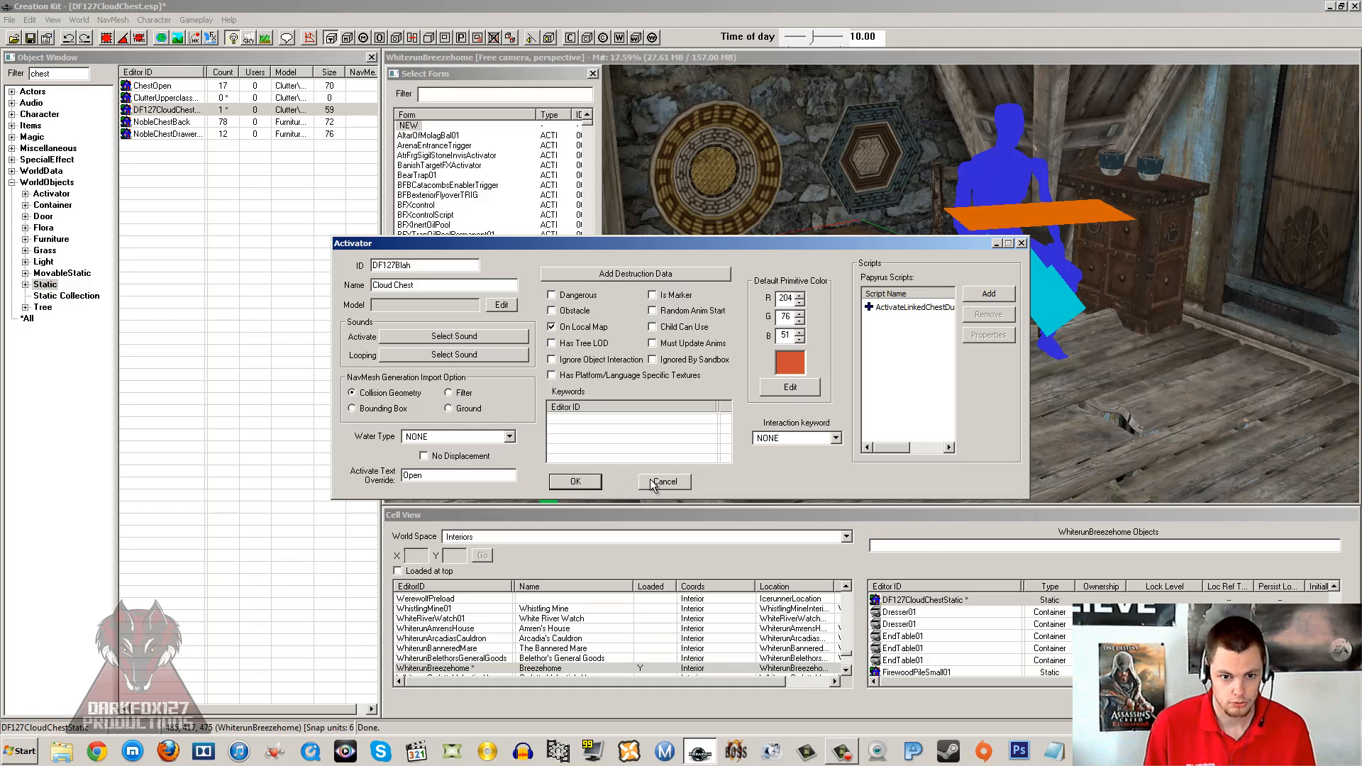
Save the activator, then filter Select Form for 'df127' and pick DF127ActivatorCloudChest to place in Breezehome.
click(664, 481)
text(d)
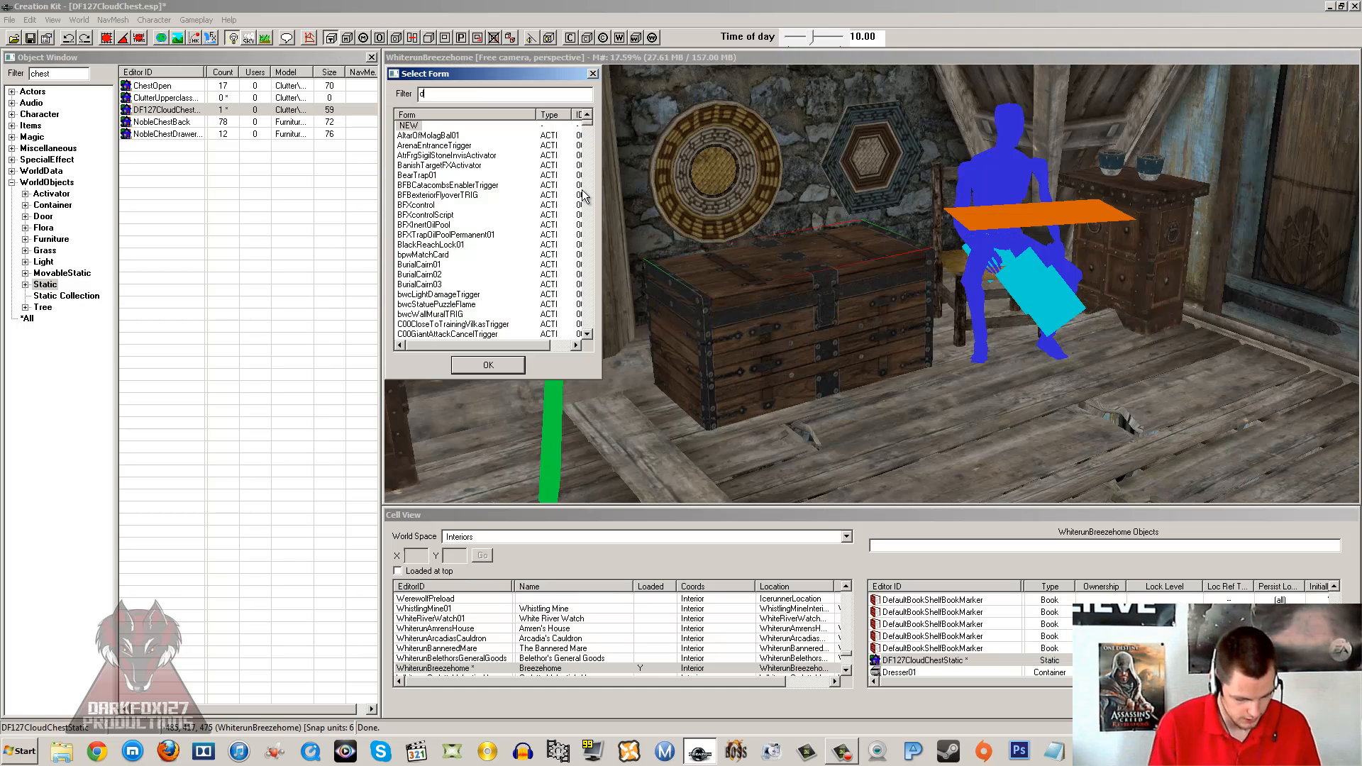
text(f127)
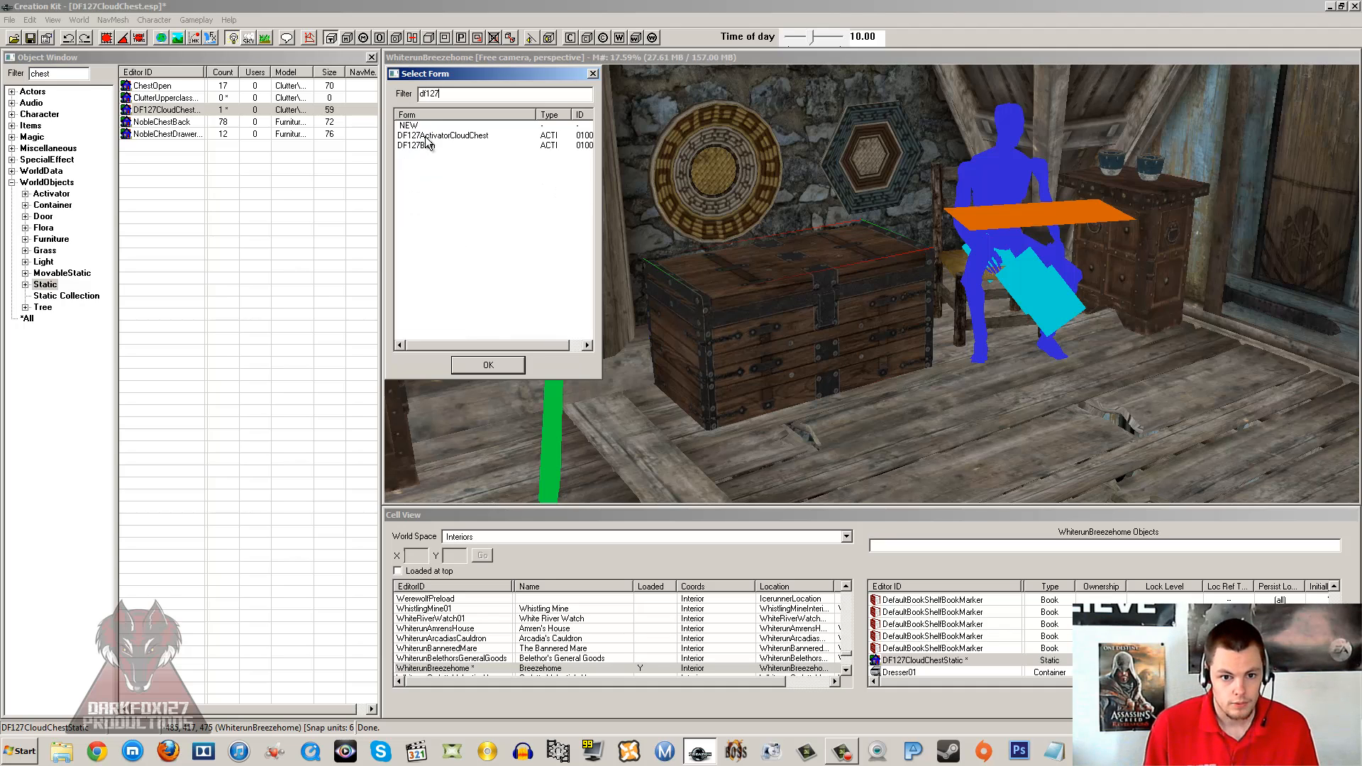
click(486, 365)
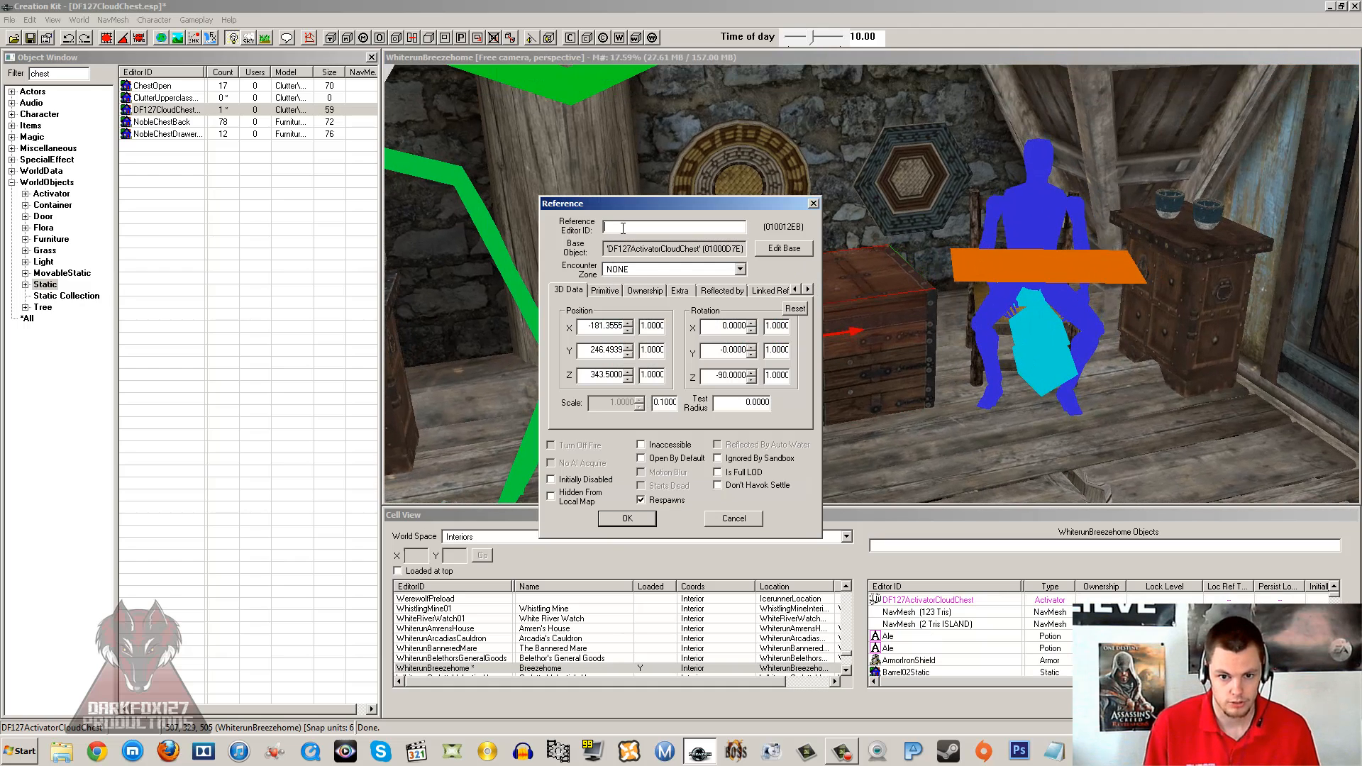
Start an Editor ID and a Z rotation edit, then cancel out of the Reference dialog.
text(DF12)
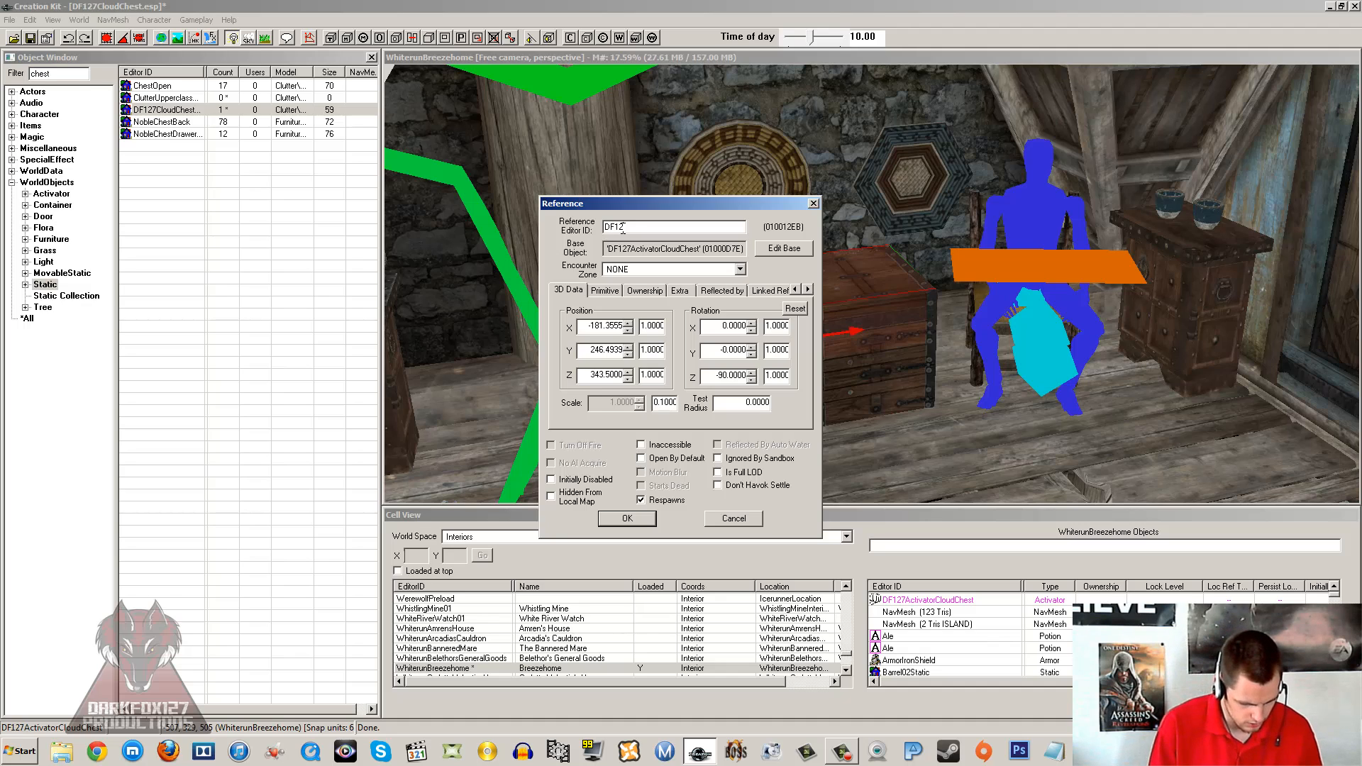
text(WhiterunTriggerCloud)
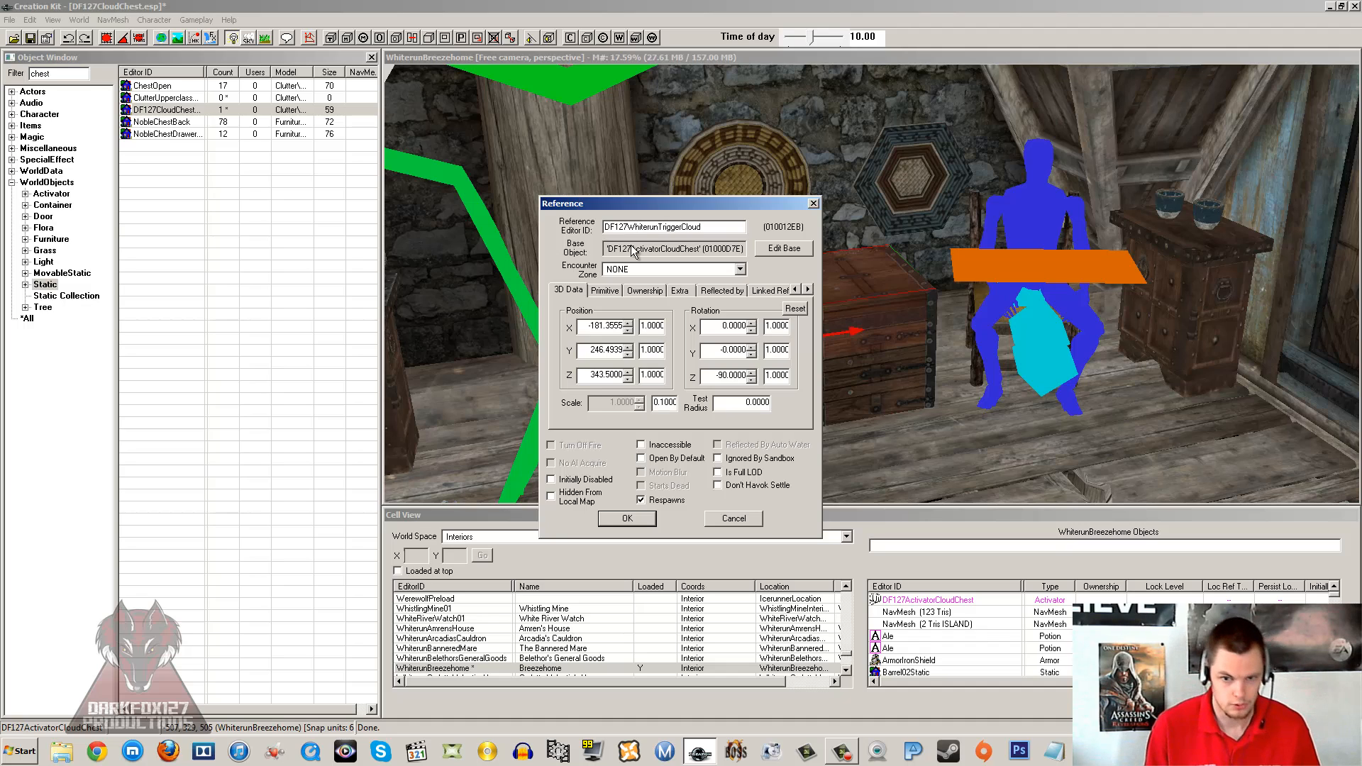
triple_click(672, 227)
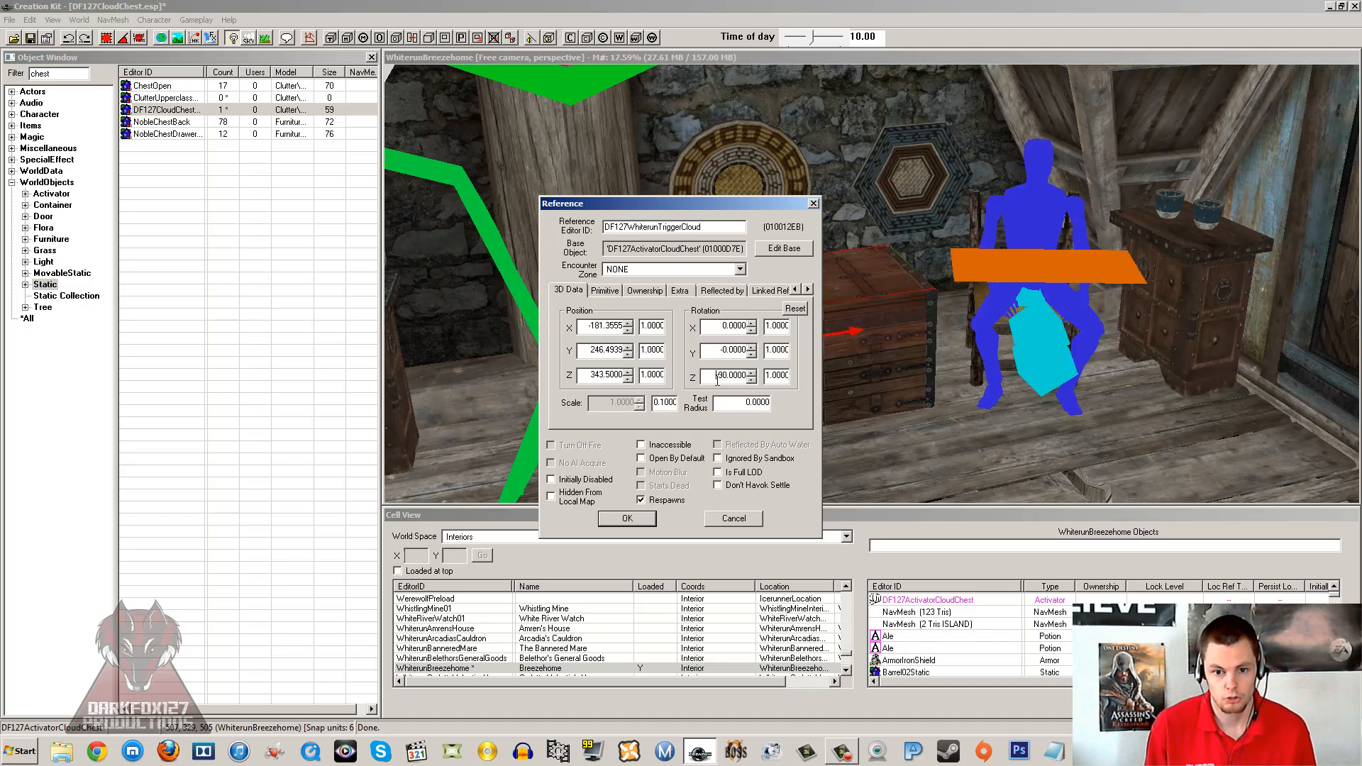
triple_click(729, 374)
text(0)
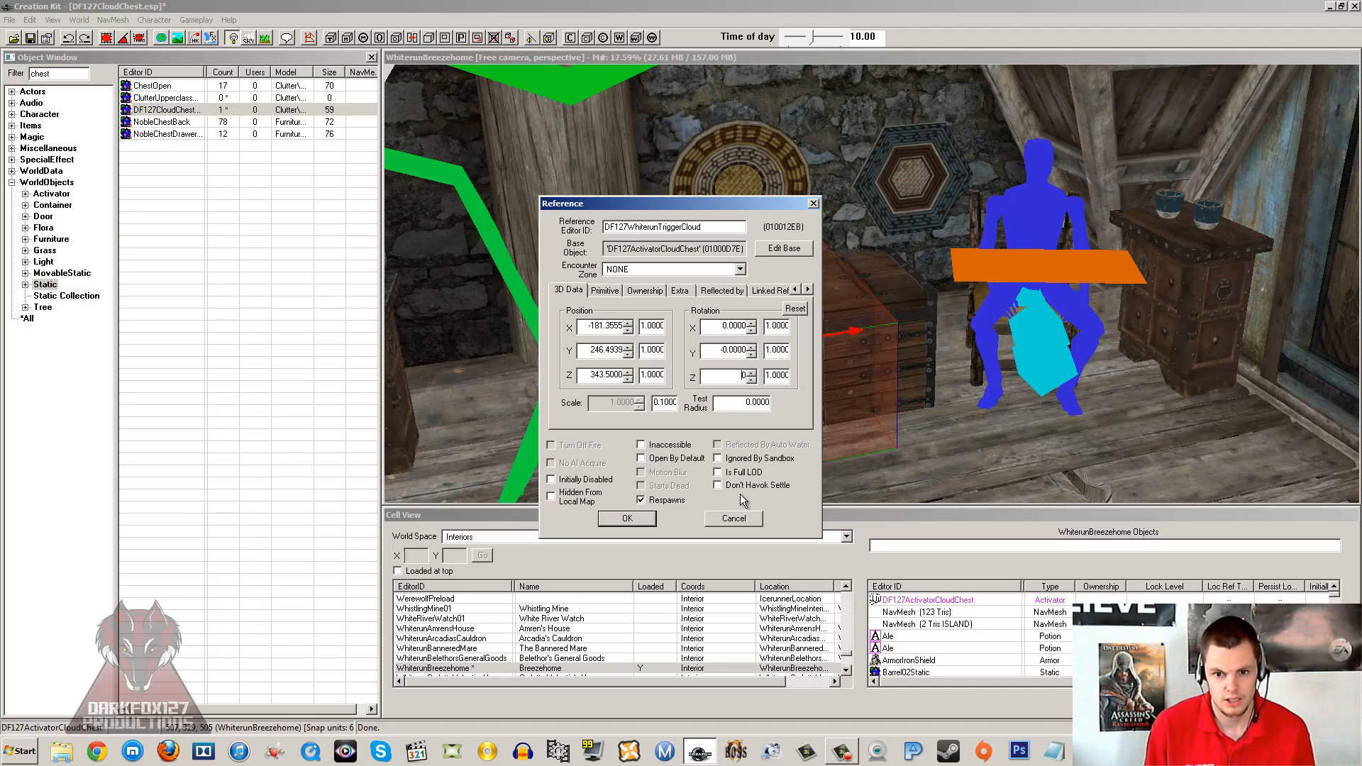
click(625, 520)
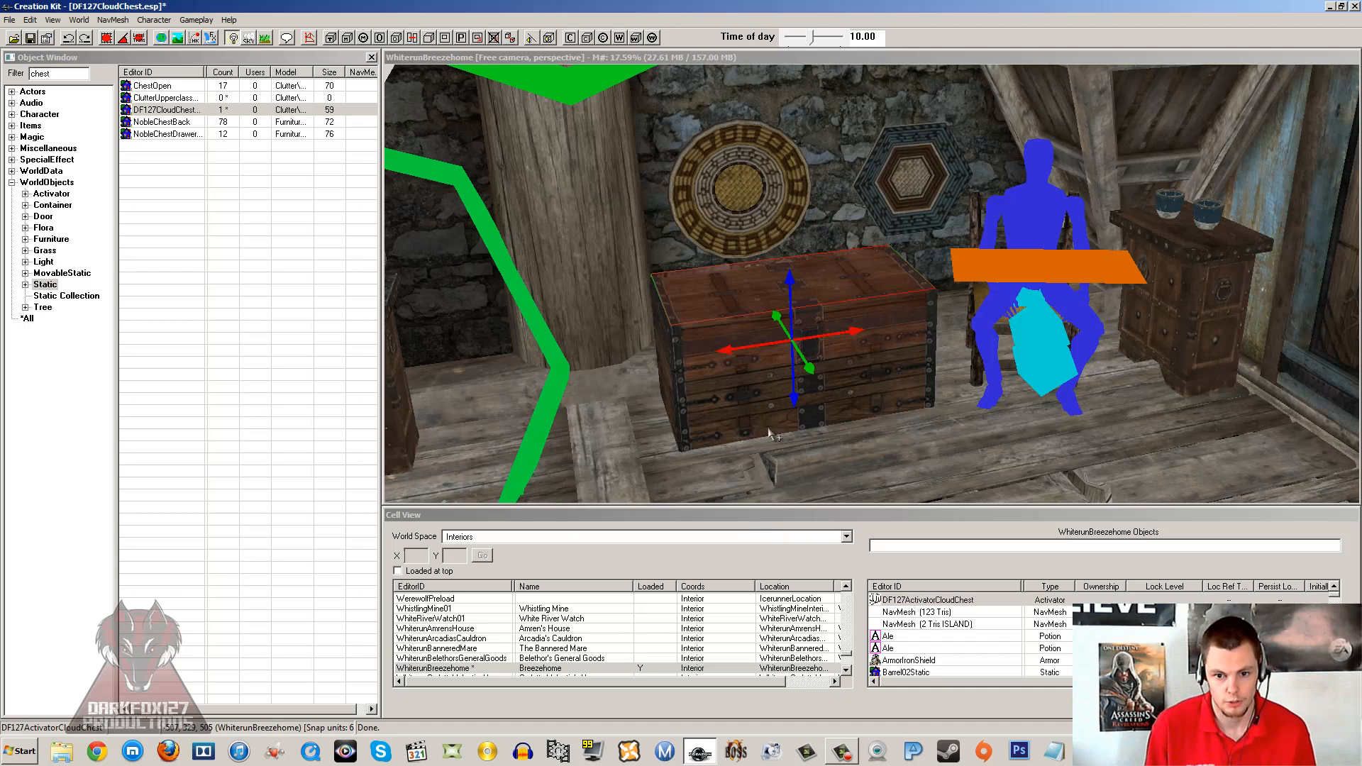
mouse_move(752, 312)
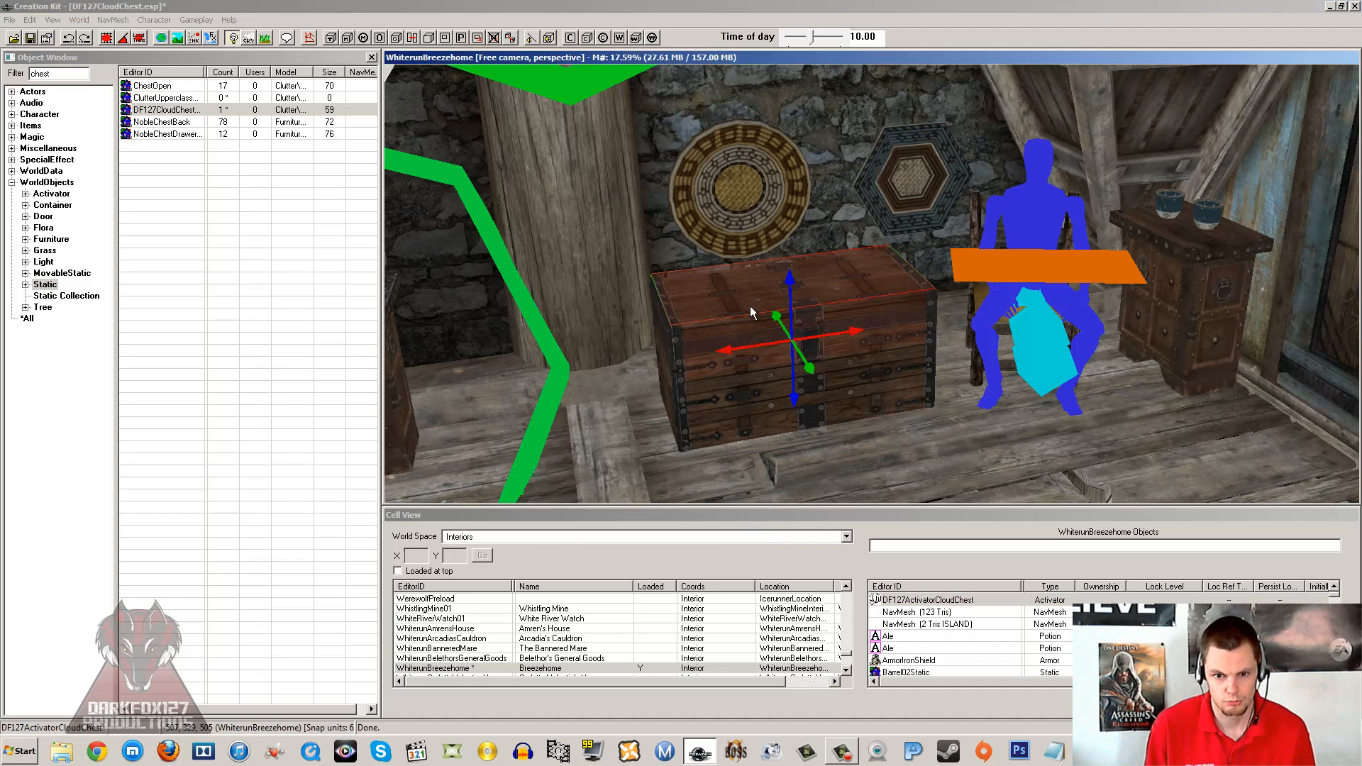
Reopen the trigger box's Reference dialog from the render window.
double_click(792, 316)
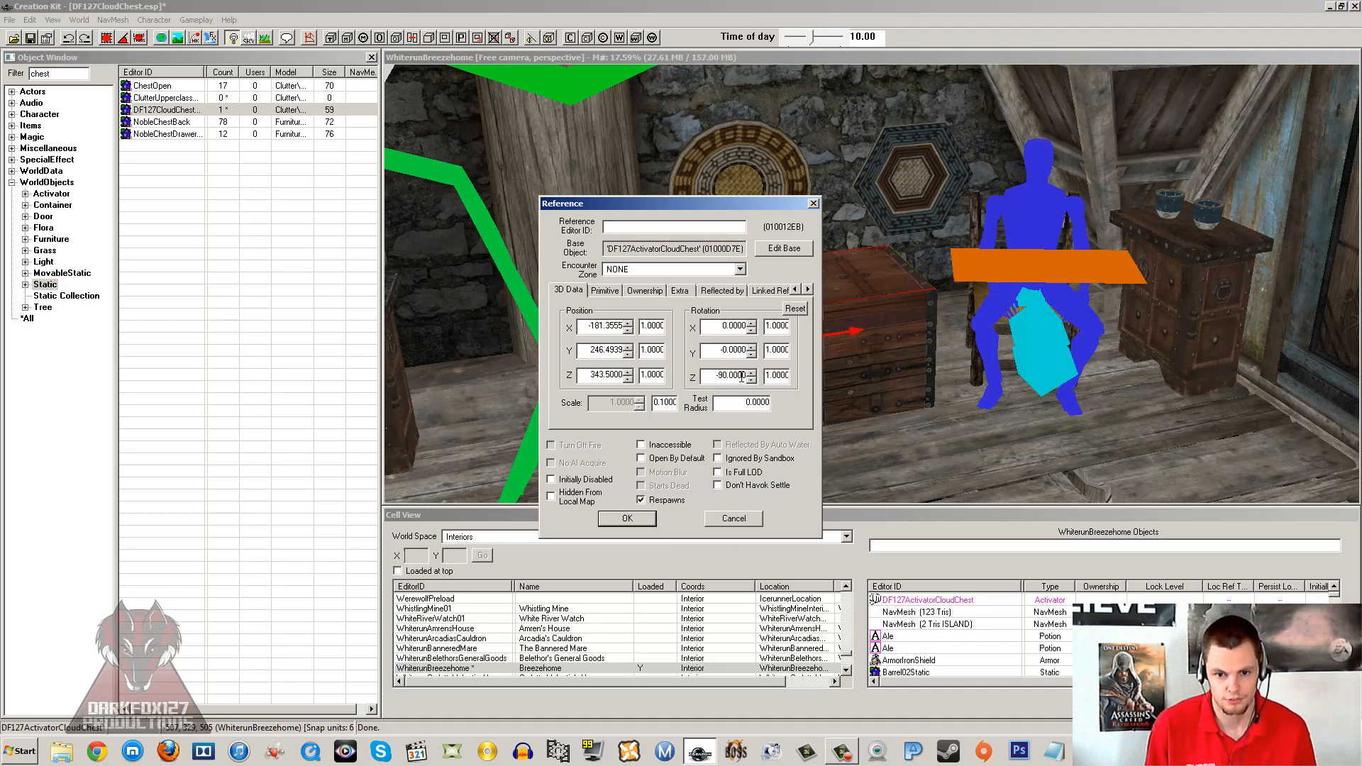
click(729, 351)
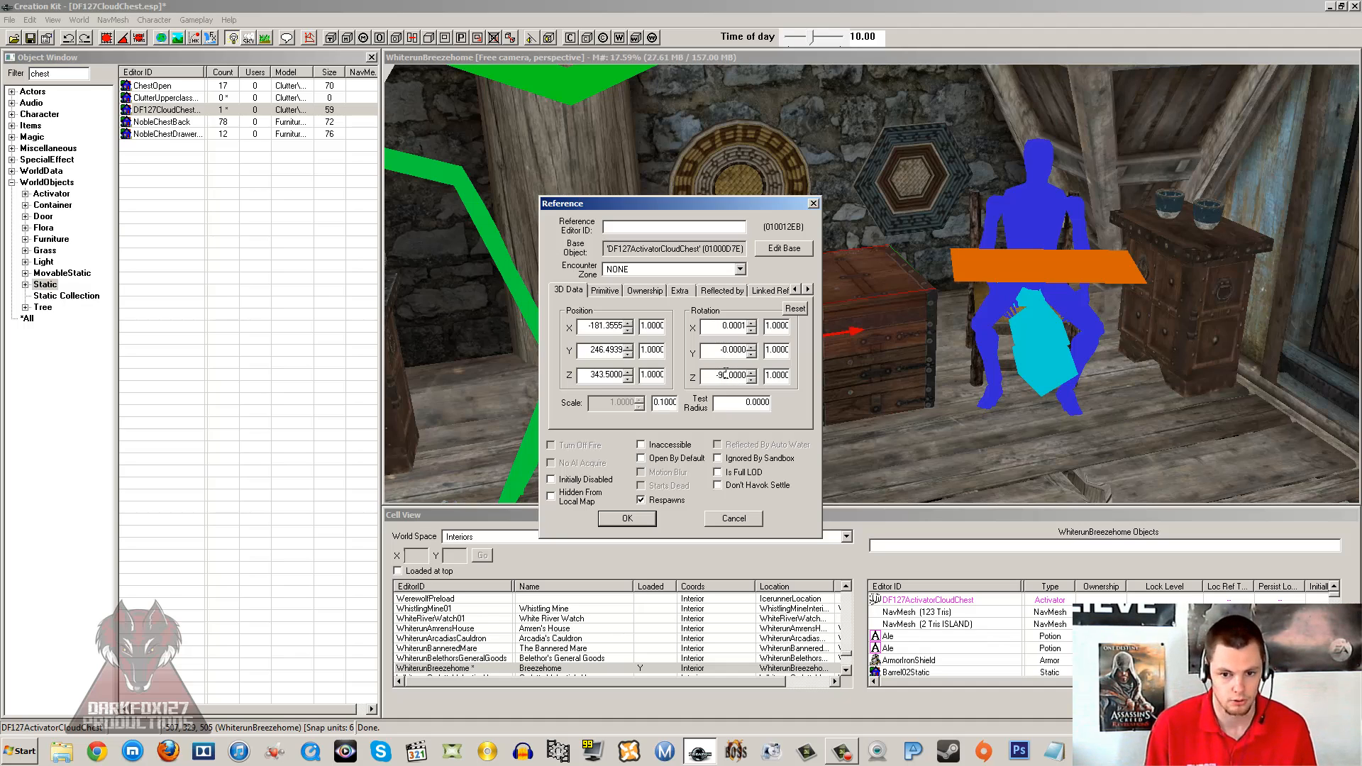
text(-90.0000)
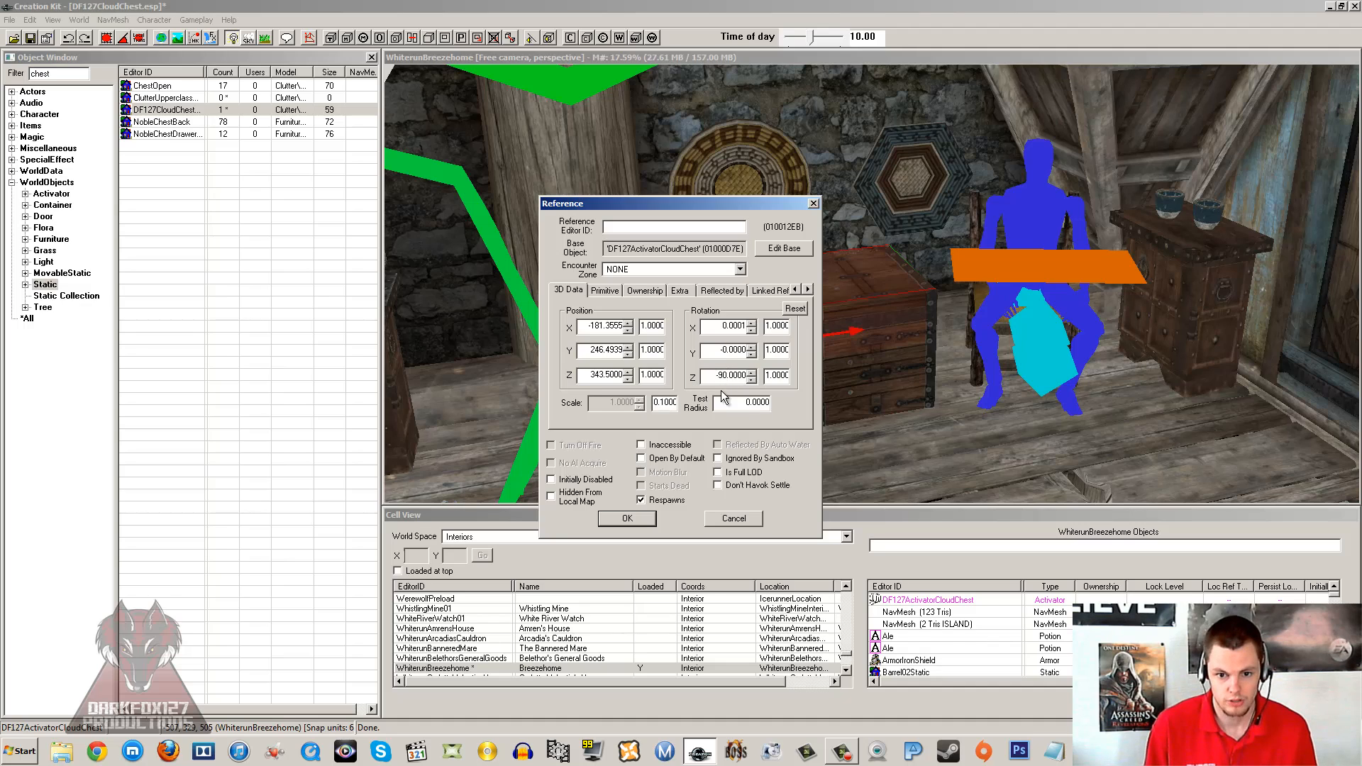
mouse_move(599, 298)
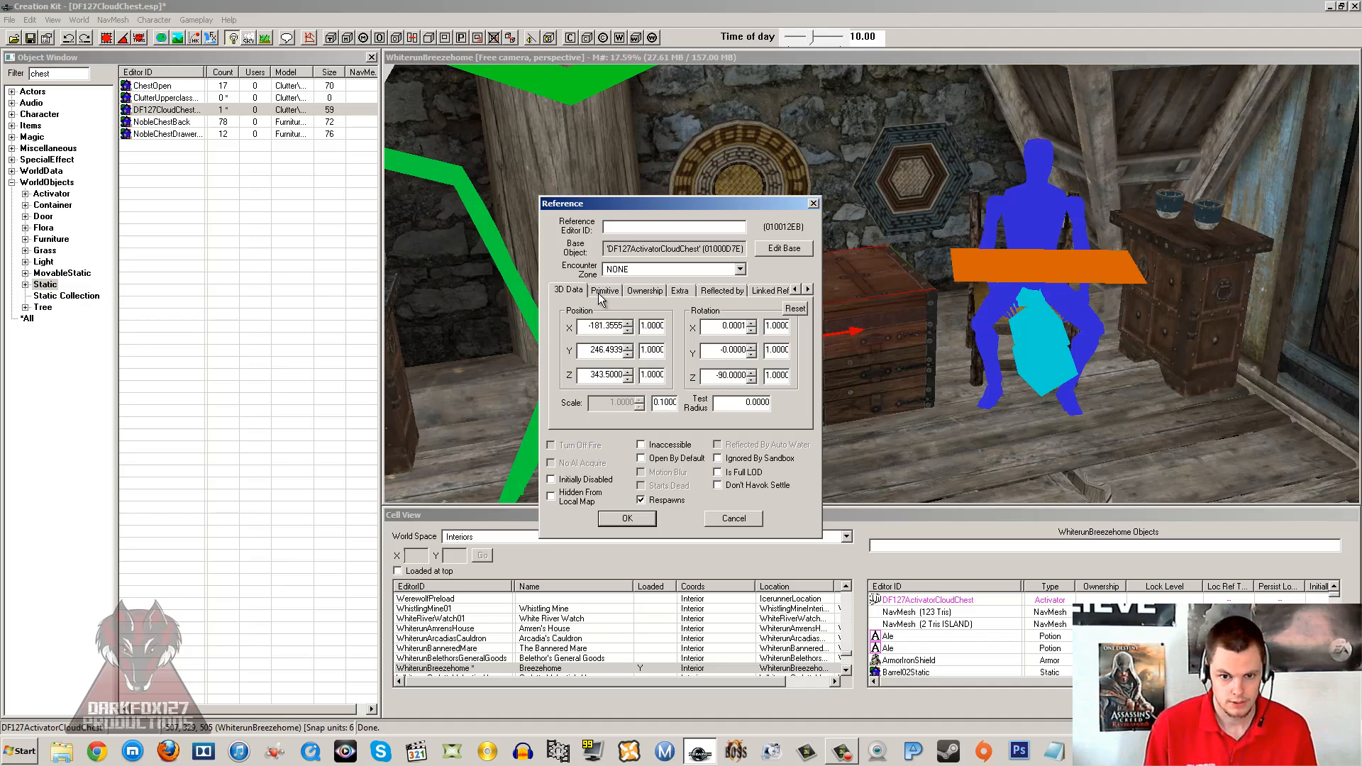
Enable Player Activation on the trigger box's Primitive settings.
click(604, 289)
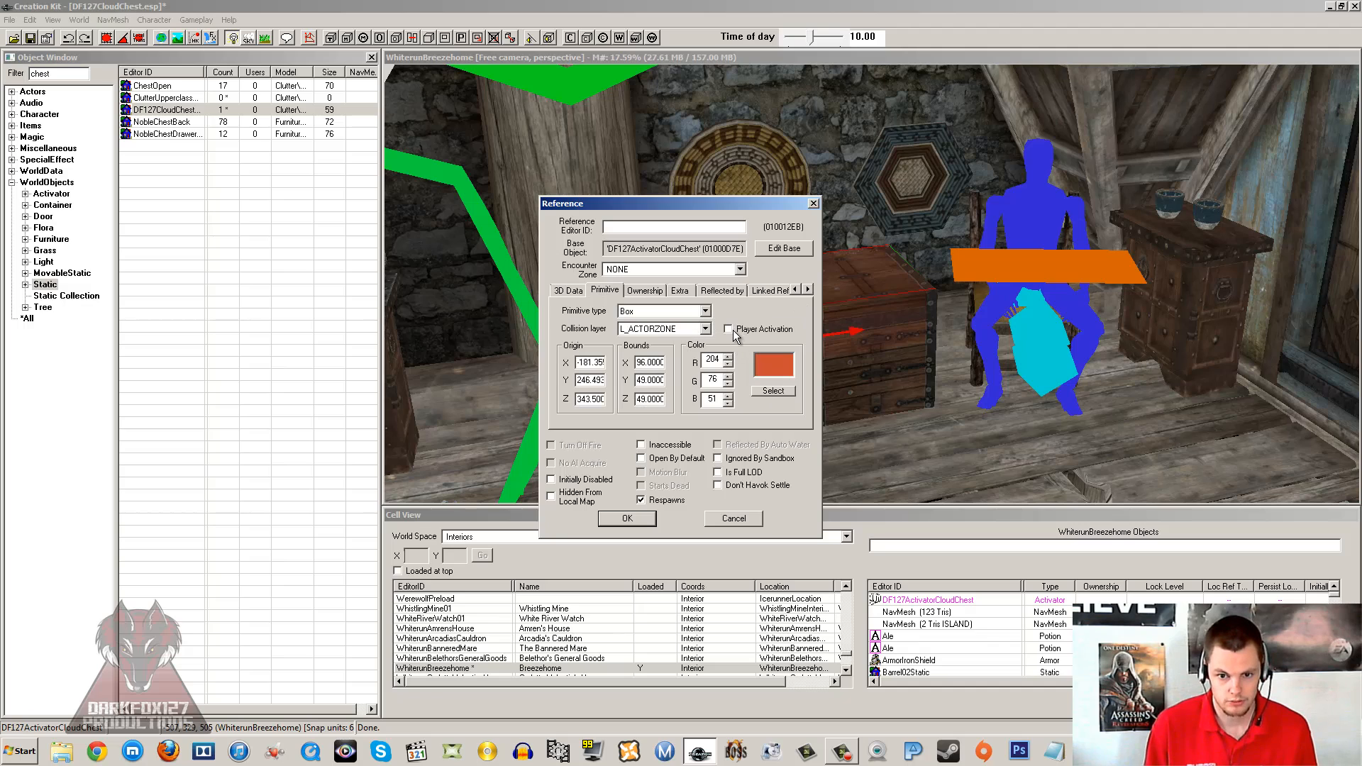
click(726, 328)
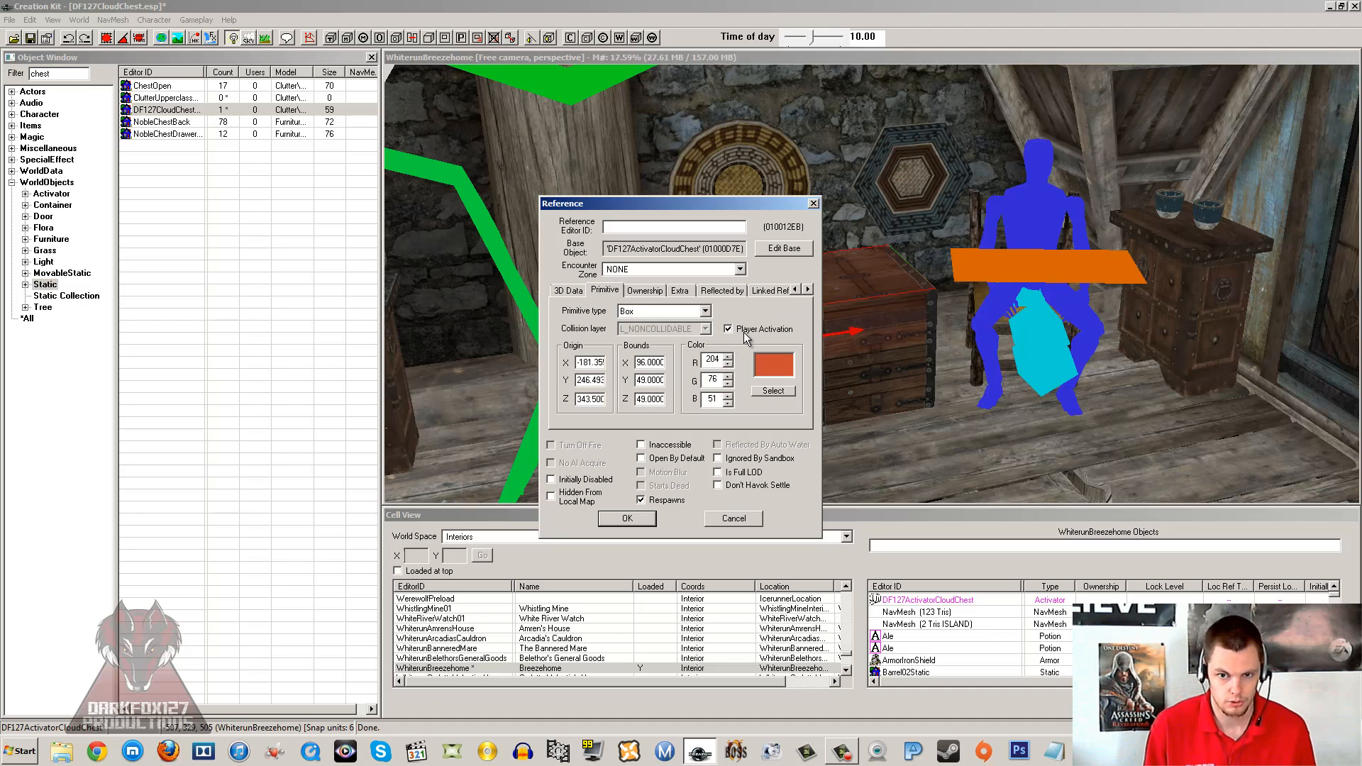
mouse_move(650, 291)
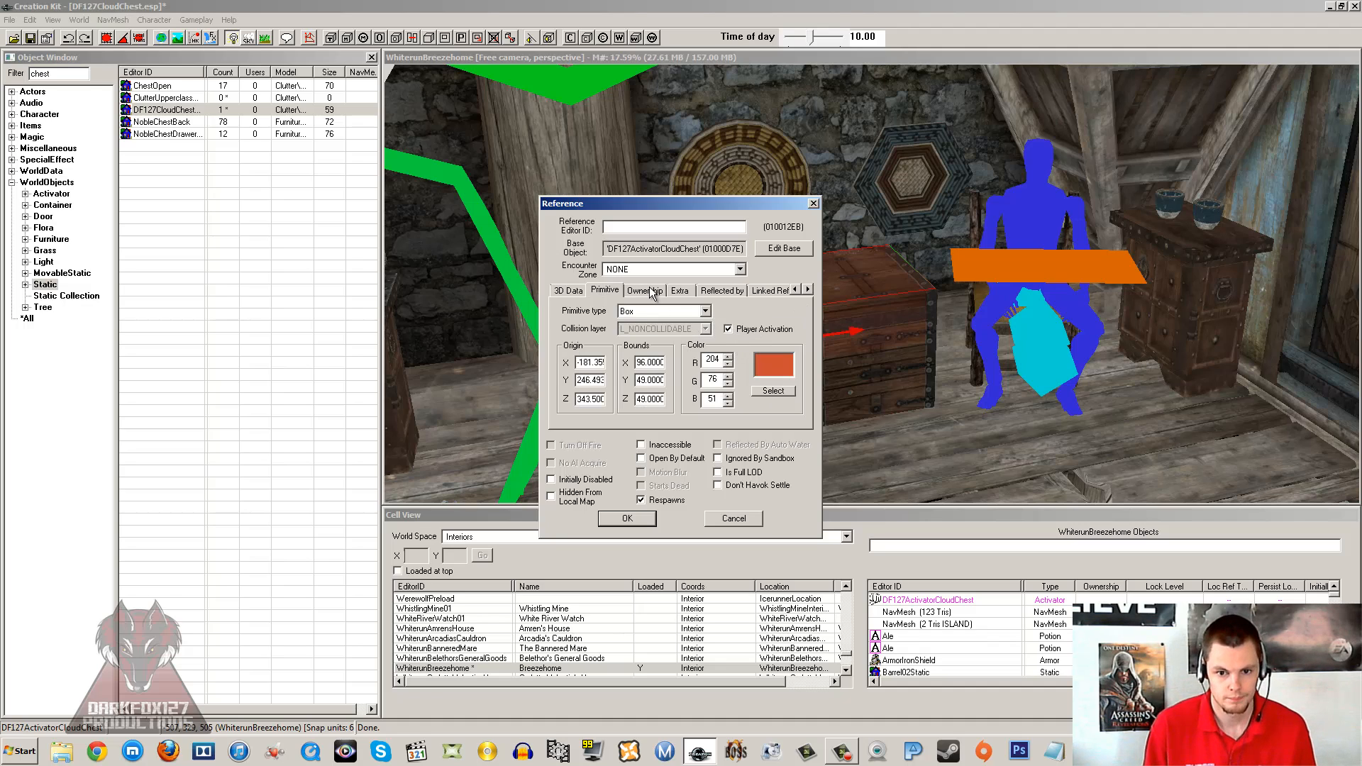
click(806, 289)
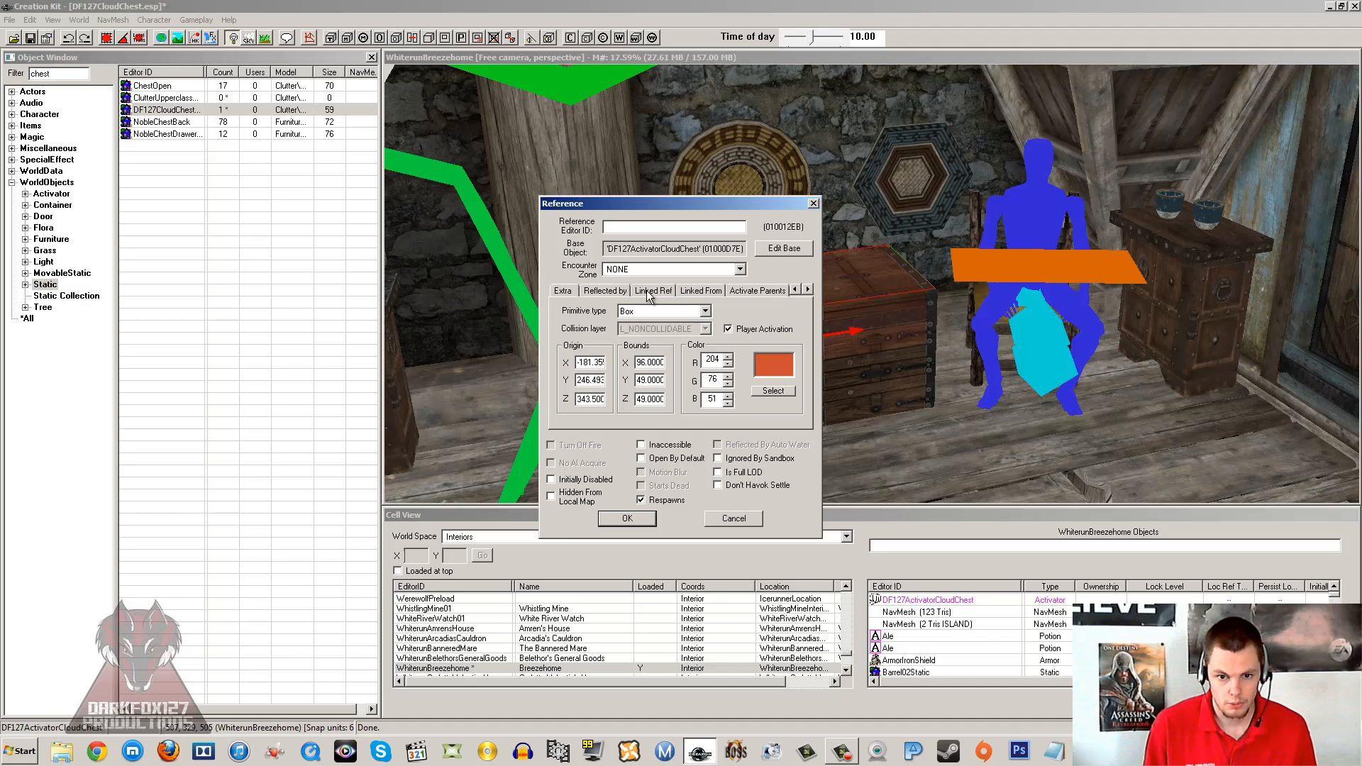
Add a Linked Ref to DF127CloudChest01 in the DF127CloudChest cell and confirm it.
click(652, 289)
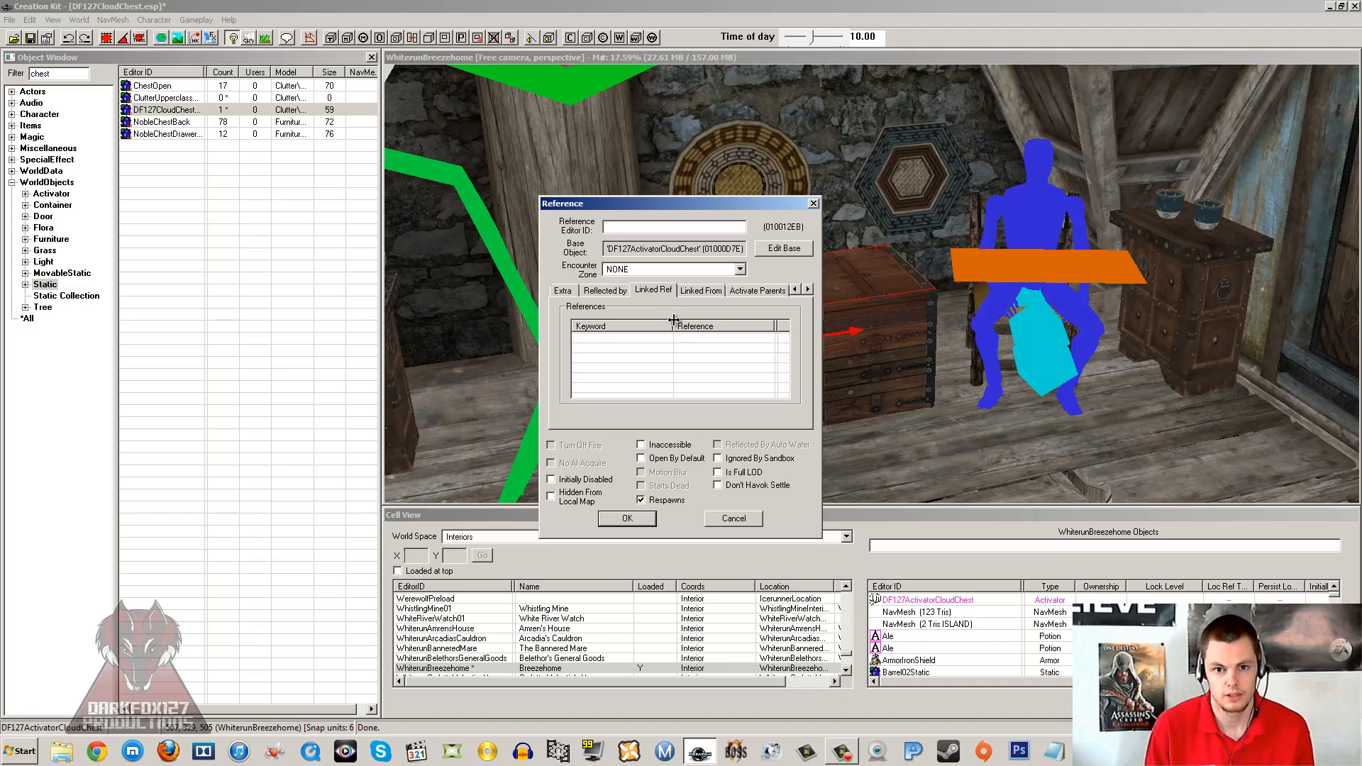
mouse_move(660, 363)
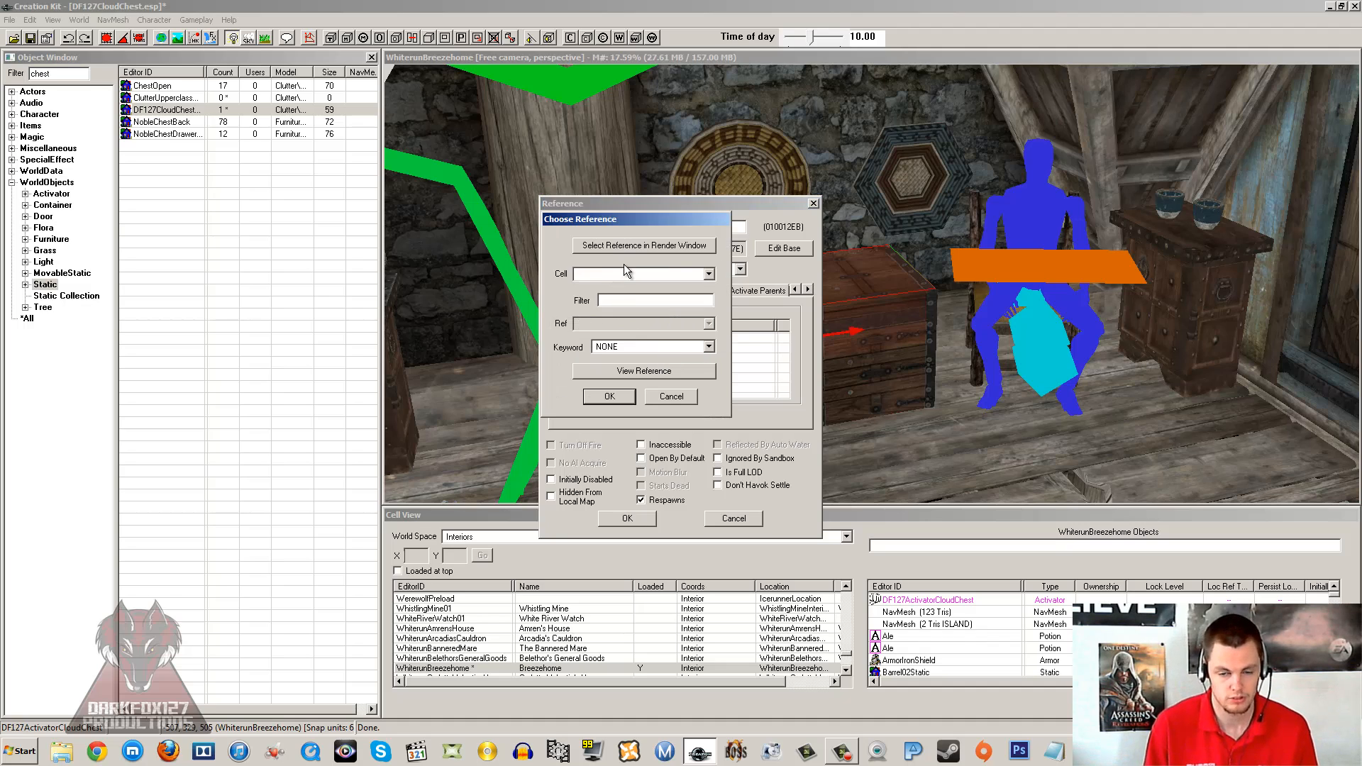
mouse_move(629, 278)
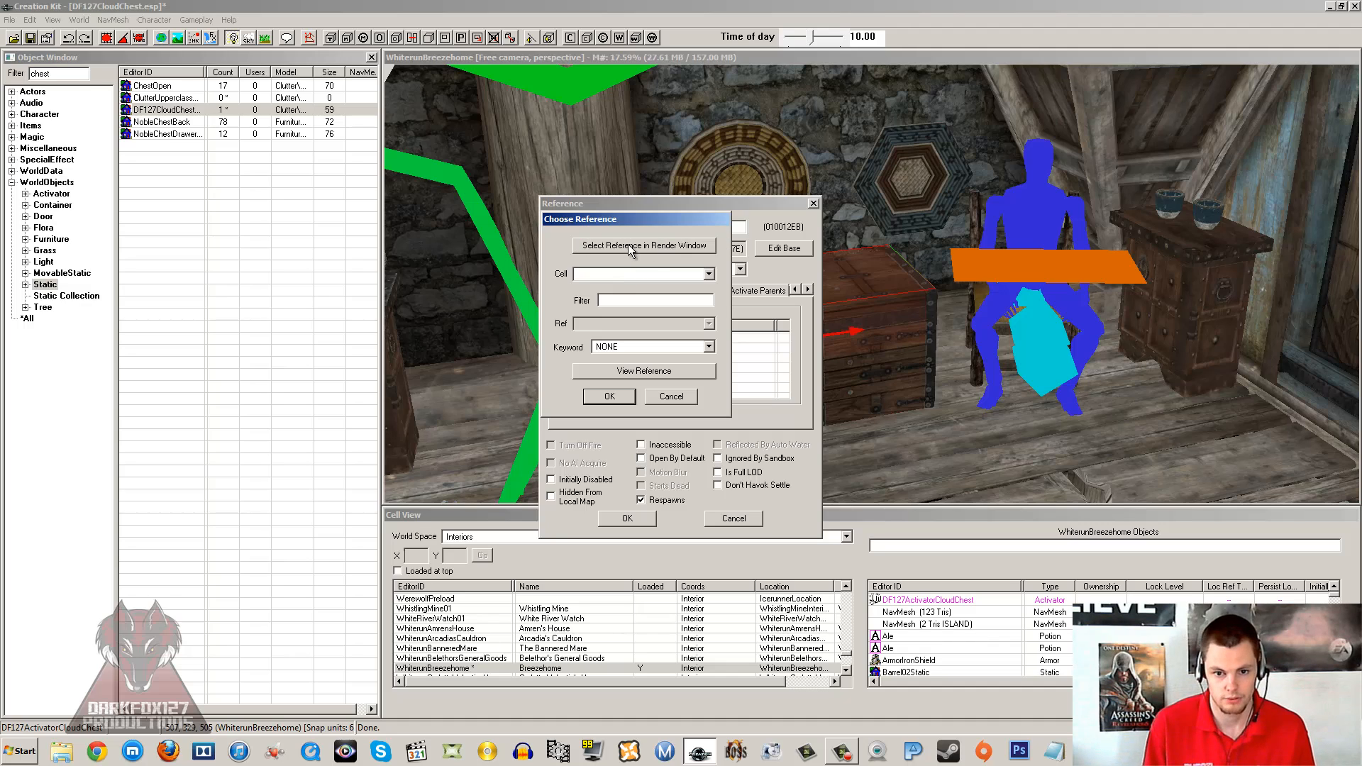
mouse_move(630, 281)
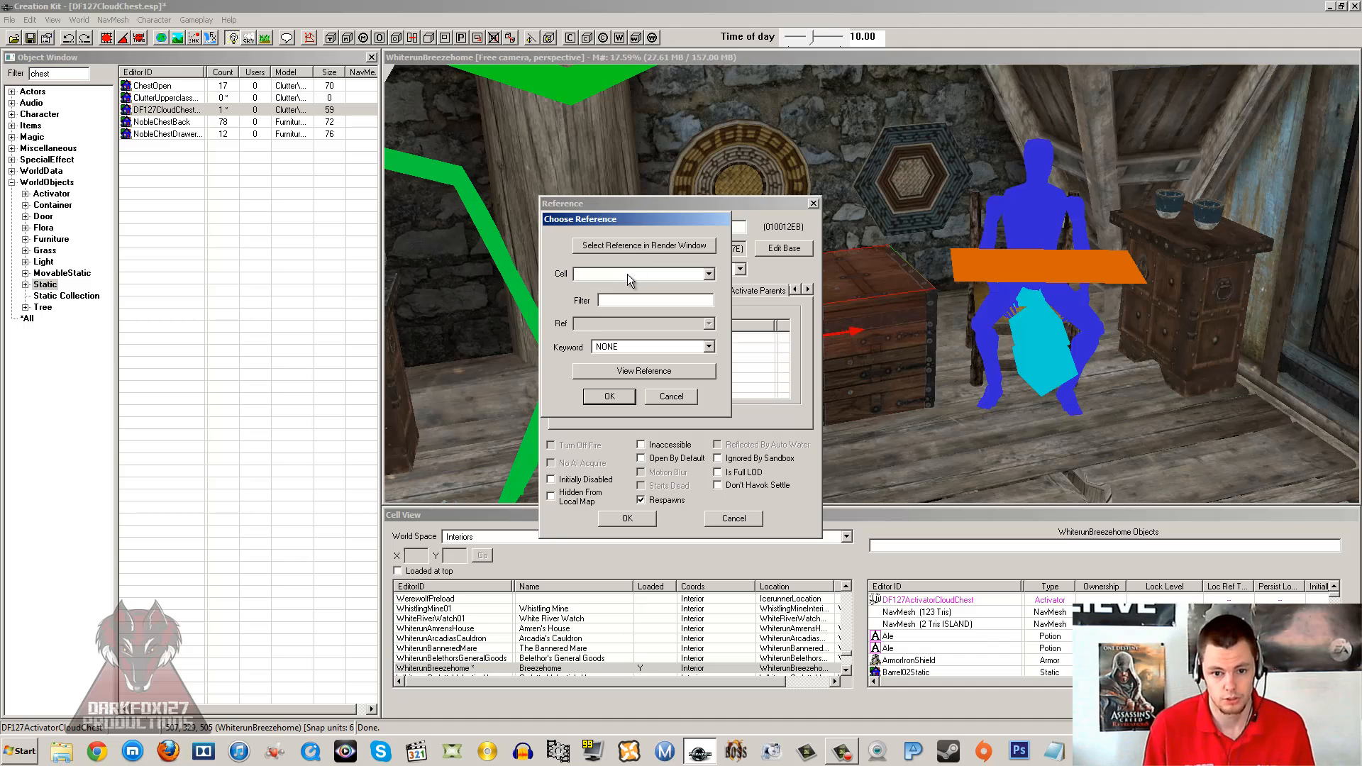
click(709, 274)
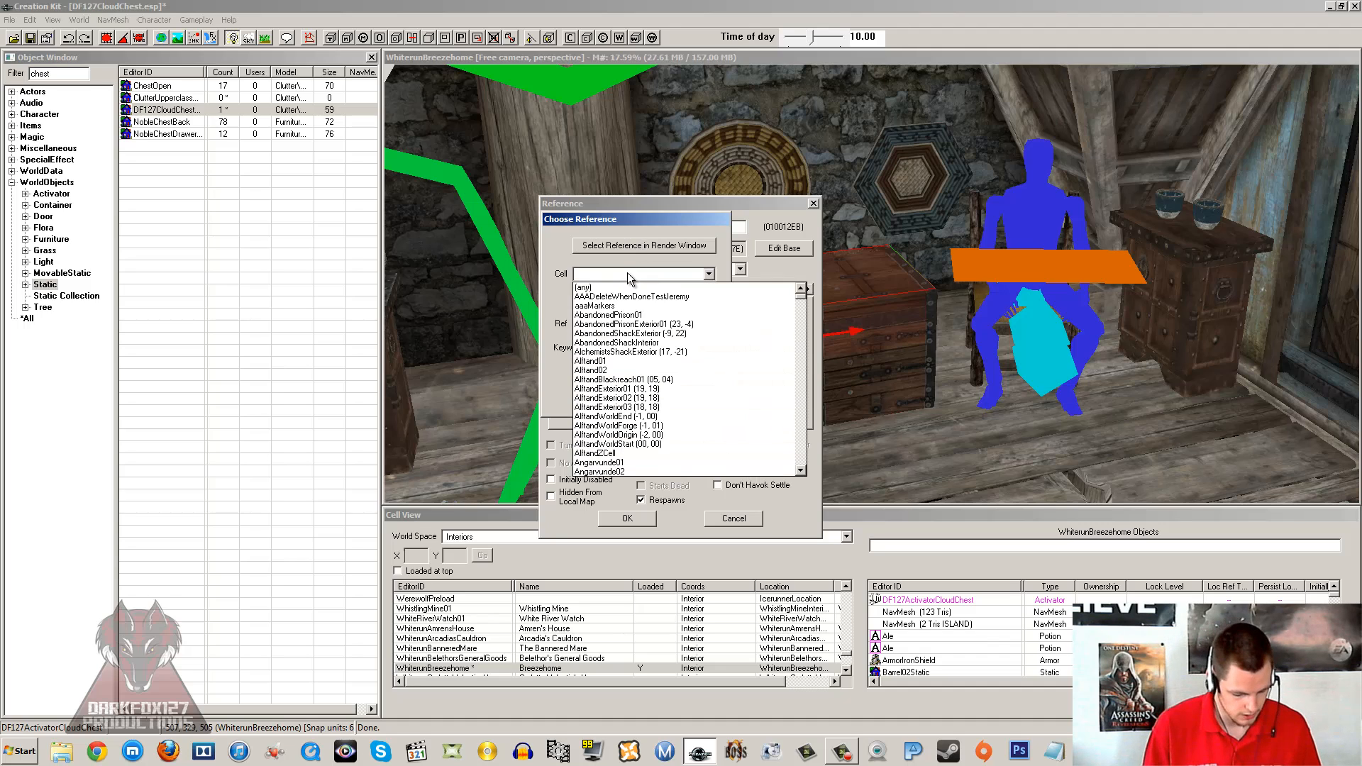
text(DF127CloudChest)
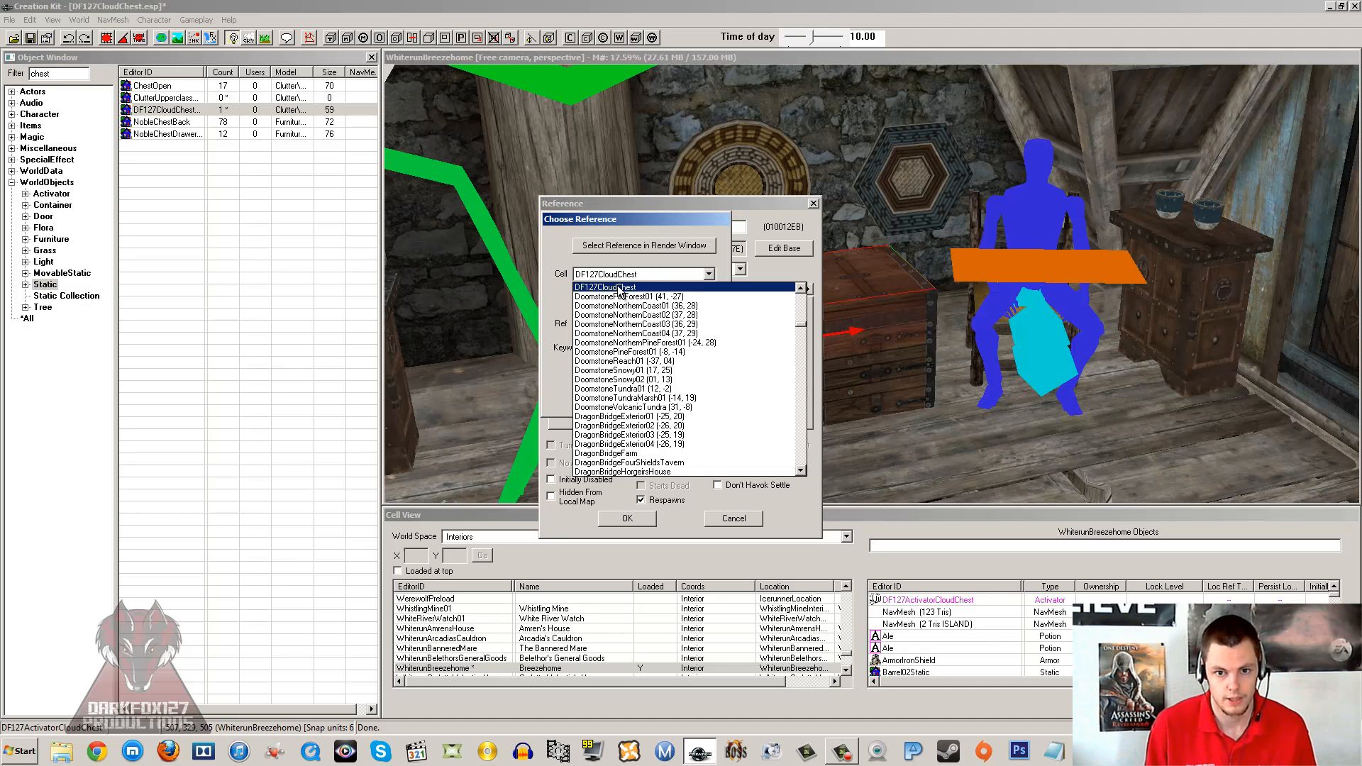
click(707, 323)
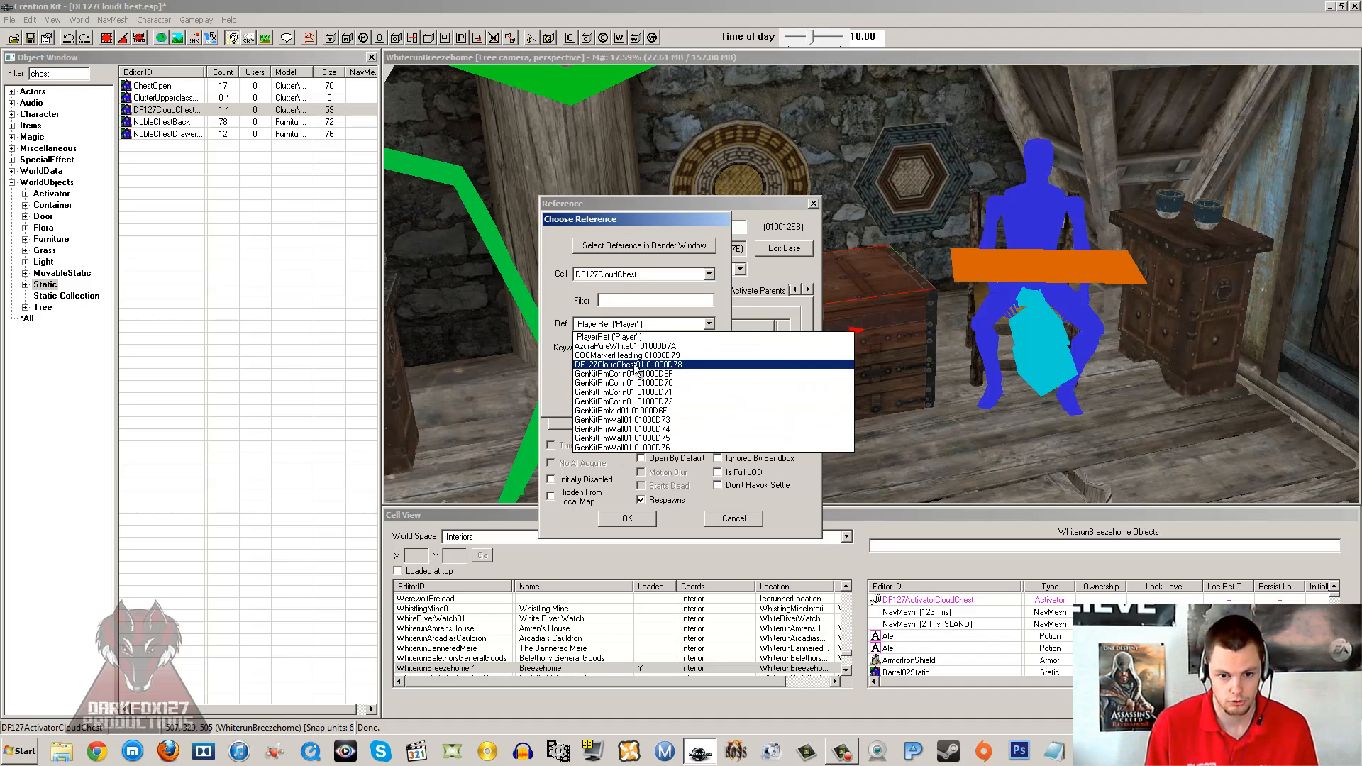
click(628, 365)
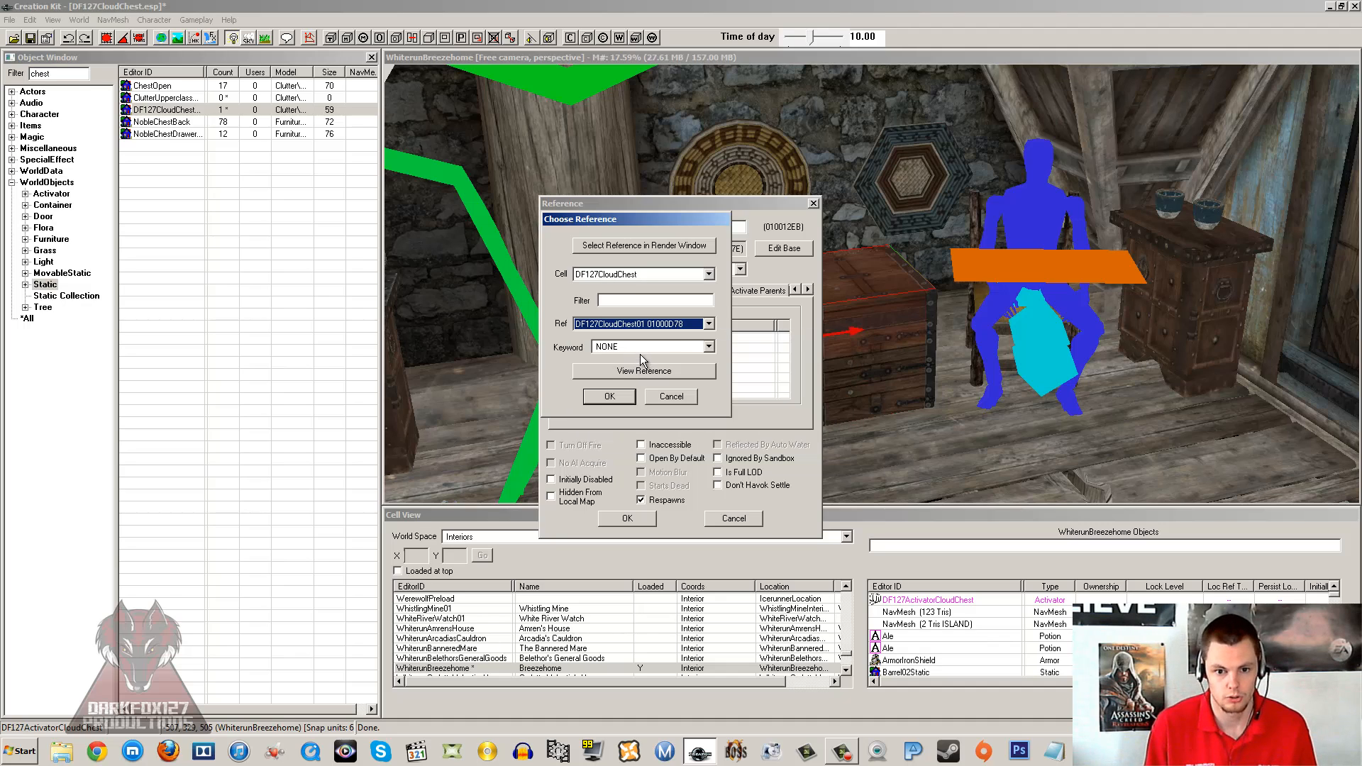
click(608, 396)
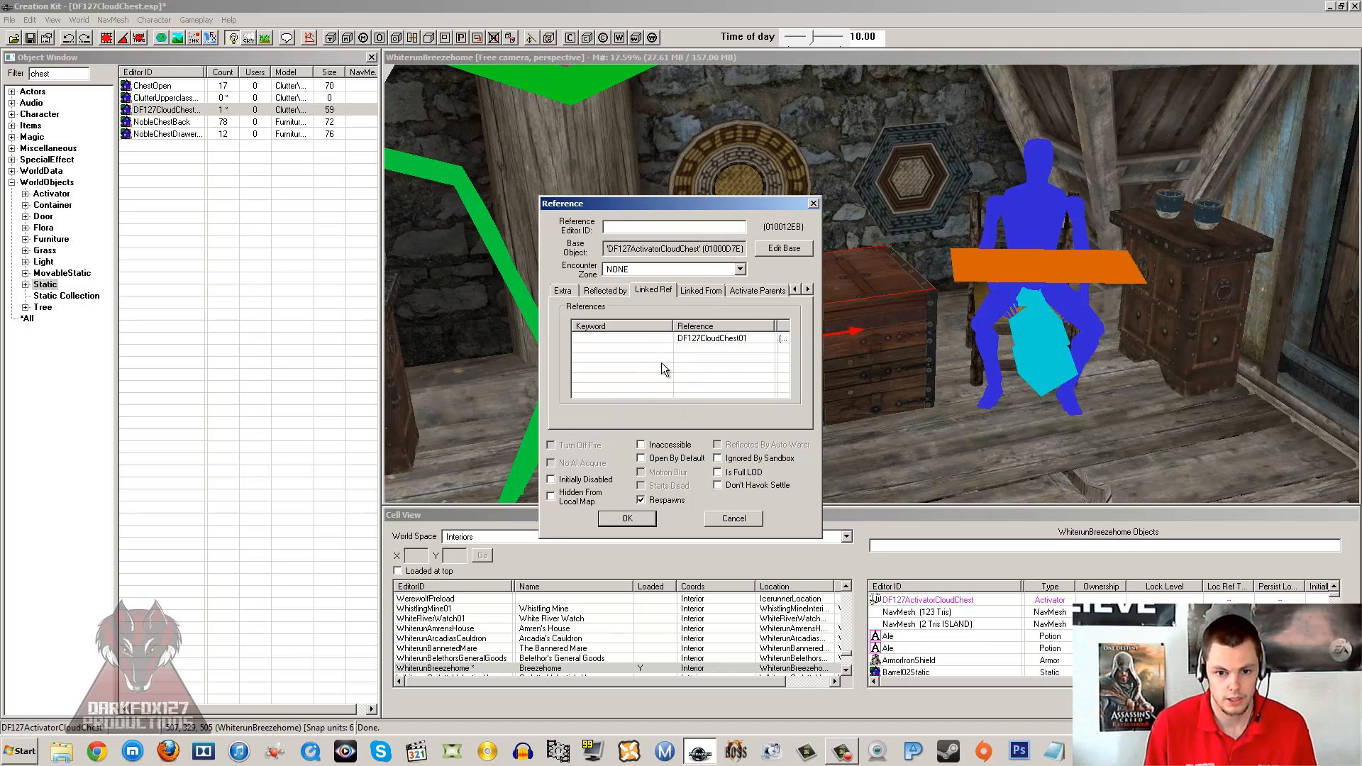
Check ActivateLinkedChestDummyScript under Scripts and accept the reference changes with OK.
click(807, 288)
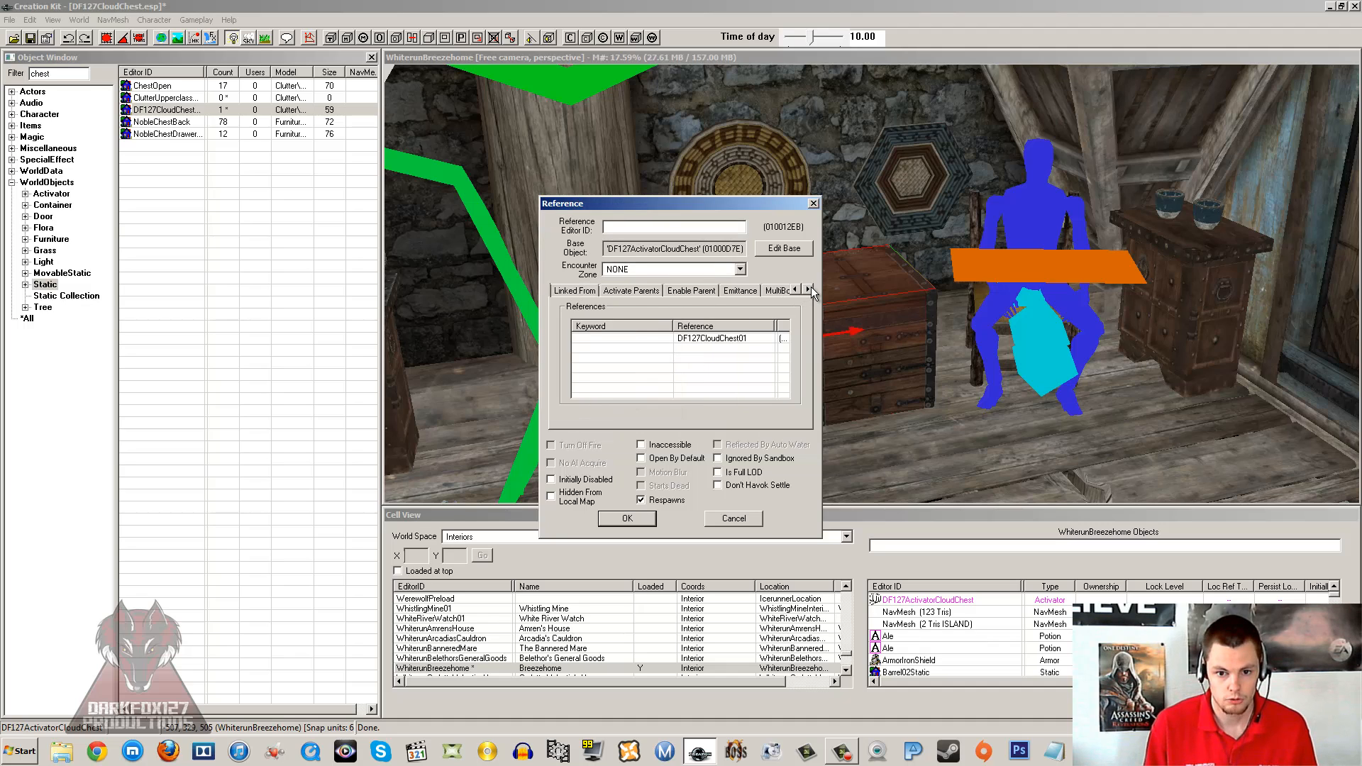
click(807, 288)
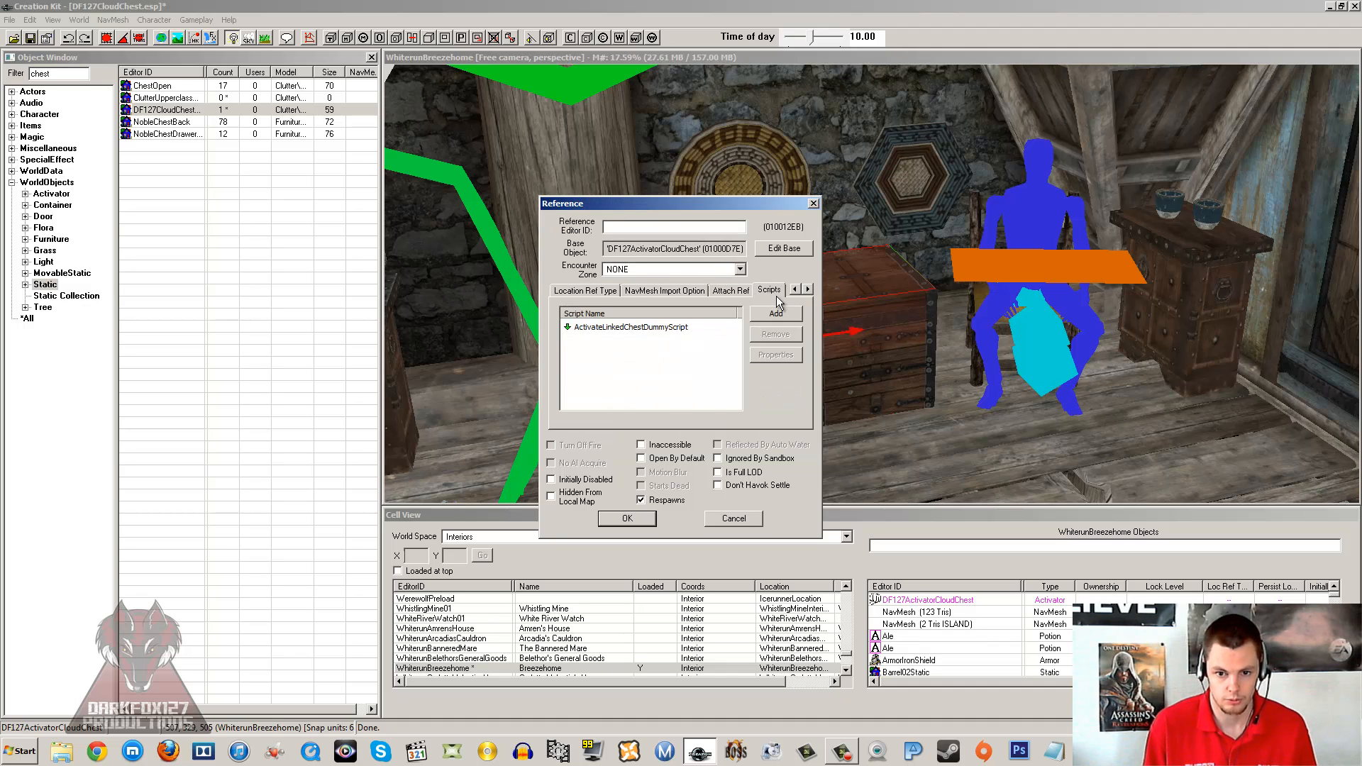
click(629, 326)
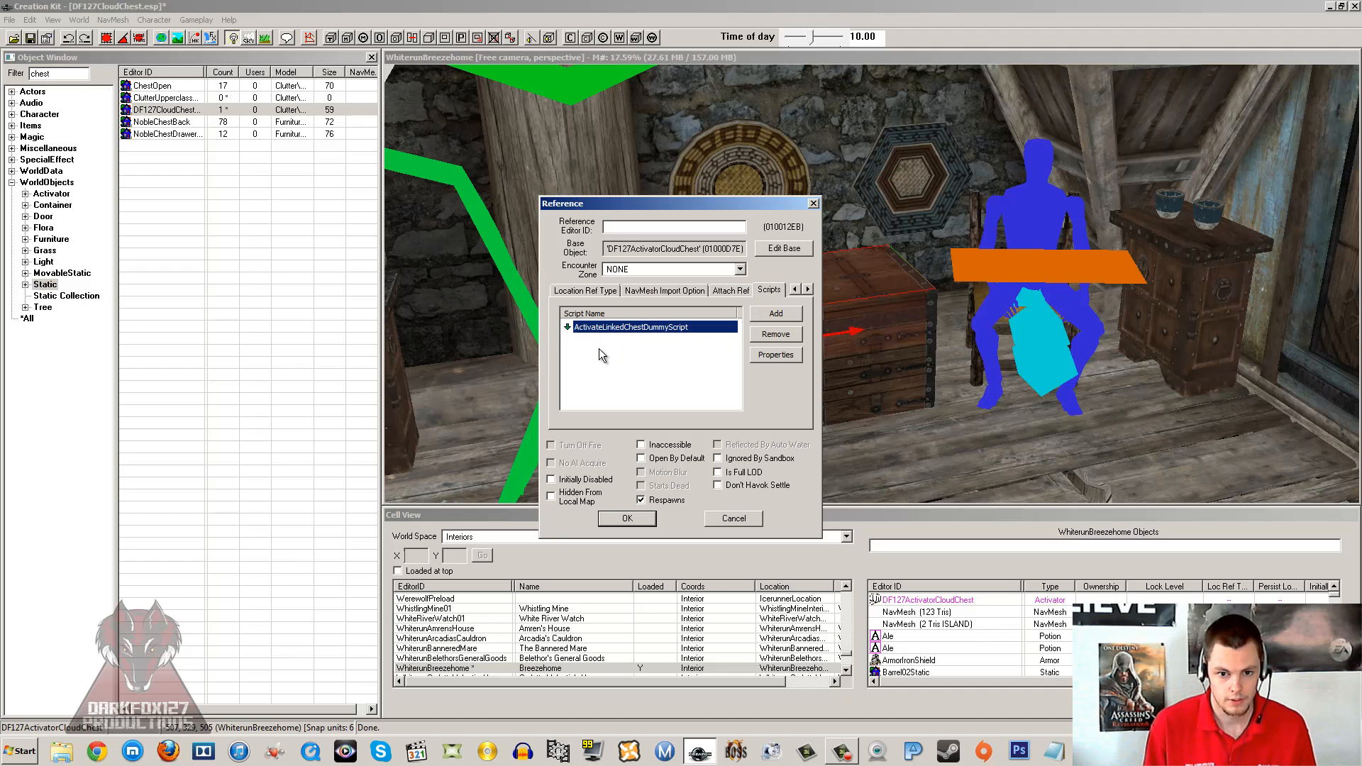
click(625, 518)
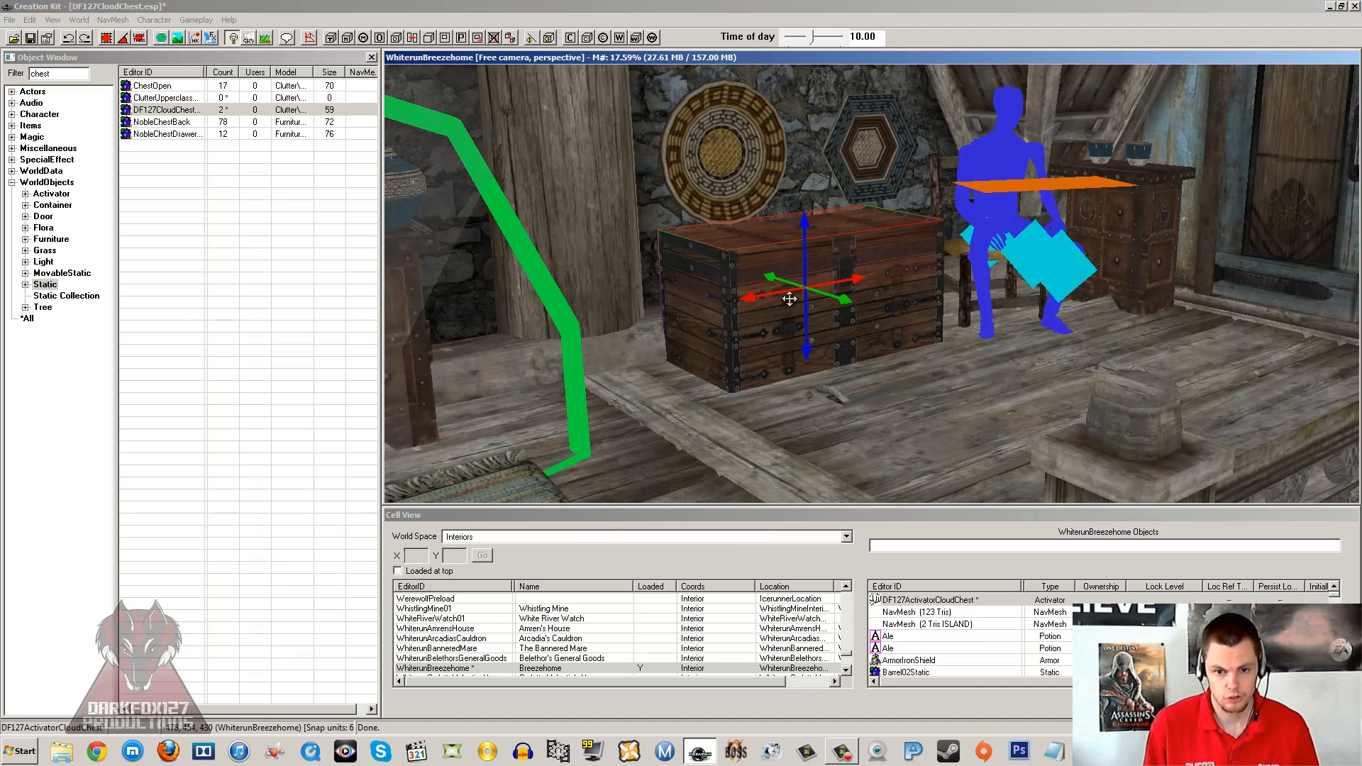
mouse_move(904, 178)
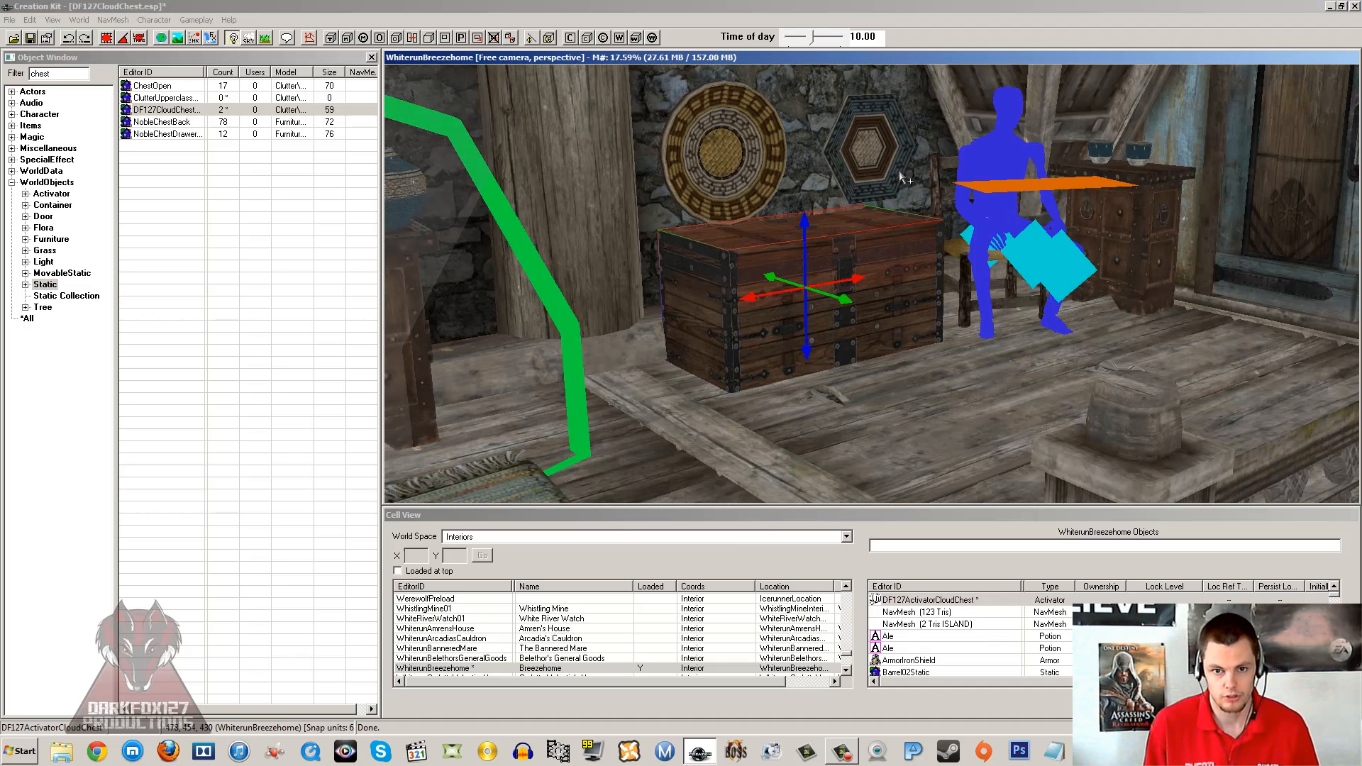
mouse_move(950, 195)
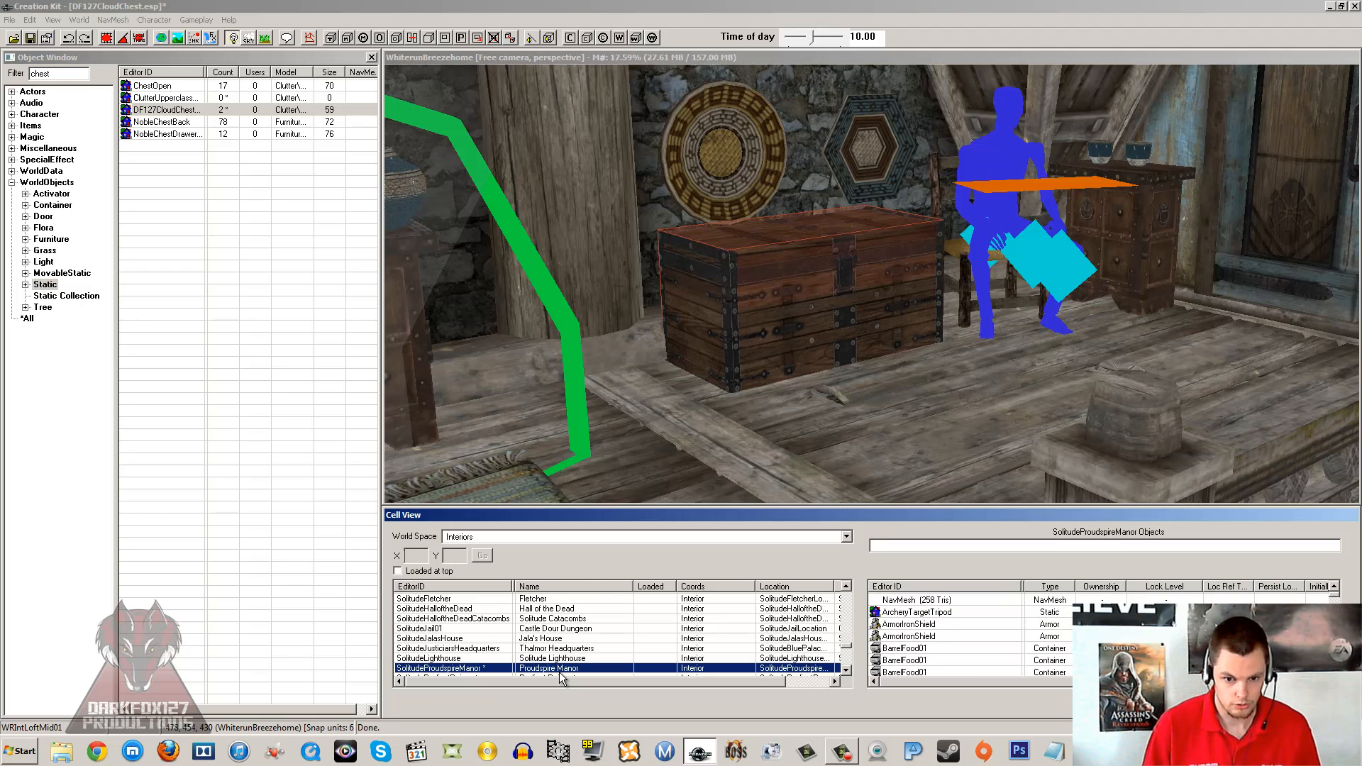
mouse_move(751, 278)
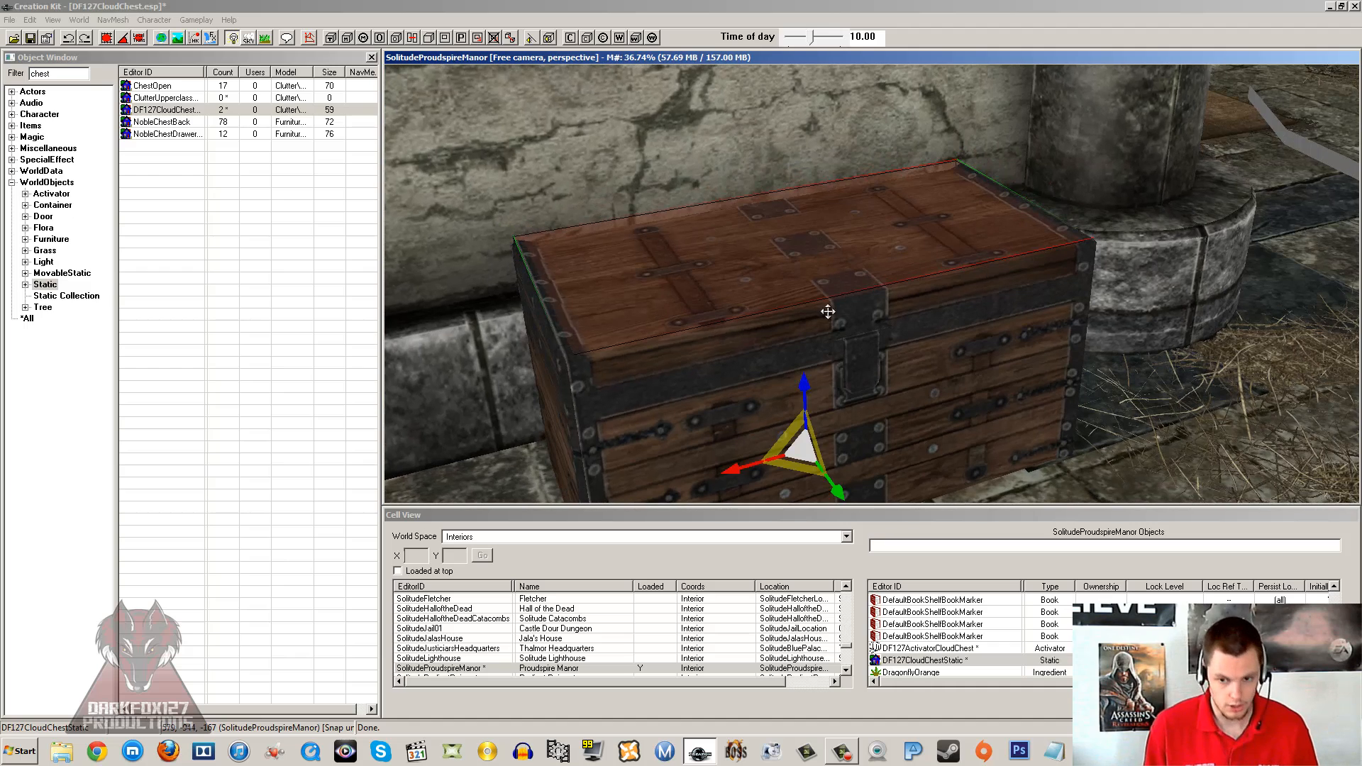
mouse_move(859, 289)
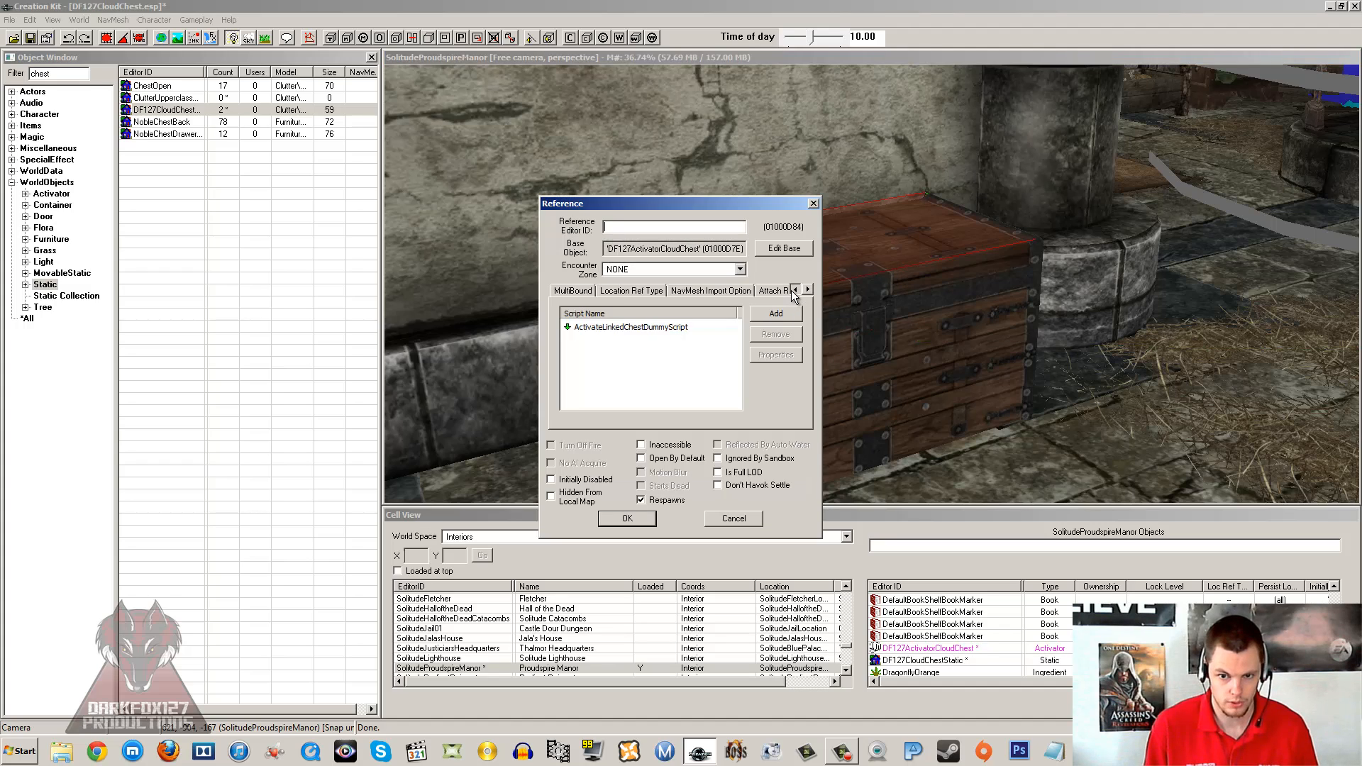
click(806, 289)
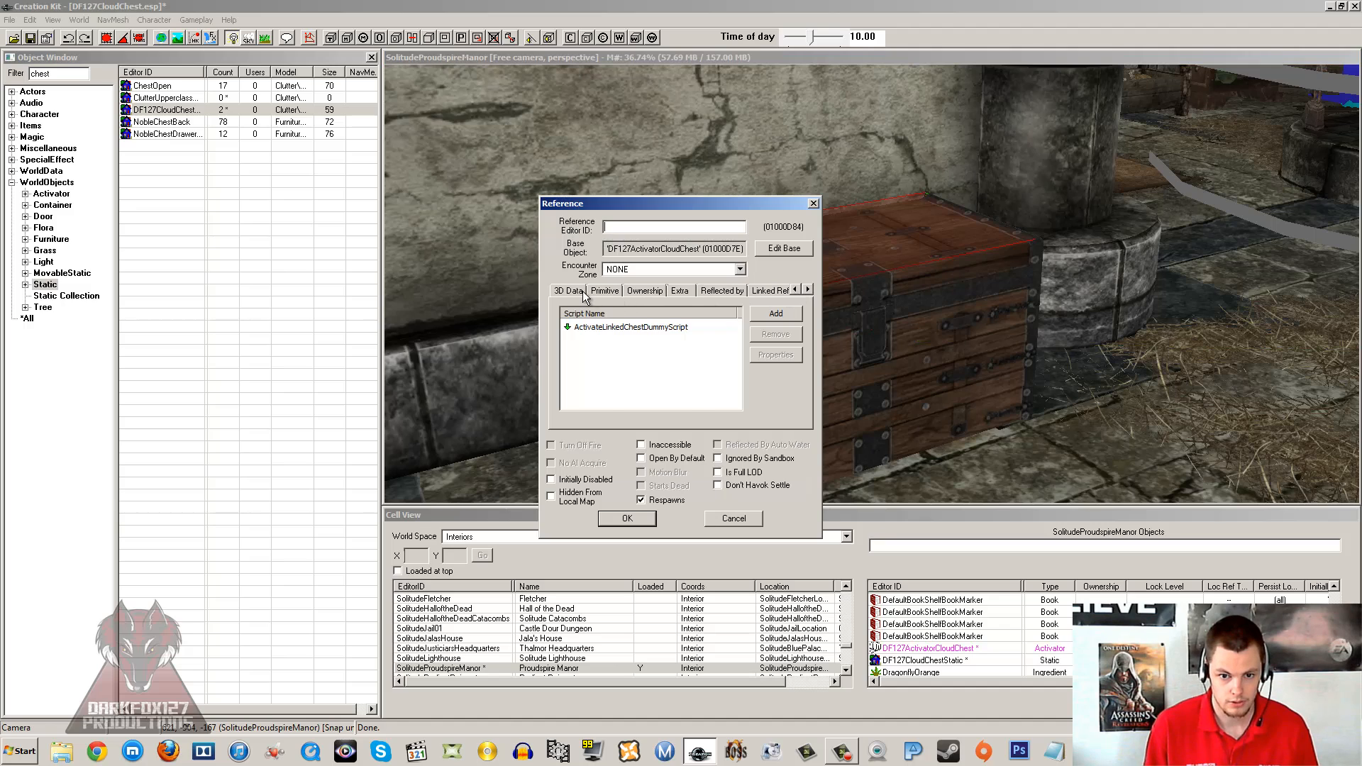
click(567, 289)
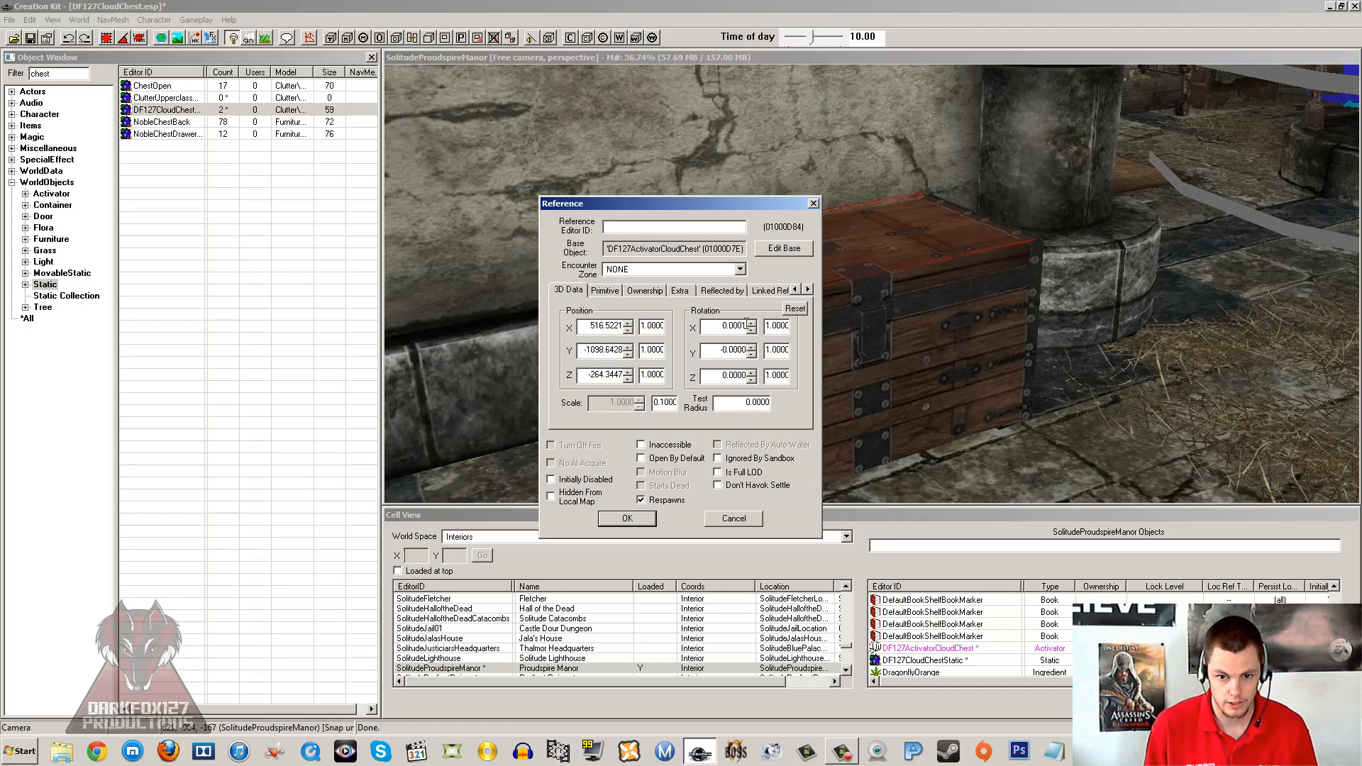
click(604, 289)
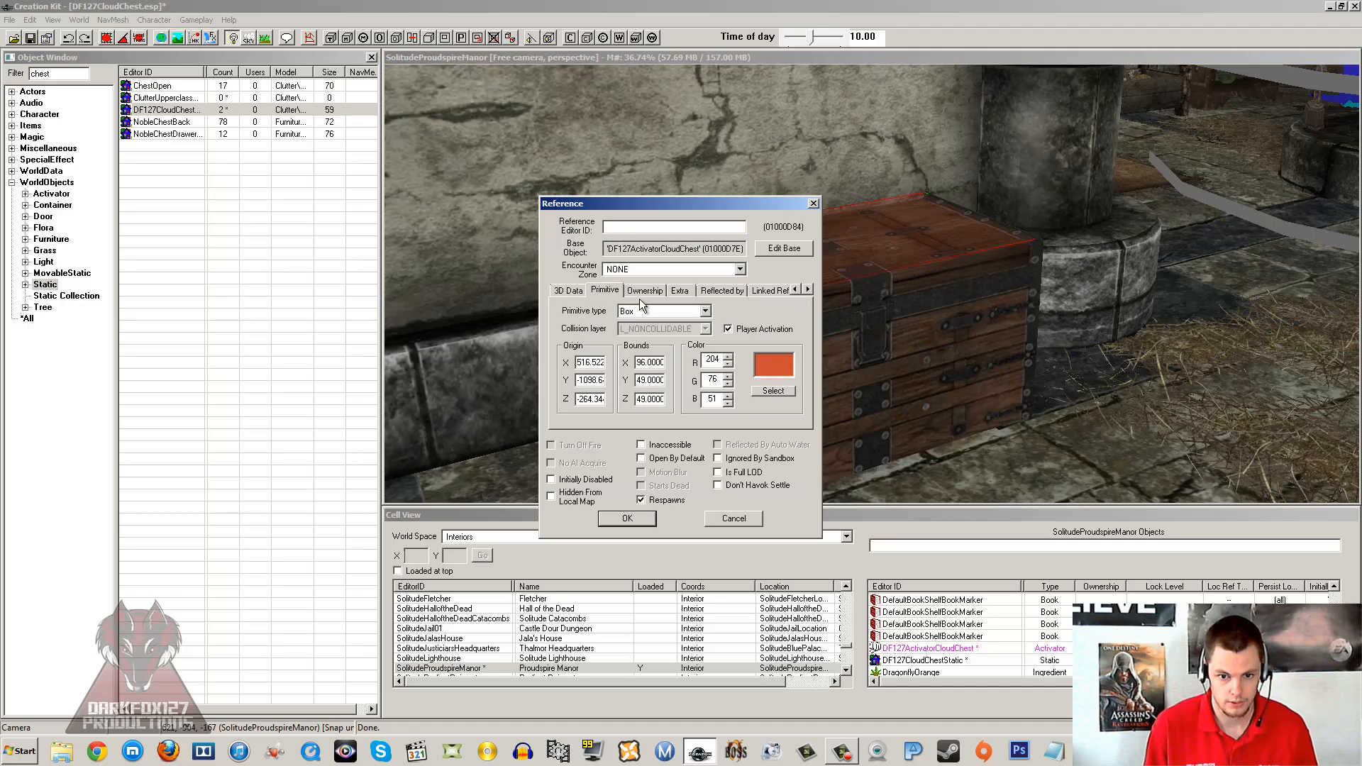
mouse_move(736, 310)
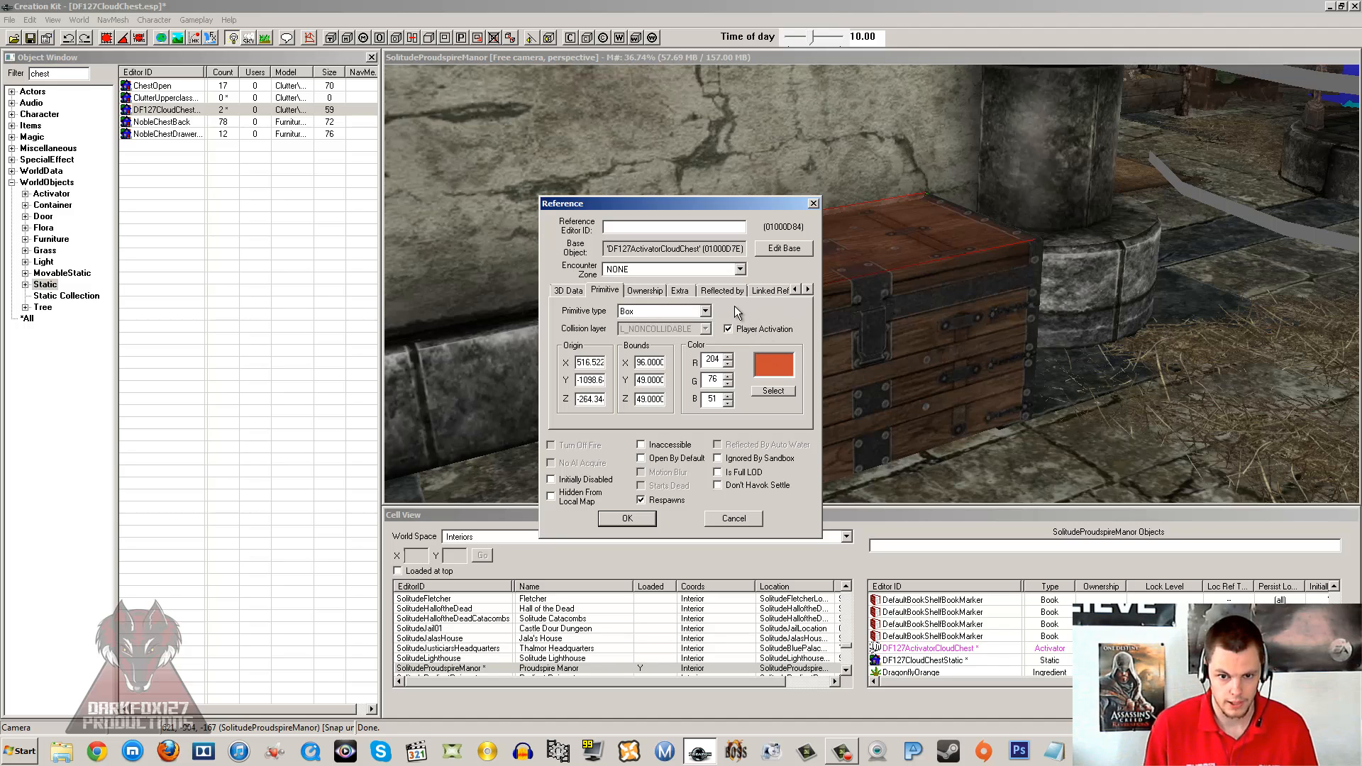
click(773, 289)
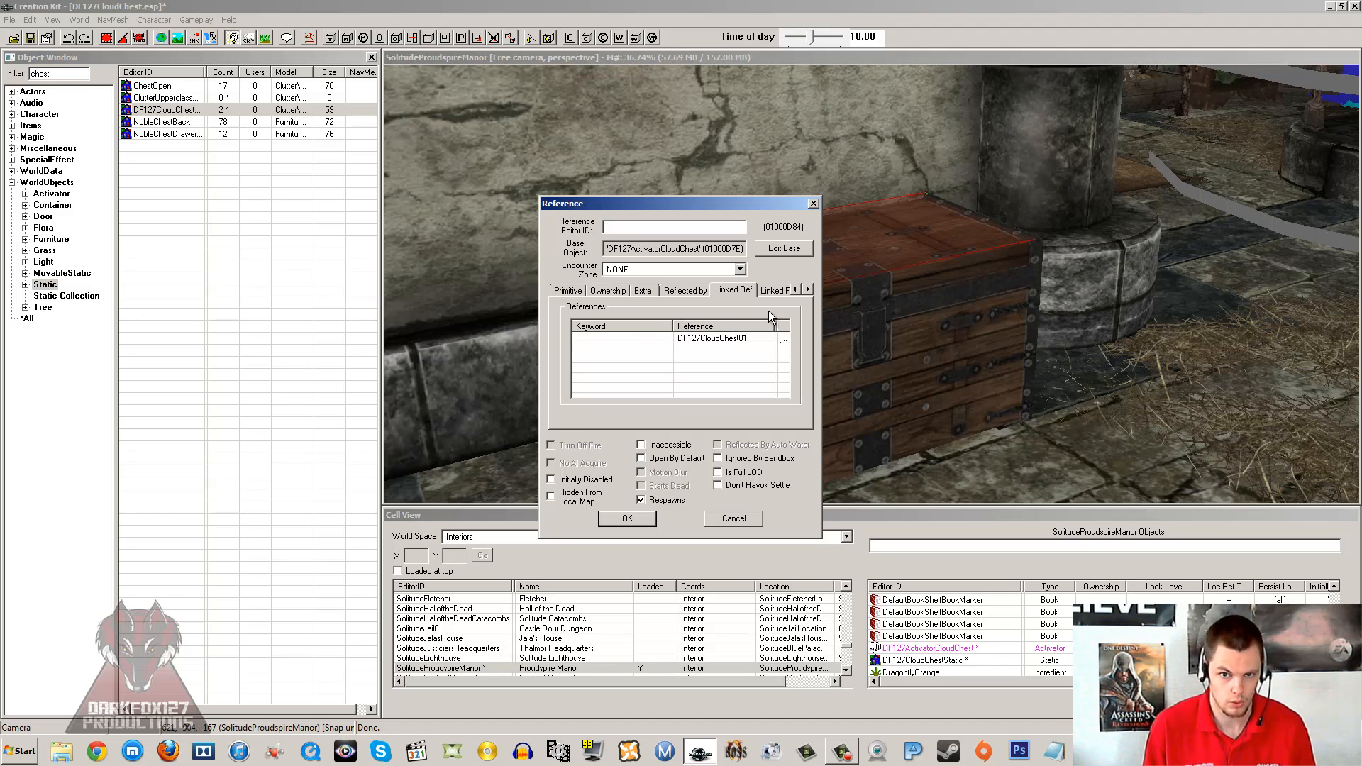
click(712, 338)
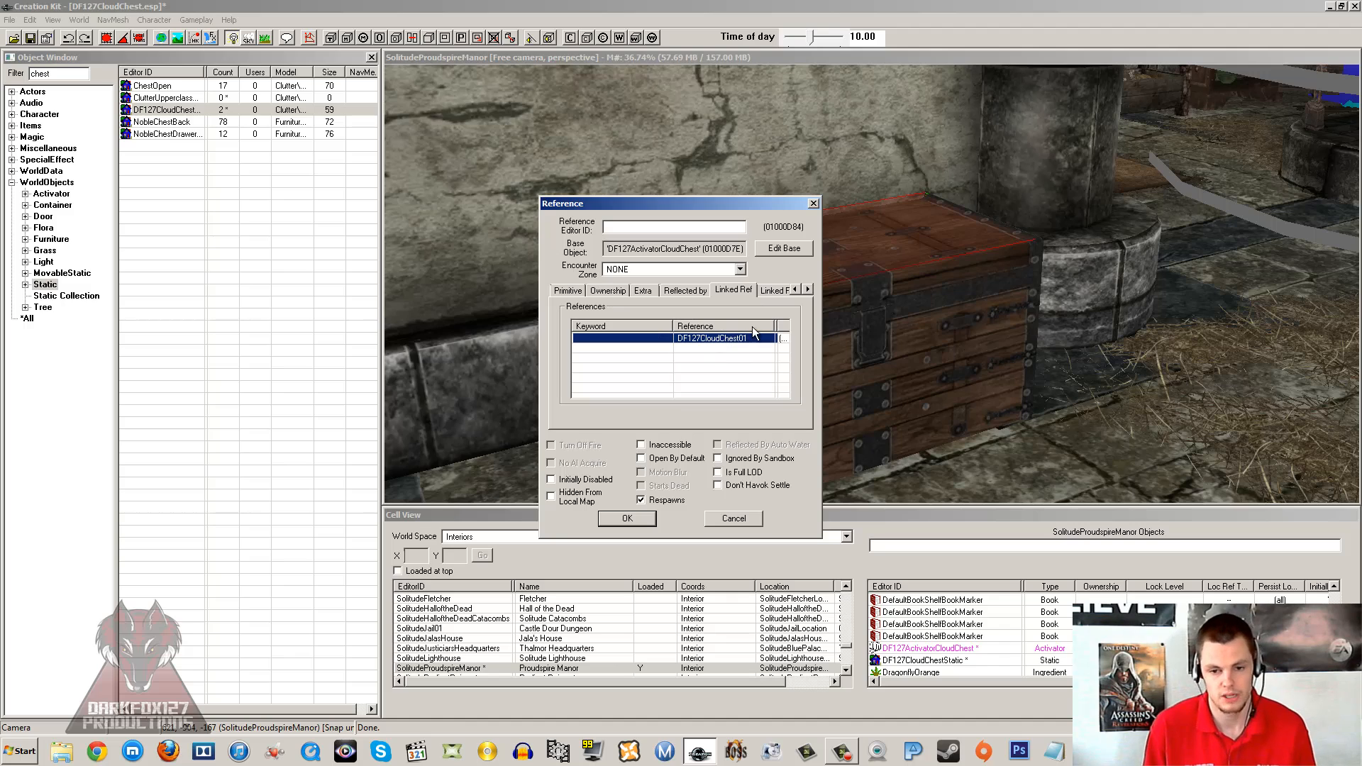
mouse_move(807, 210)
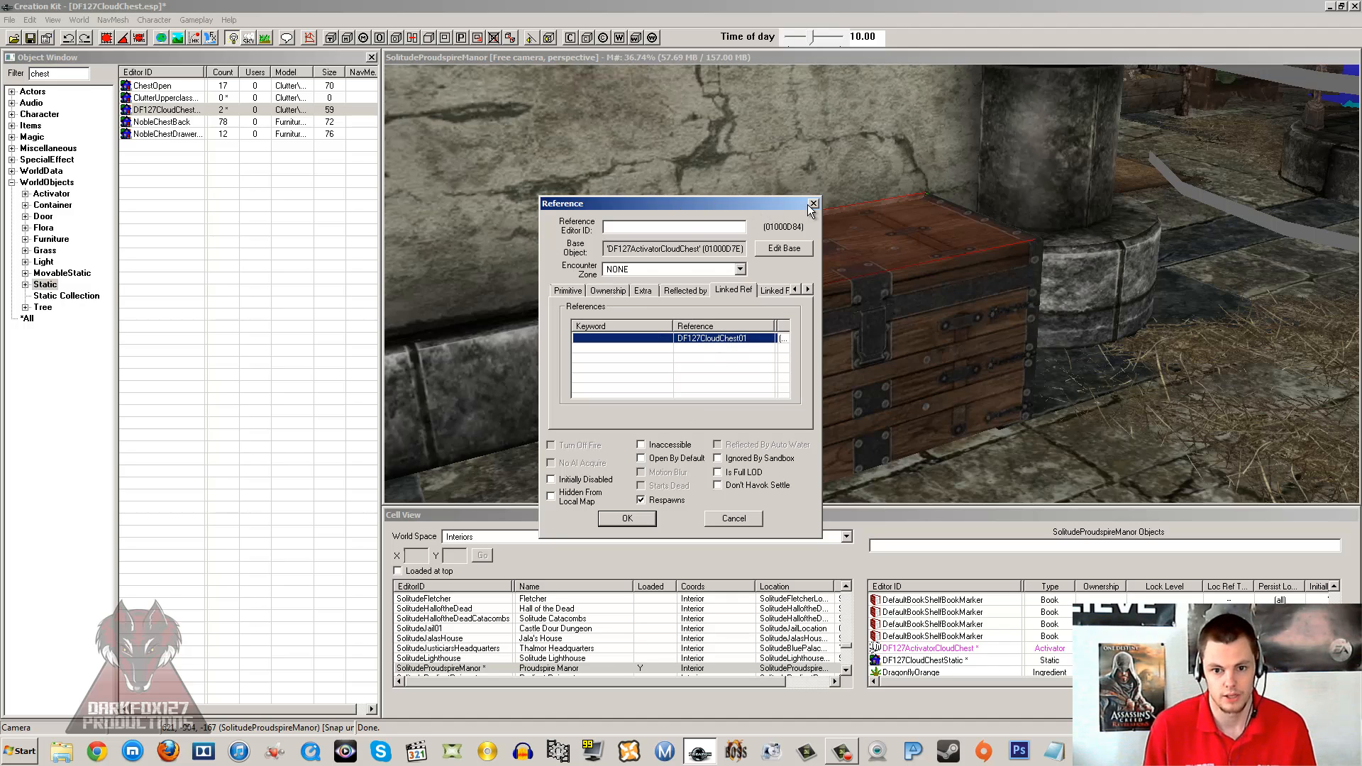
mouse_move(812, 206)
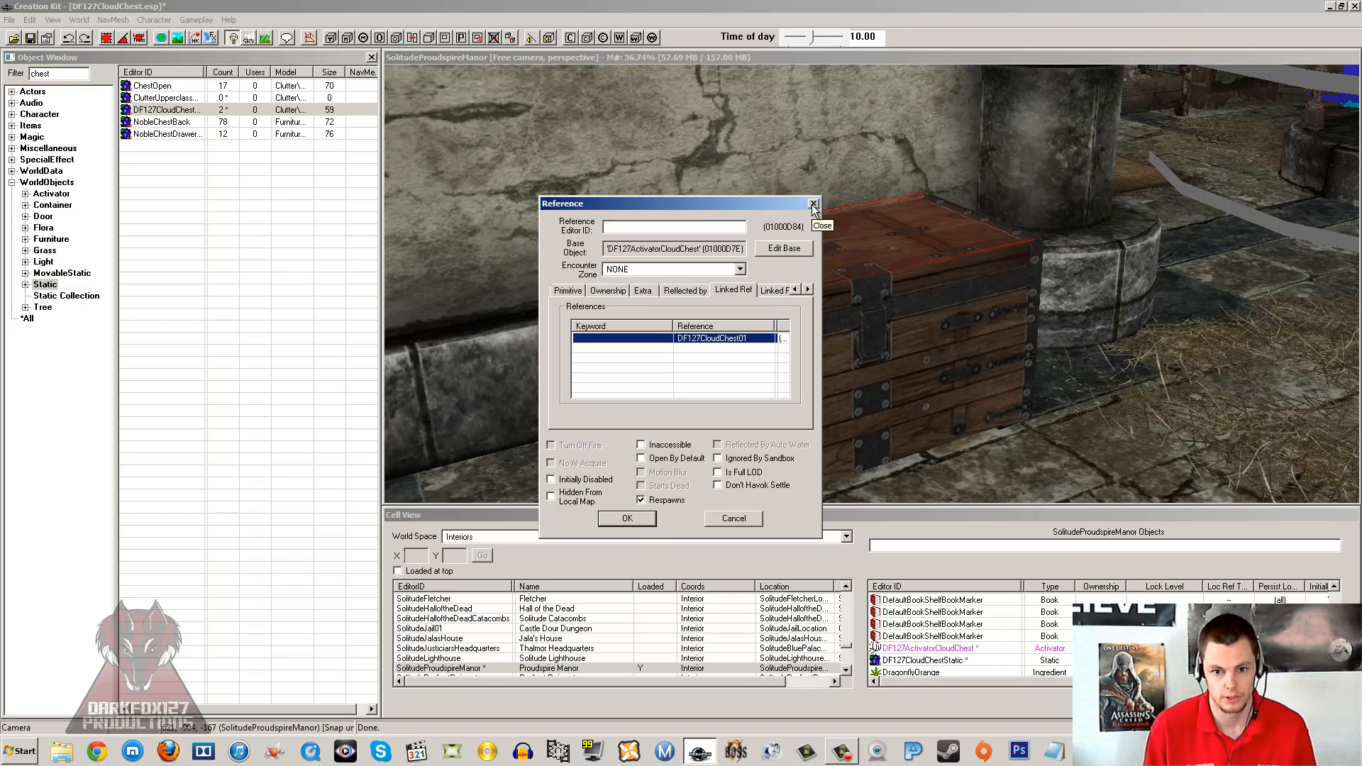
click(813, 203)
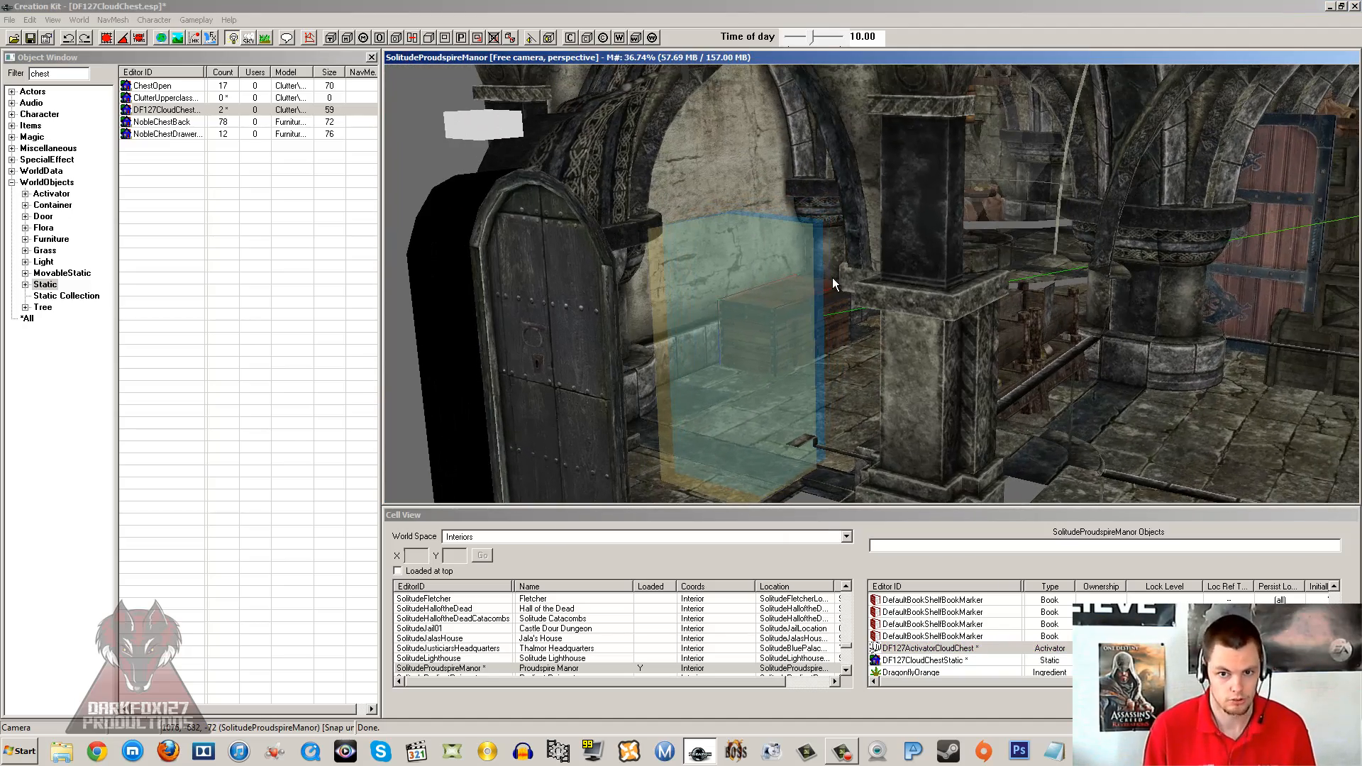
mouse_move(792, 346)
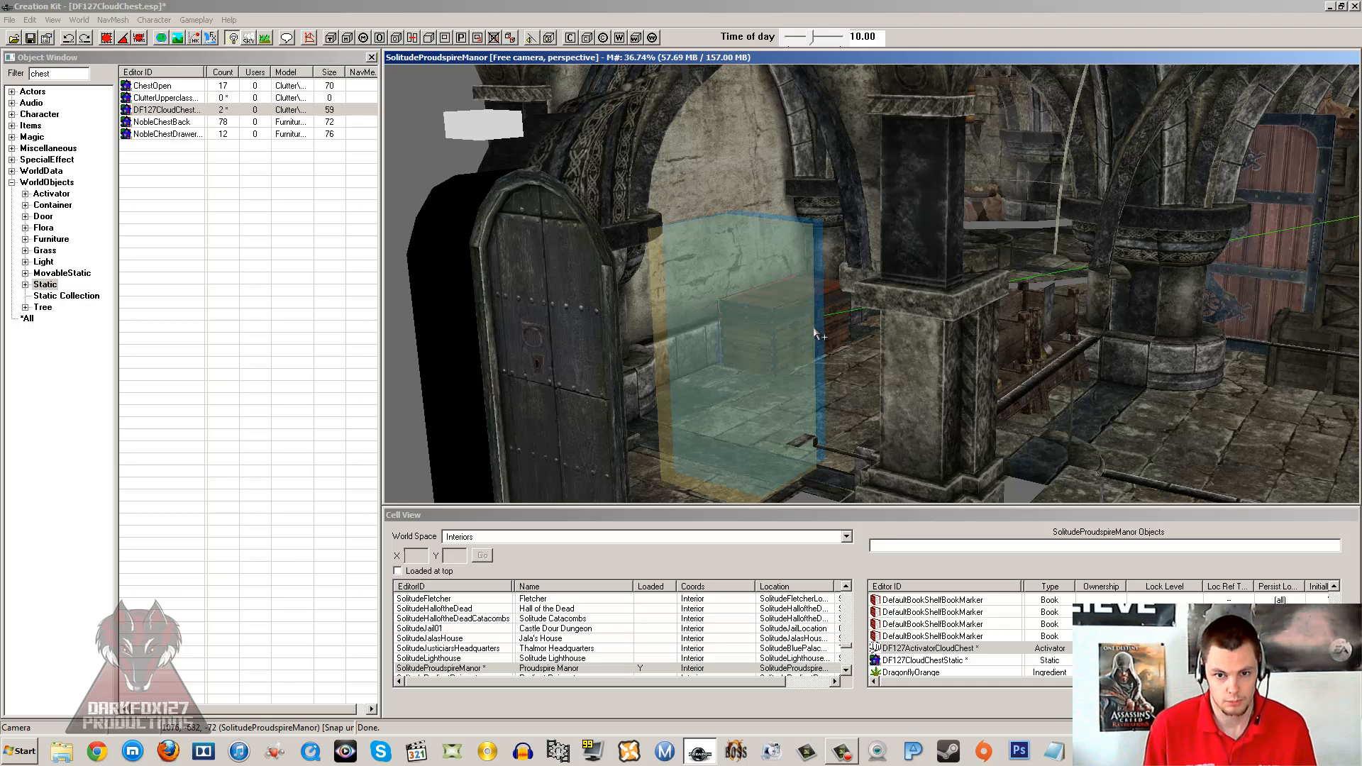
mouse_move(819, 332)
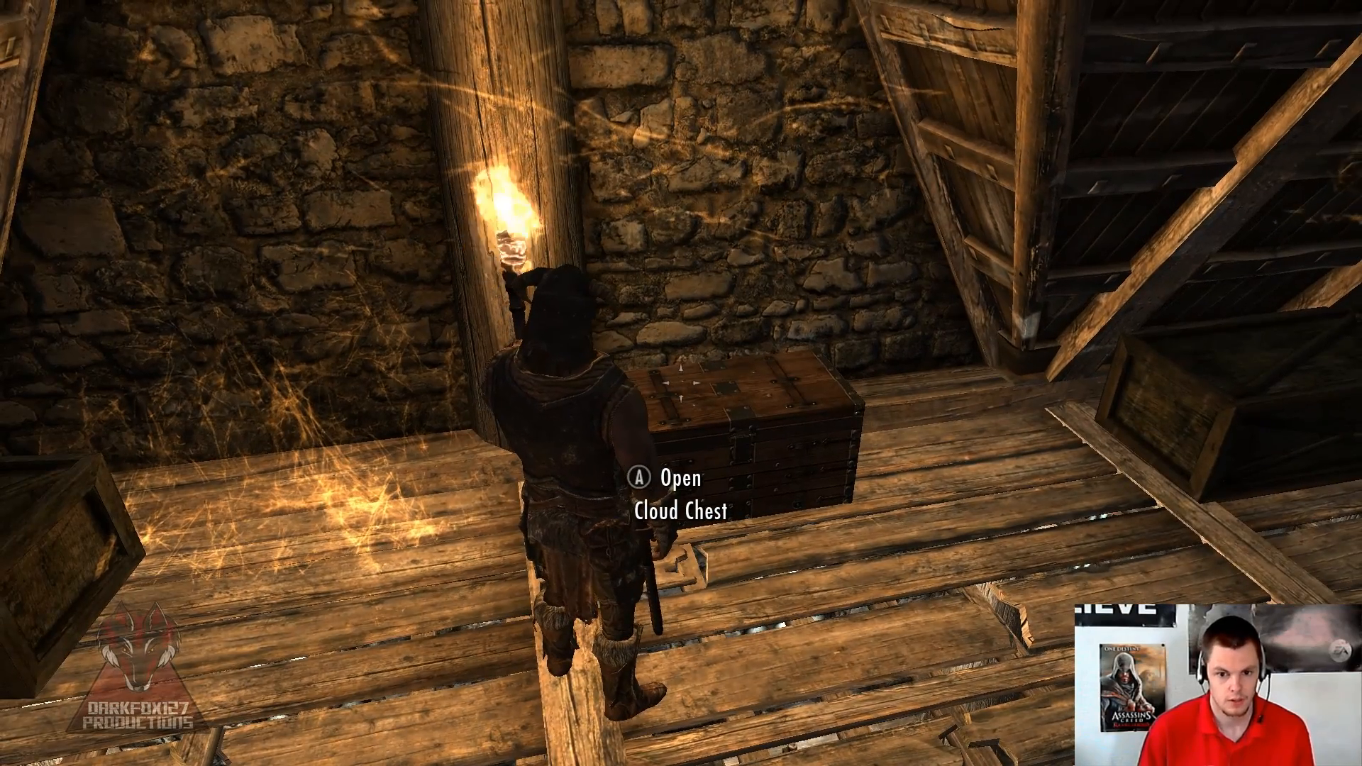
Open the Breezehome Cloud Chest and look through its stored items.
key(a)
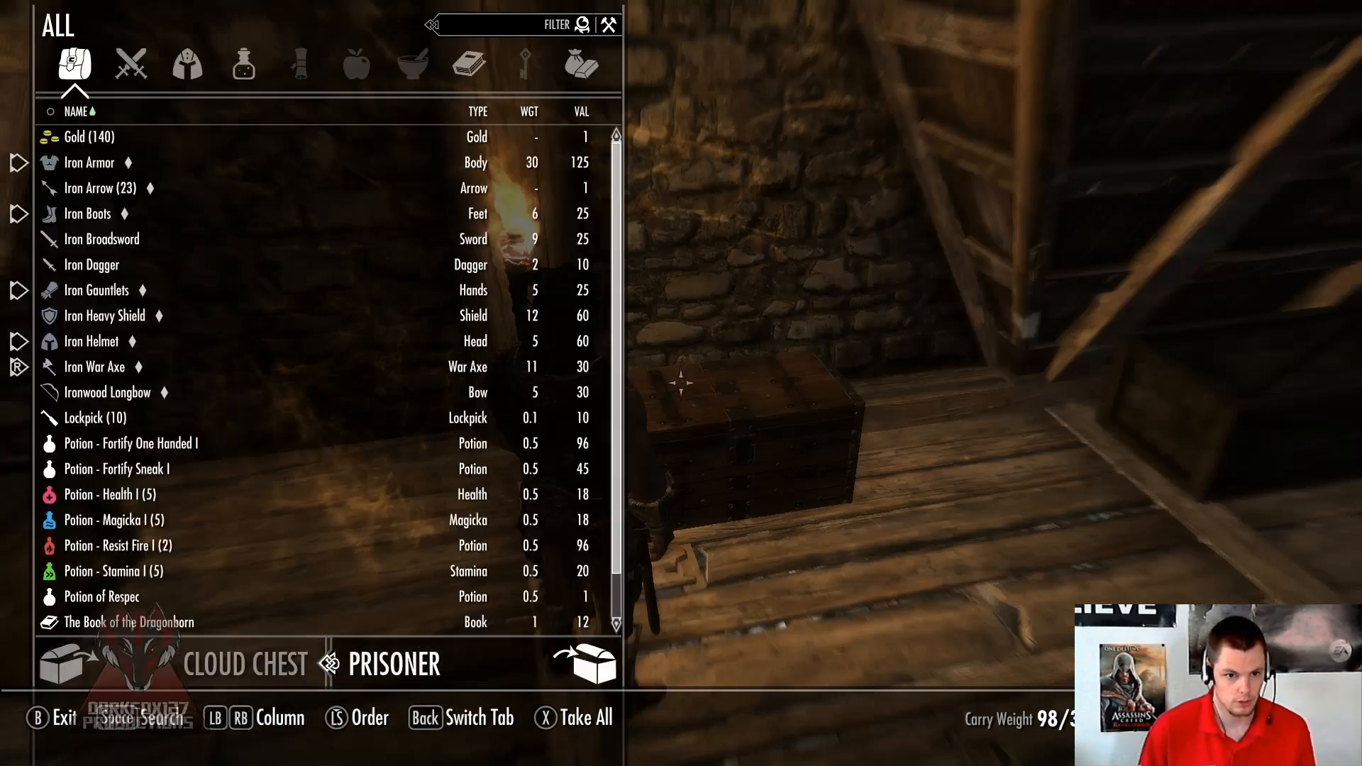
click(89, 137)
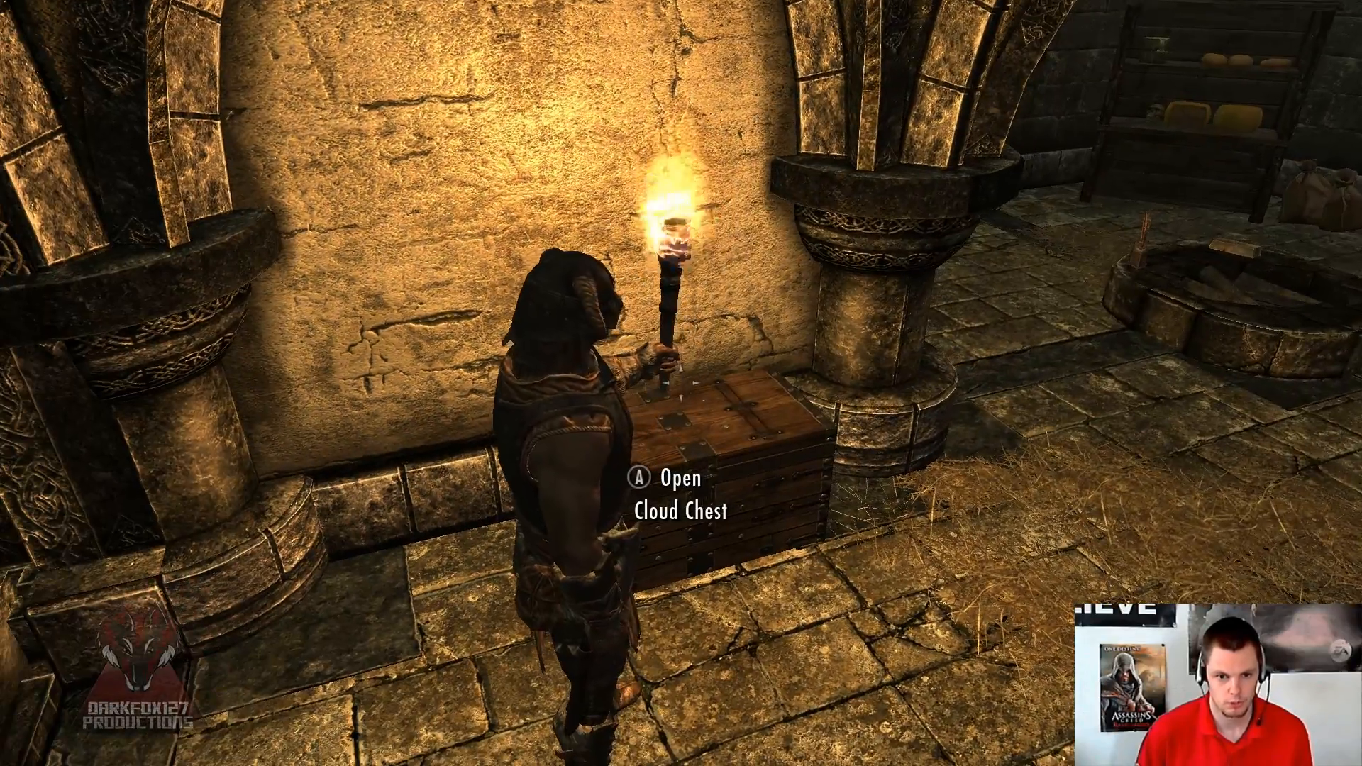
Bring up the console at the Proudspire Cloud Chest and begin a coc df127cloudchest command.
key(a)
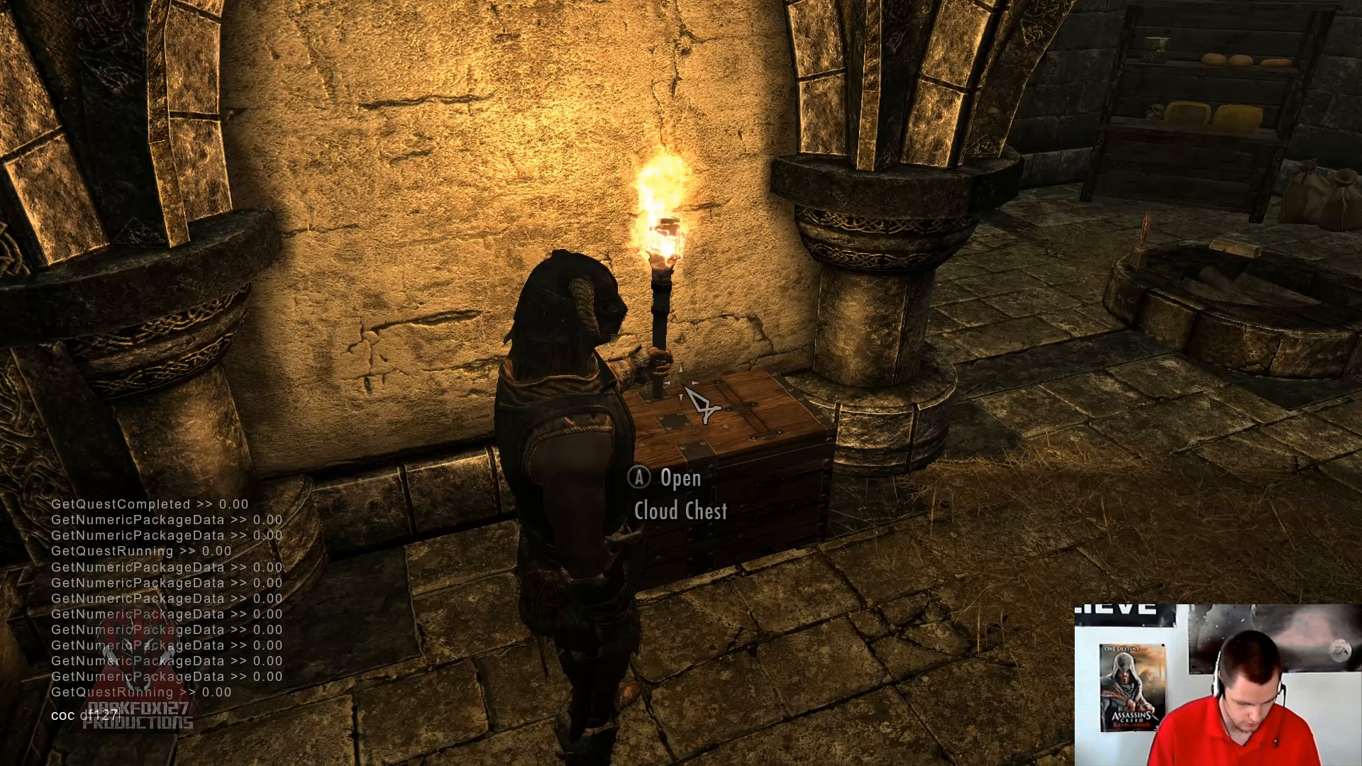
text(cloudches)
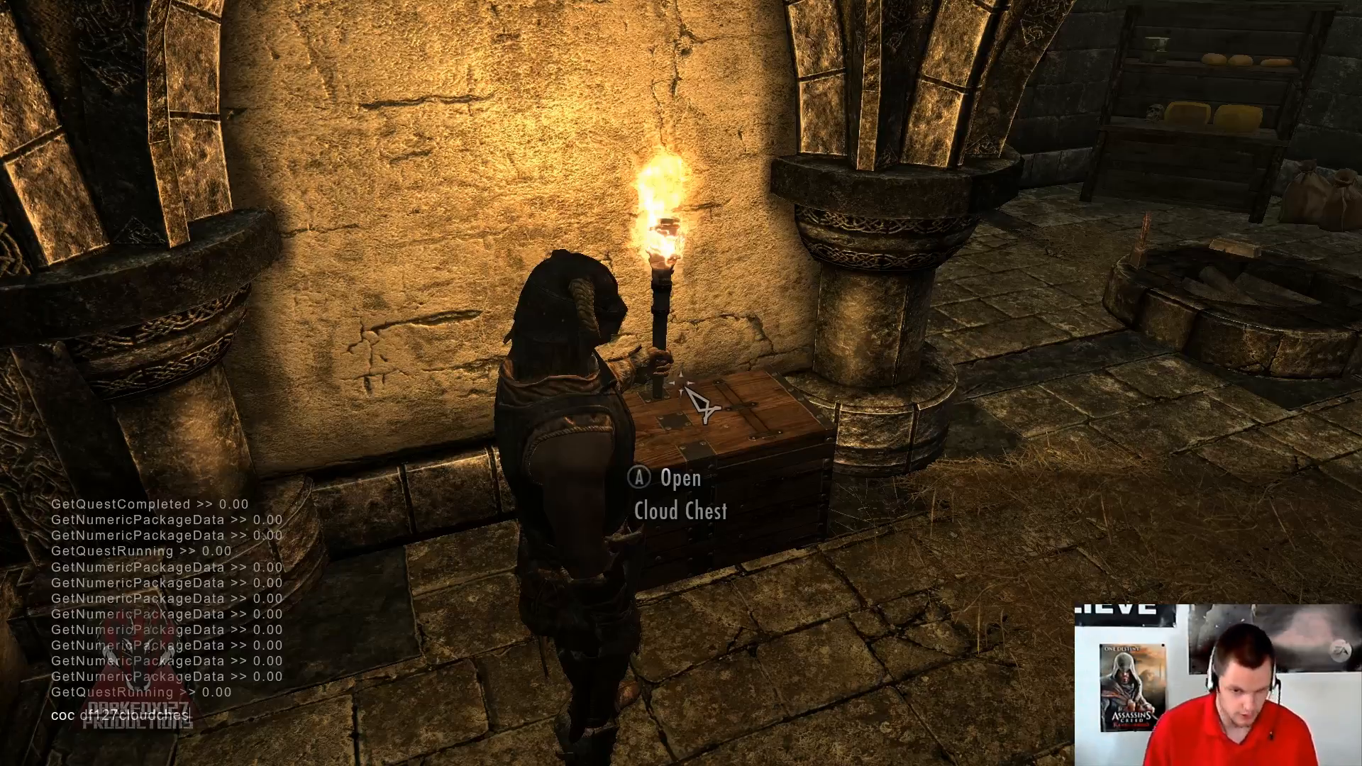